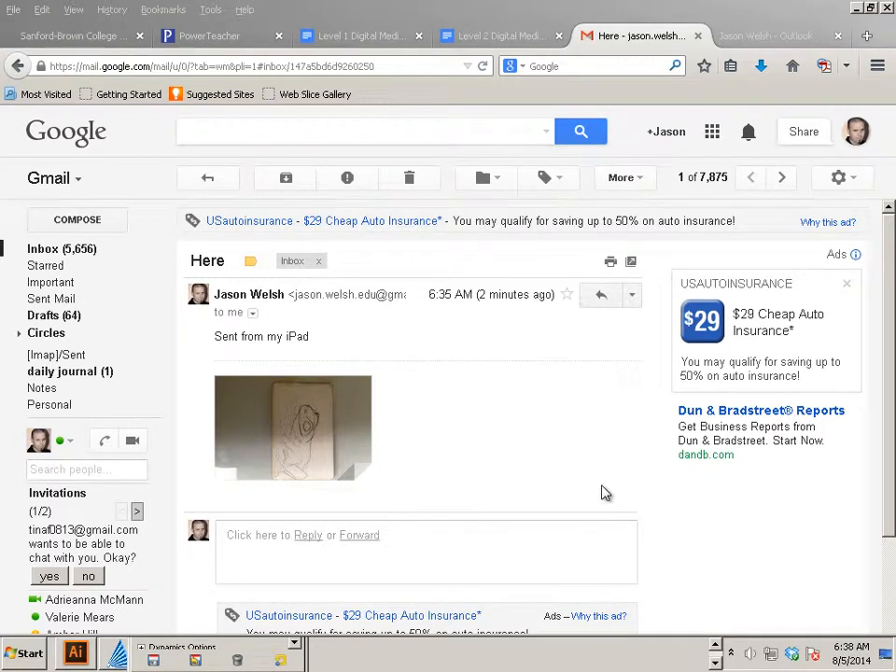
{"action": "mouse_move", "coordinate": [401, 470]}
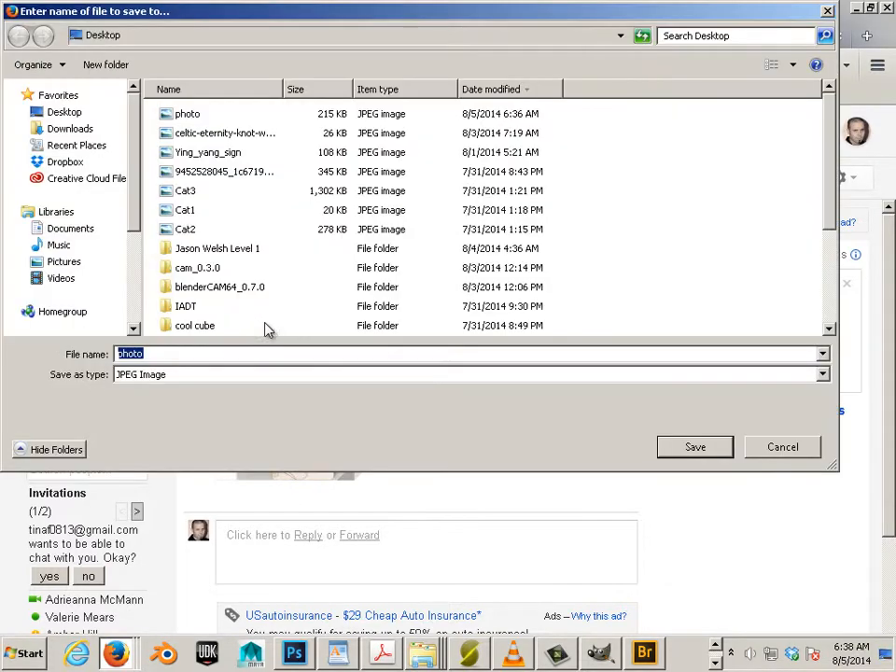
Step: Save the emailed frog sketch photo attachment to the Desktop
{"action": "left_click", "coordinate": [695, 446]}
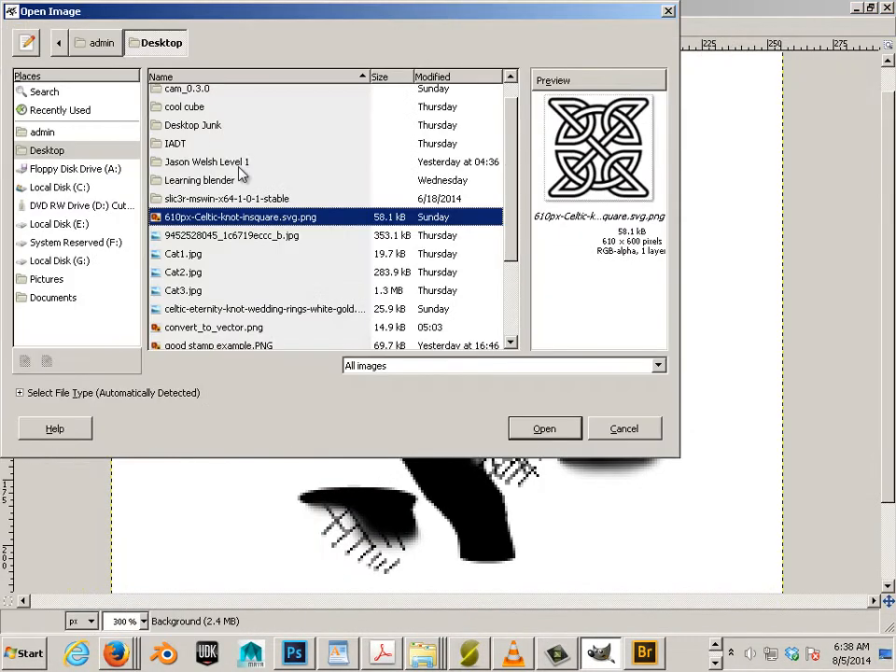
Step: Open photo.JPG from the Desktop as a new image, answering the EXIF rotation prompt
{"action": "left_click", "coordinate": [47, 150]}
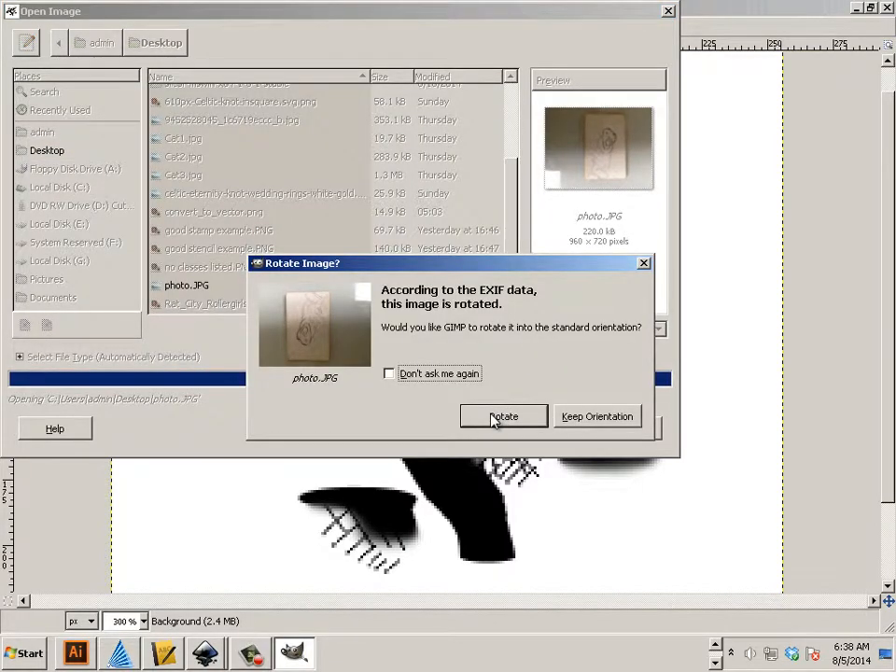
{"action": "mouse_move", "coordinate": [411, 344]}
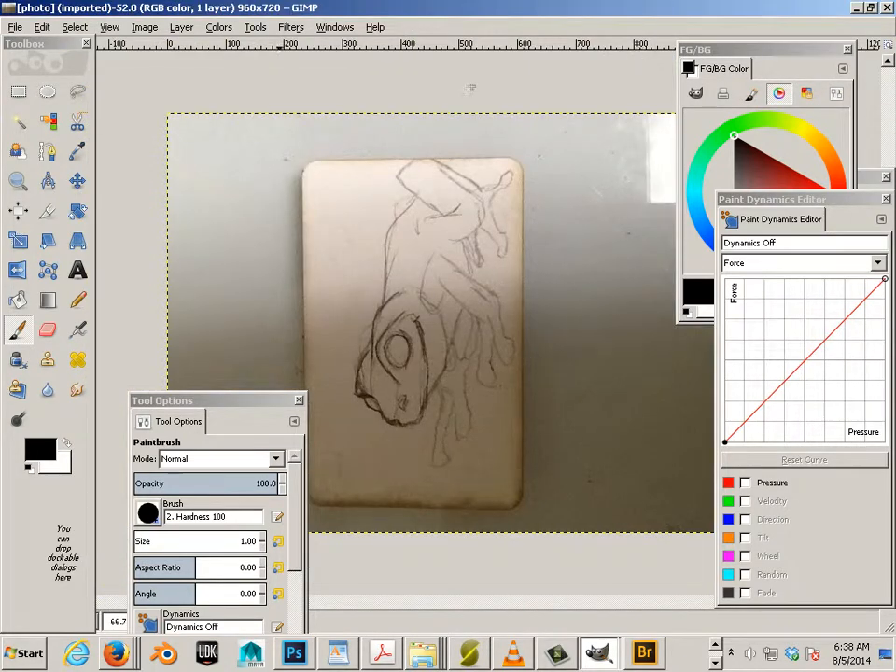
Step: Rotate the whole image 90° clockwise so the frog sits upright at 720×960
{"action": "left_click", "coordinate": [144, 26]}
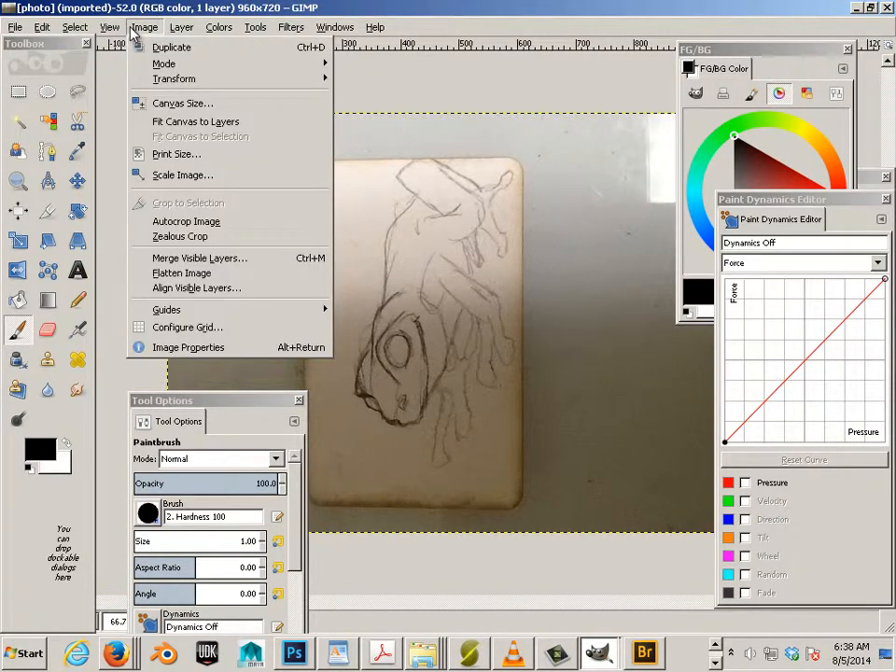
{"action": "mouse_move", "coordinate": [174, 78]}
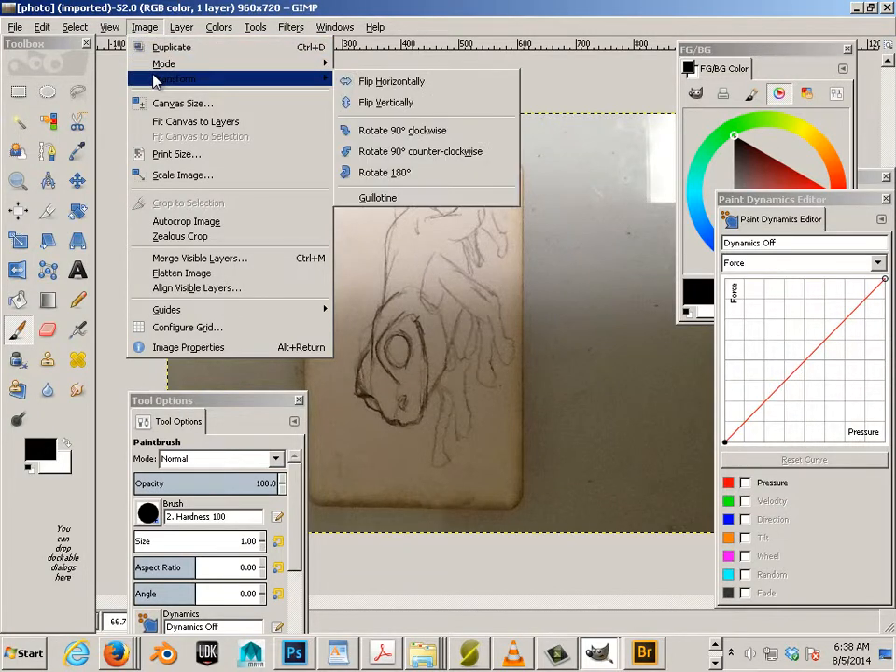
{"action": "mouse_move", "coordinate": [420, 151]}
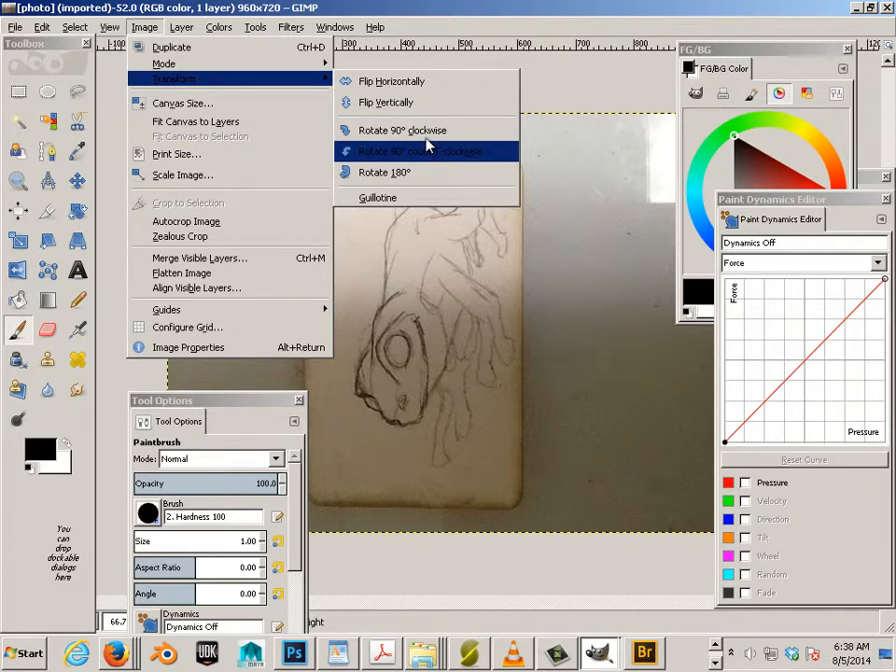
{"action": "mouse_move", "coordinate": [402, 131]}
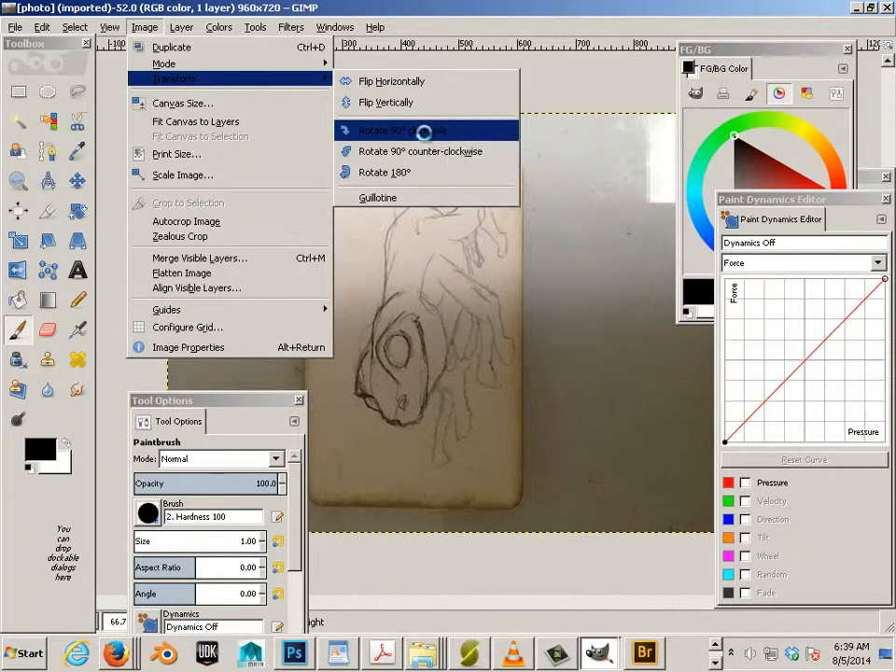
{"action": "left_click", "coordinate": [404, 130]}
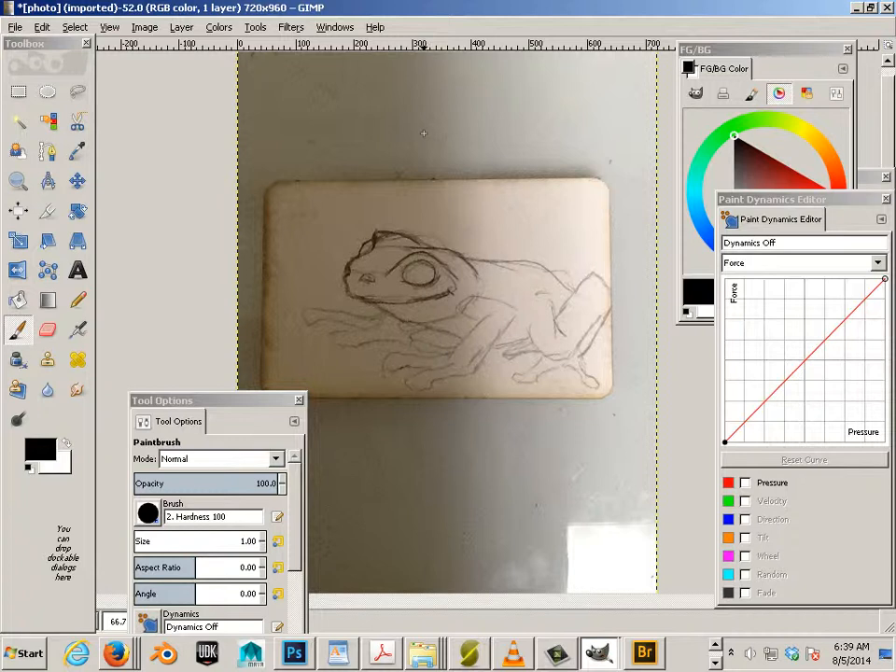
{"action": "mouse_move", "coordinate": [374, 181]}
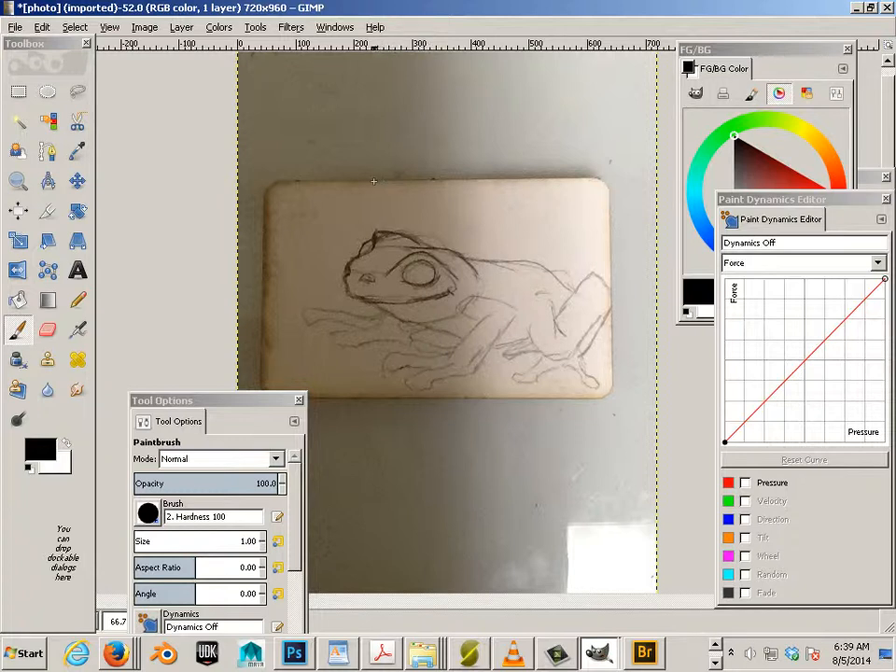
{"action": "mouse_move", "coordinate": [379, 204]}
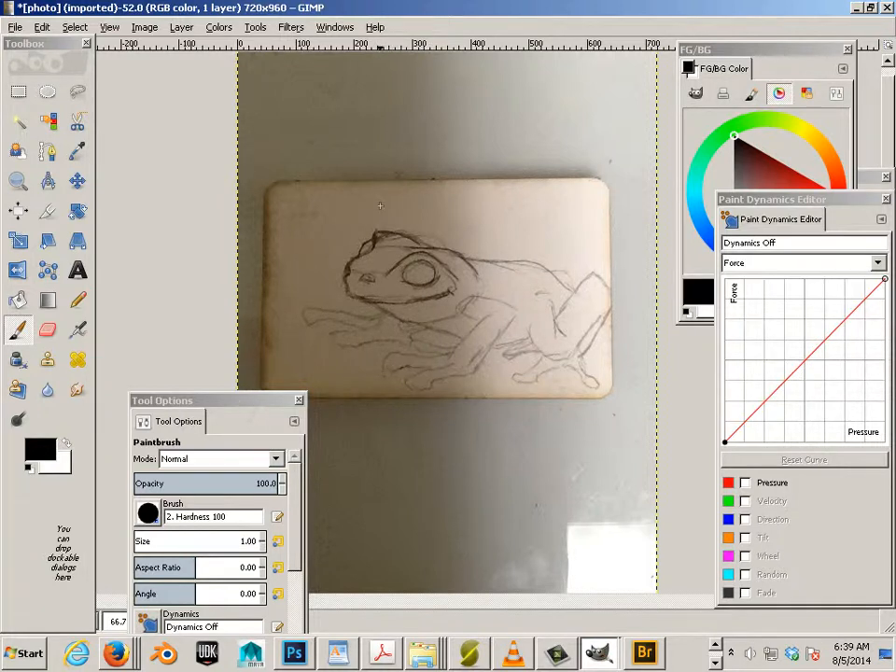
Step: Add a new transparent layer above the photo and fade photo.JPG to opacity 52
{"action": "left_click", "coordinate": [334, 26]}
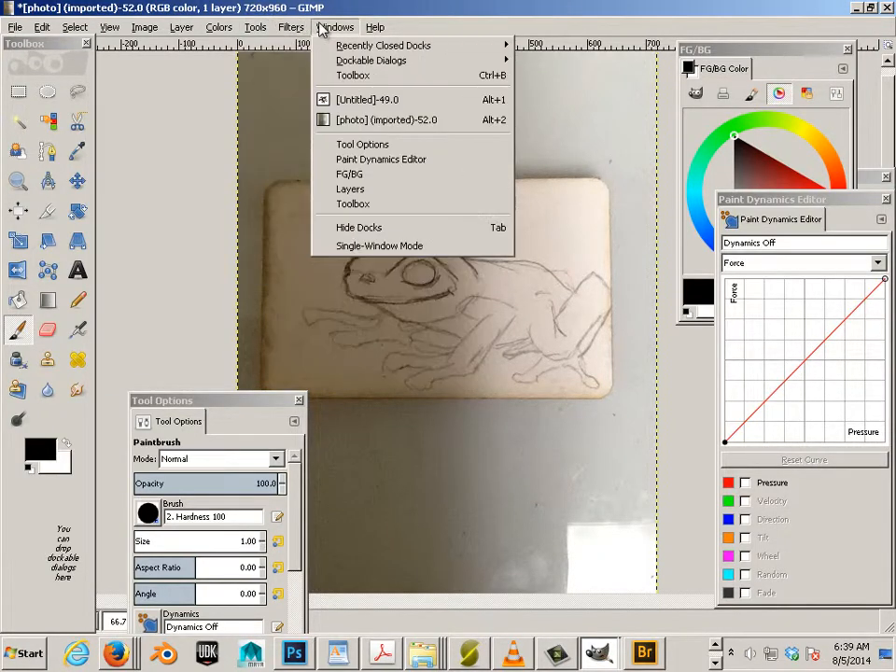
{"action": "mouse_move", "coordinate": [383, 60]}
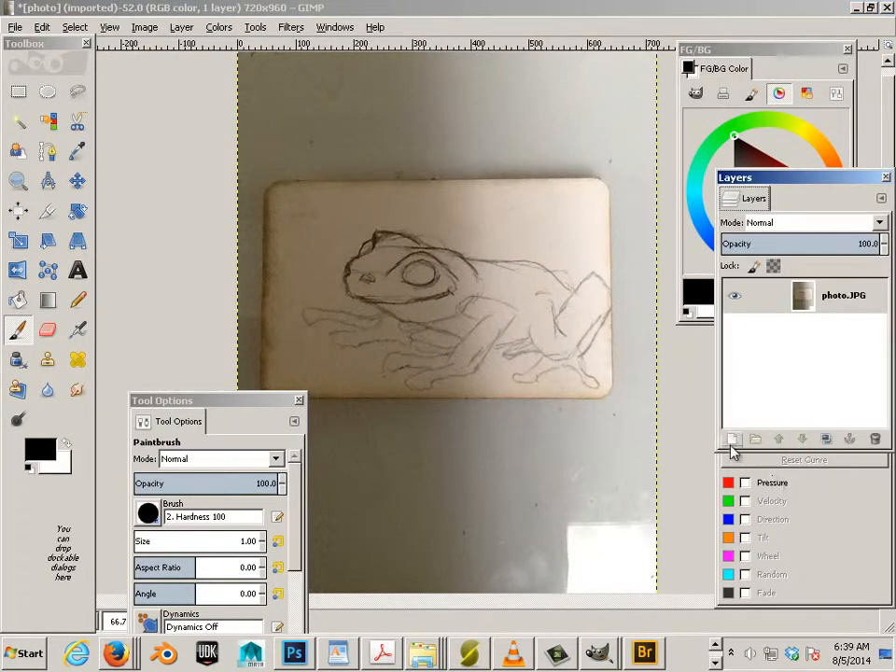
{"action": "left_click", "coordinate": [732, 439]}
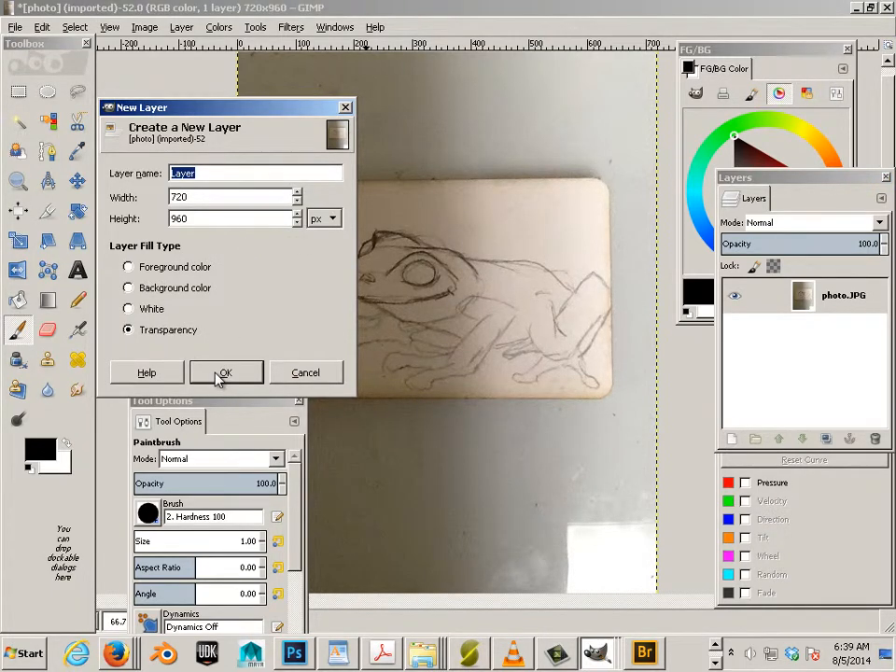
{"action": "left_click", "coordinate": [224, 373]}
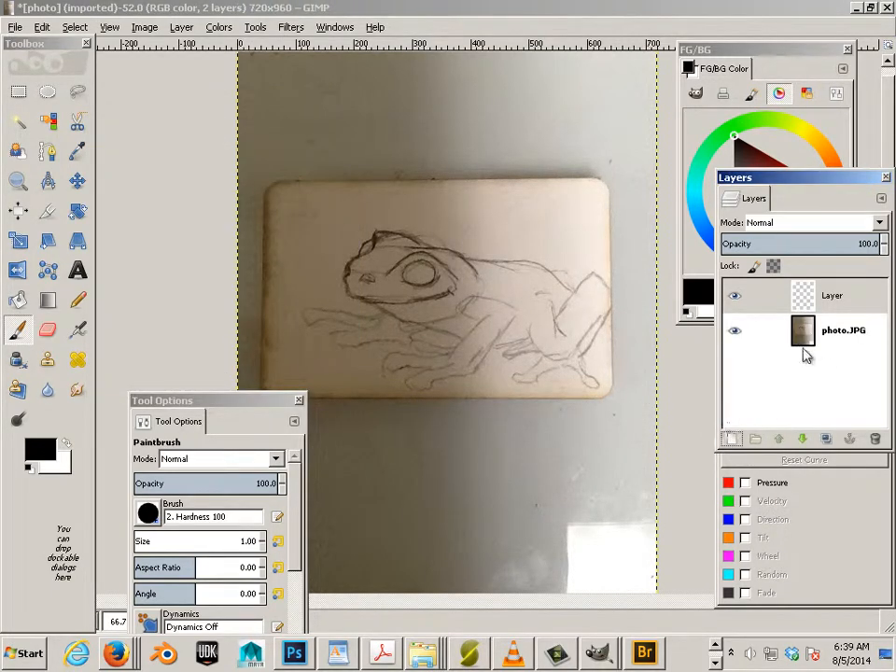
{"action": "left_click", "coordinate": [844, 331]}
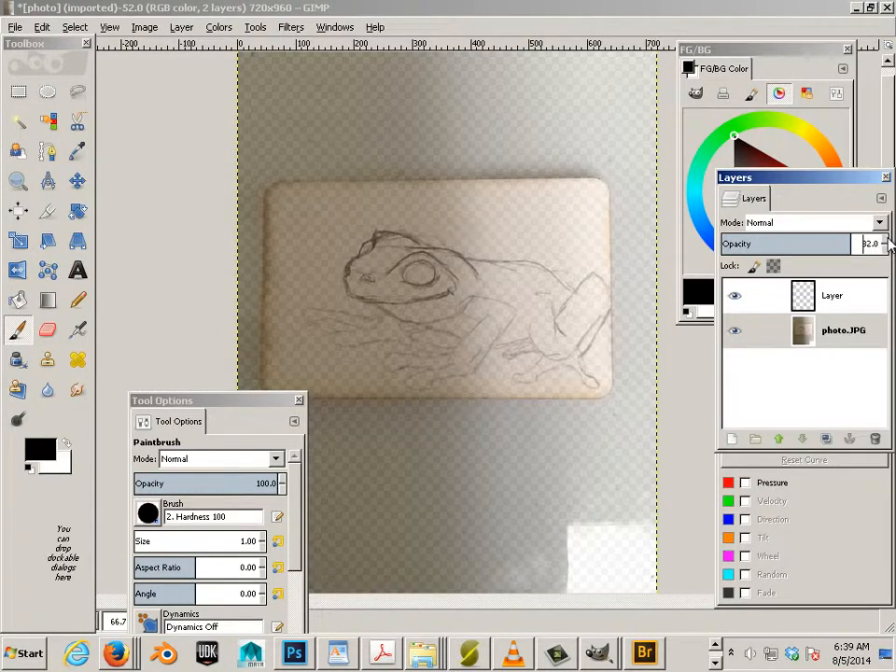
{"action": "left_click", "coordinate": [833, 295]}
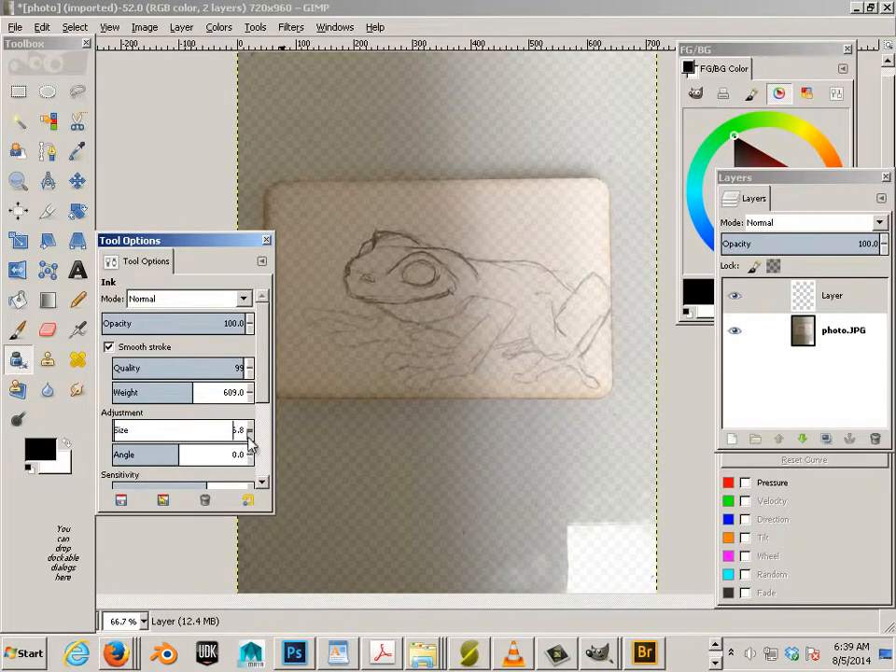
Step: Set the Ink tool's size and lower its weight, zooming to 100% on the sketch
{"action": "left_click_drag", "start_coordinate": [336, 271], "coordinate": [429, 247]}
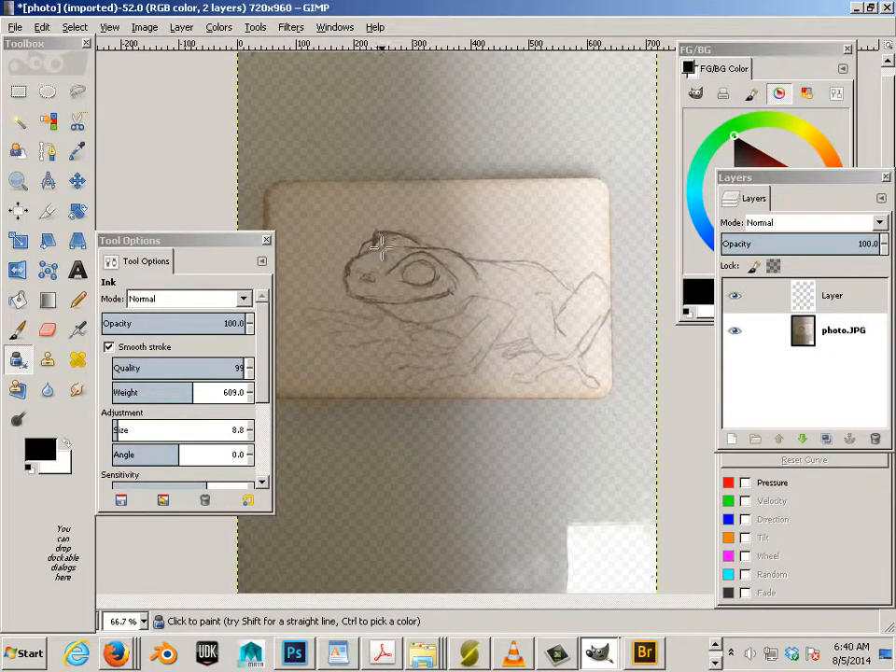
{"action": "left_click_drag", "start_coordinate": [377, 246], "coordinate": [418, 276]}
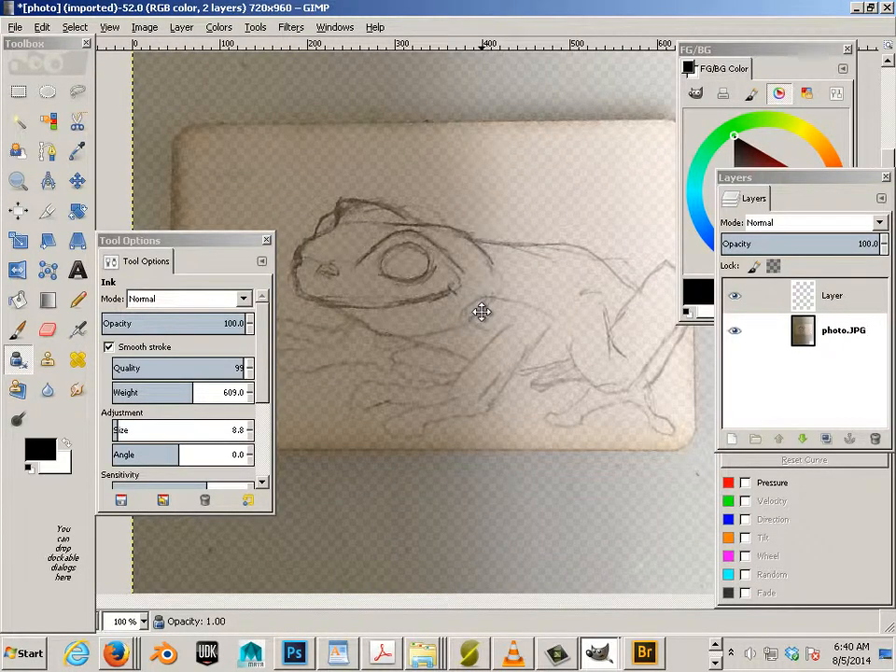
{"action": "mouse_move", "coordinate": [340, 223]}
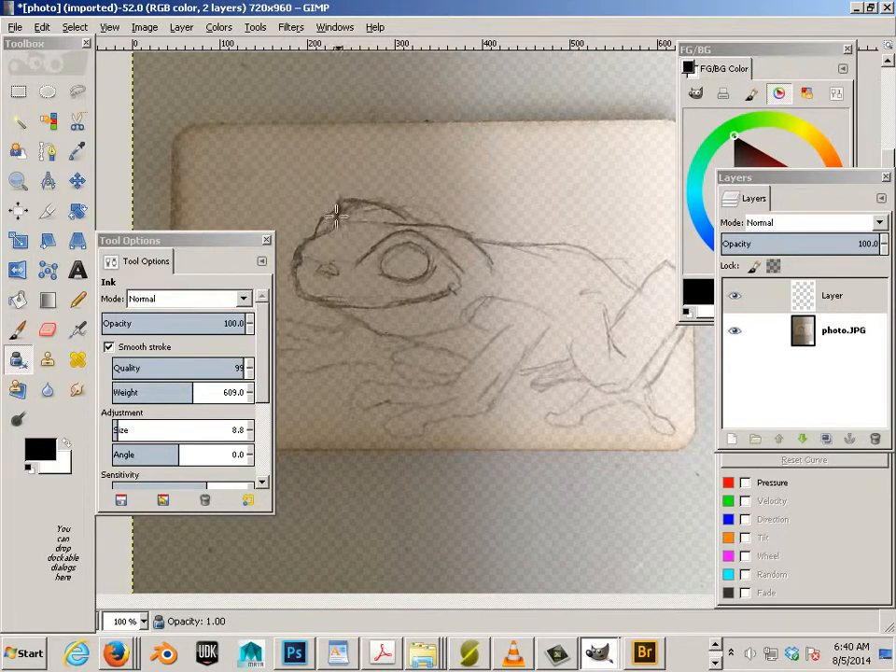
{"action": "left_click", "coordinate": [333, 217]}
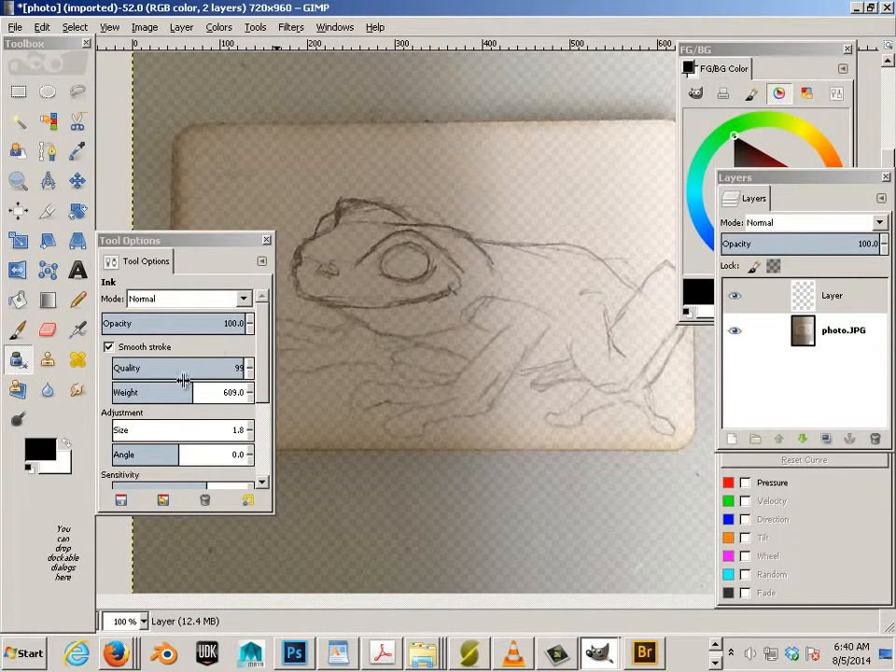
{"action": "left_click_drag", "start_coordinate": [196, 392], "coordinate": [183, 392]}
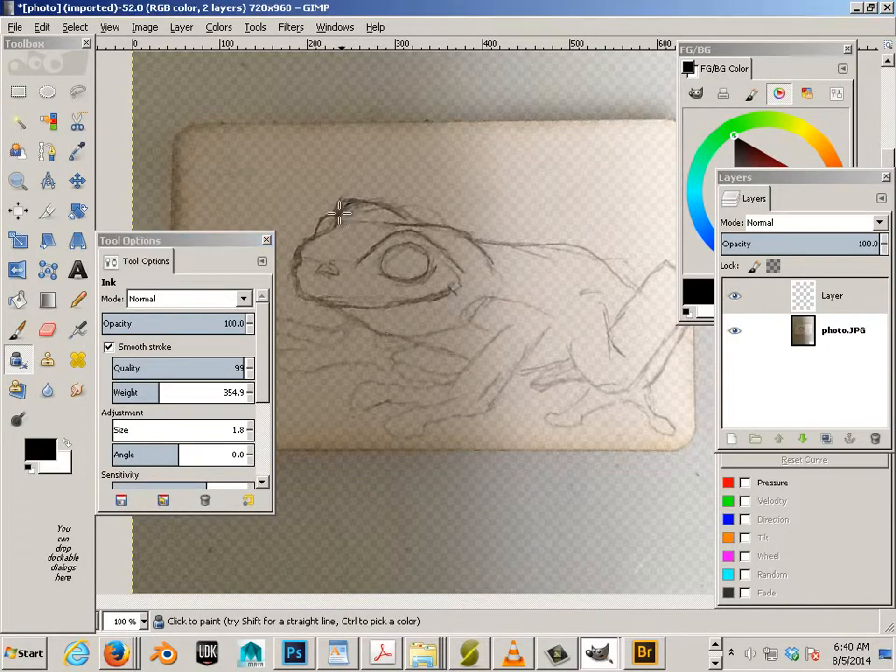
Step: Ink black strokes around the frog's eye and along the top of its head
{"action": "left_click_drag", "start_coordinate": [339, 210], "coordinate": [302, 252]}
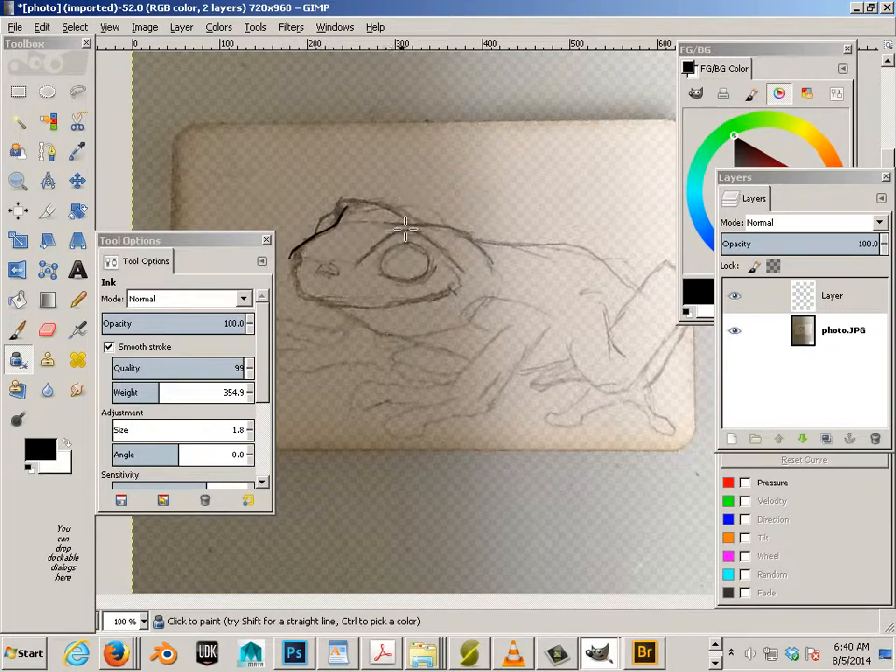
{"action": "mouse_move", "coordinate": [411, 234]}
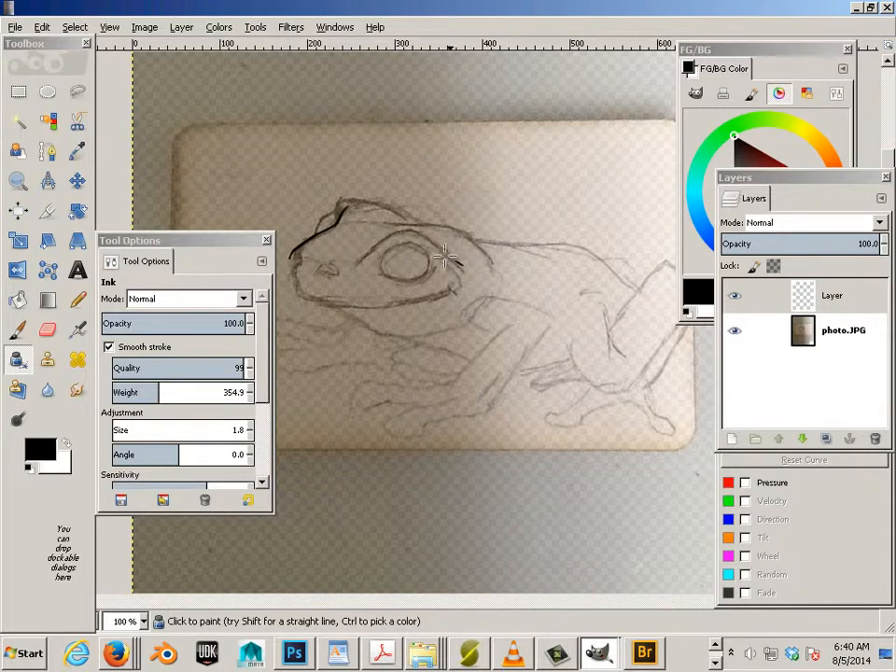
{"action": "left_click_drag", "start_coordinate": [444, 258], "coordinate": [351, 280]}
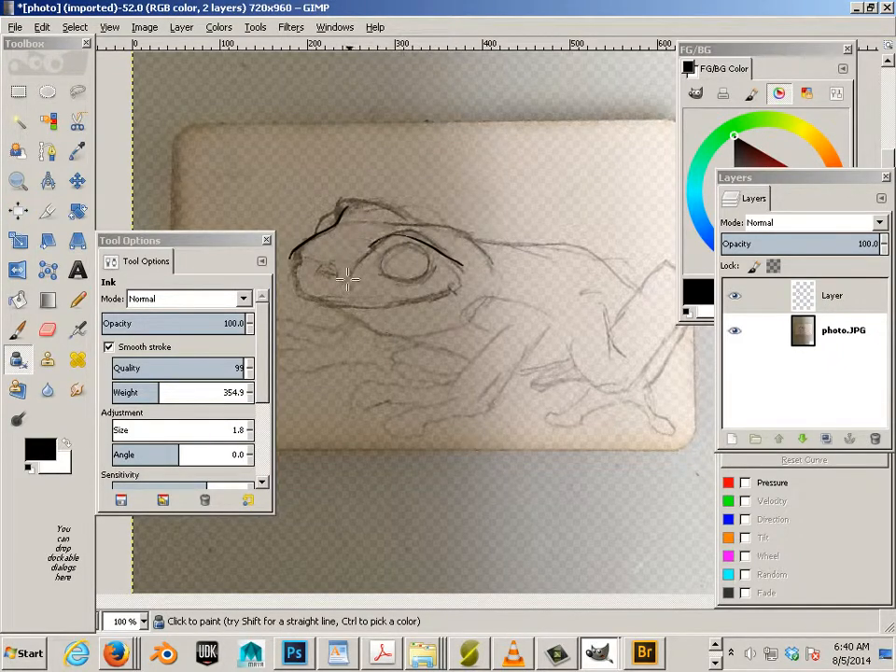
{"action": "left_click_drag", "start_coordinate": [351, 280], "coordinate": [444, 228]}
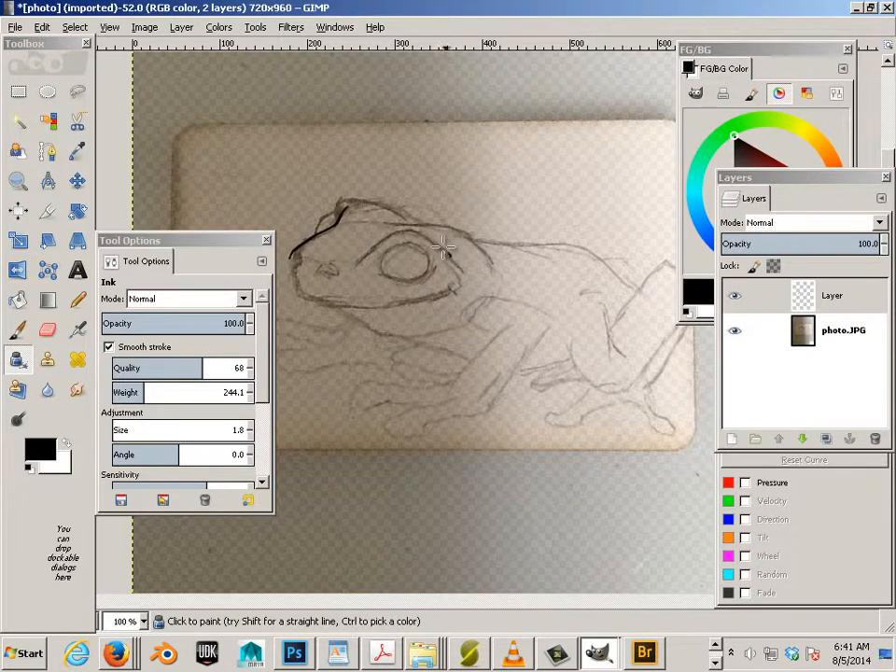
Step: Ink bold outlines over the eye, top of the head, snout, mouth and throat
{"action": "left_click_drag", "start_coordinate": [444, 253], "coordinate": [346, 288]}
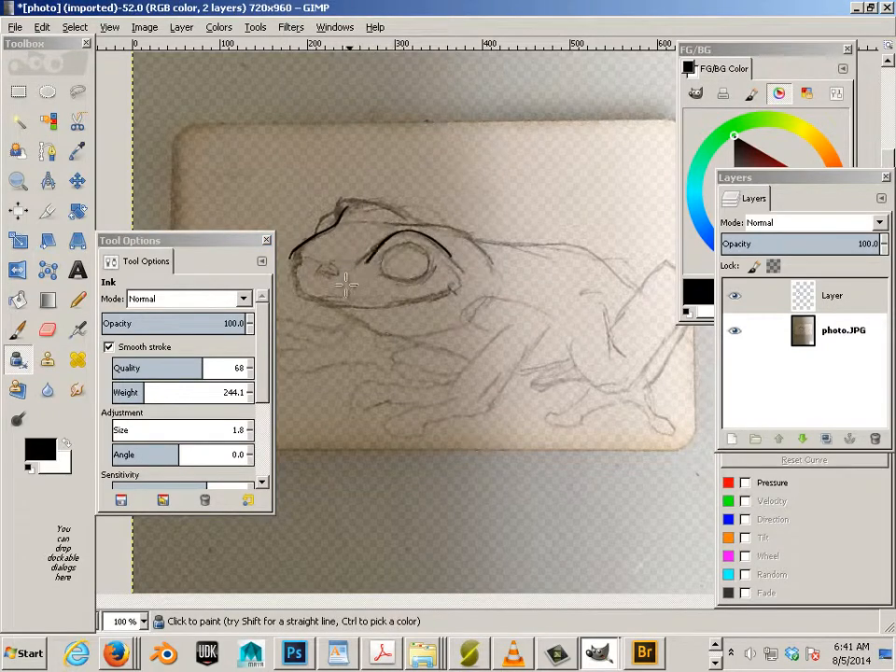
{"action": "left_click_drag", "start_coordinate": [336, 283], "coordinate": [396, 224]}
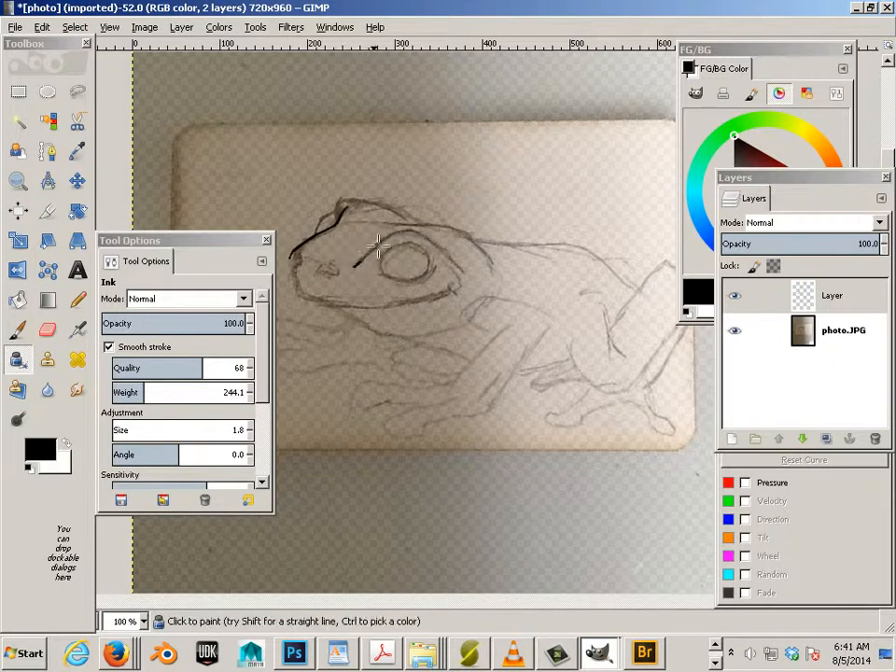
{"action": "left_click_drag", "start_coordinate": [374, 252], "coordinate": [467, 280]}
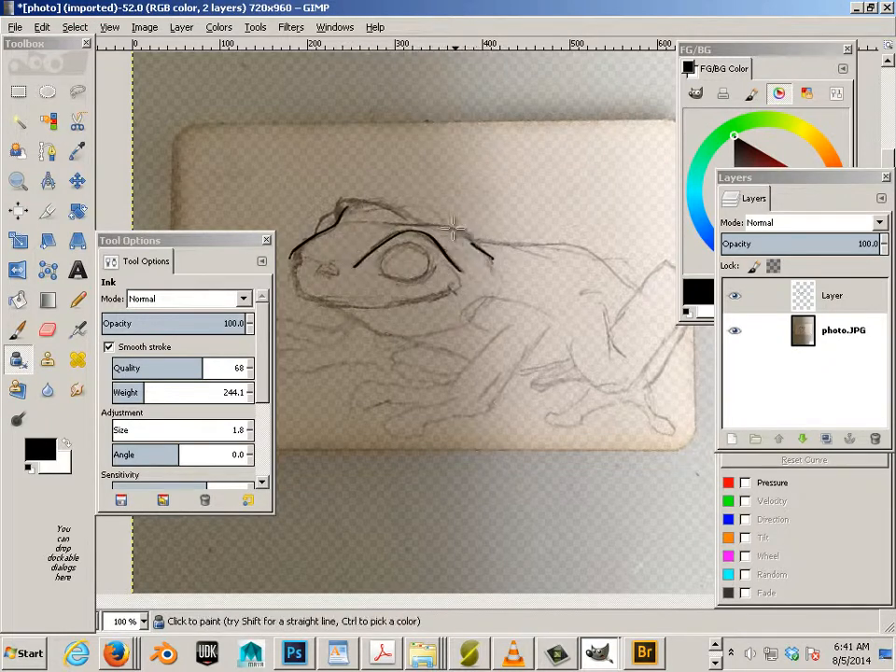
{"action": "left_click_drag", "start_coordinate": [454, 228], "coordinate": [359, 242]}
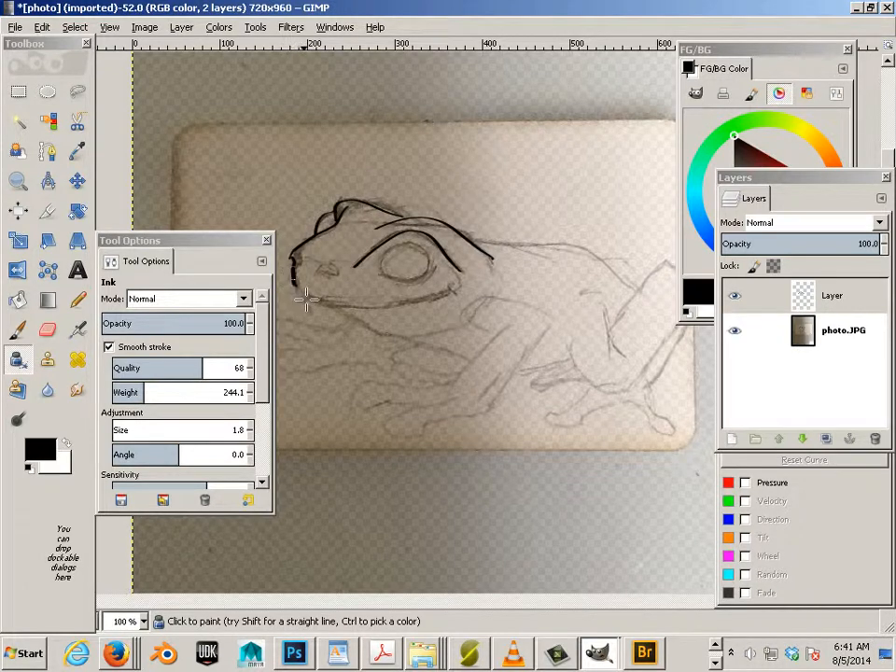
{"action": "left_click_drag", "start_coordinate": [308, 308], "coordinate": [458, 289]}
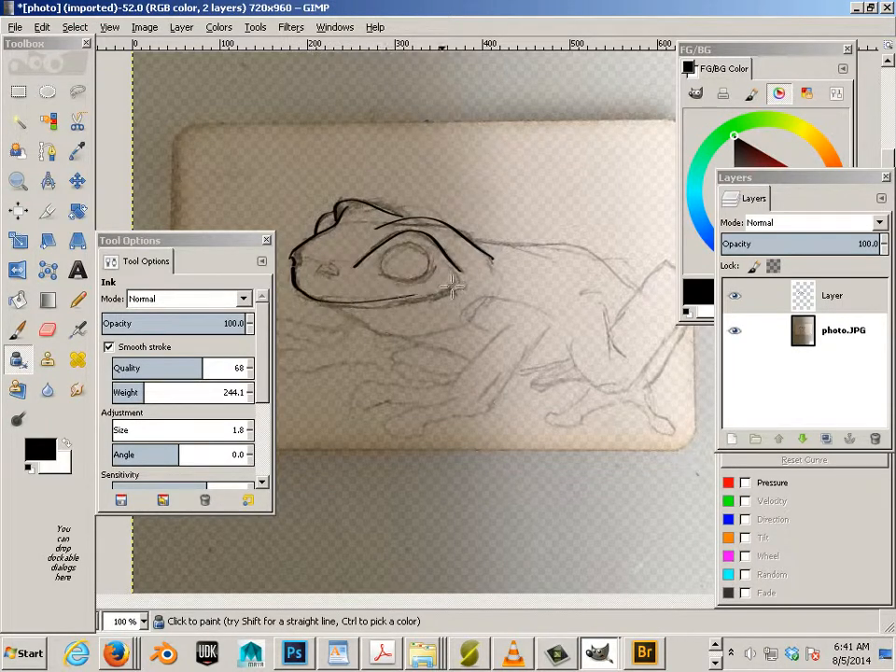
{"action": "left_click_drag", "start_coordinate": [454, 284], "coordinate": [299, 299]}
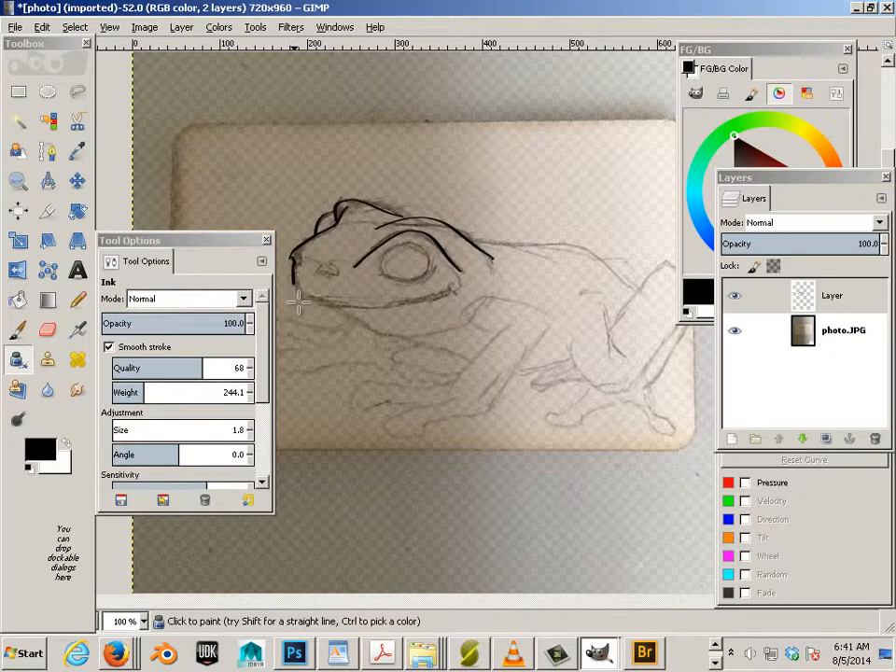
{"action": "left_click_drag", "start_coordinate": [296, 300], "coordinate": [439, 280]}
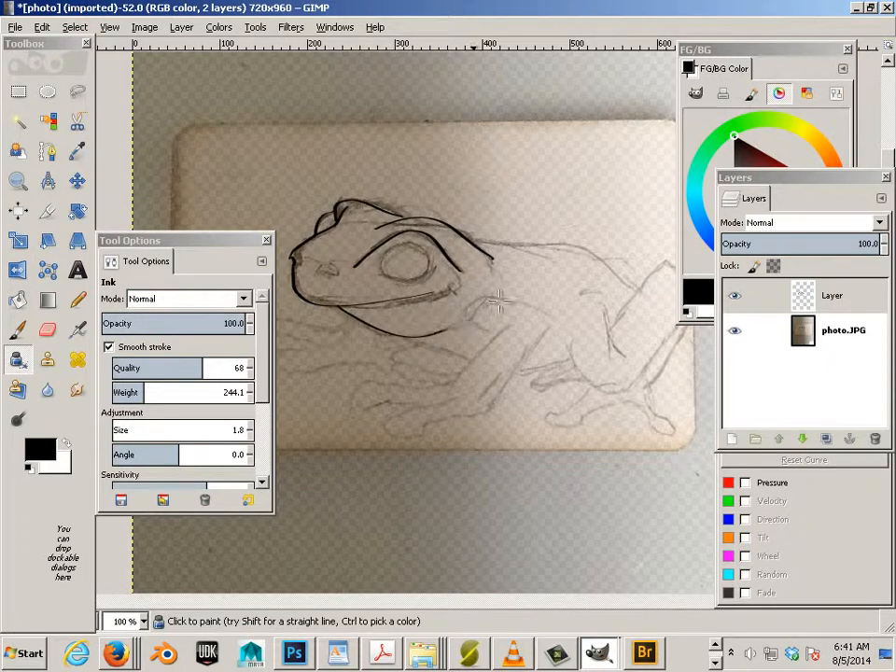
{"action": "mouse_move", "coordinate": [467, 314]}
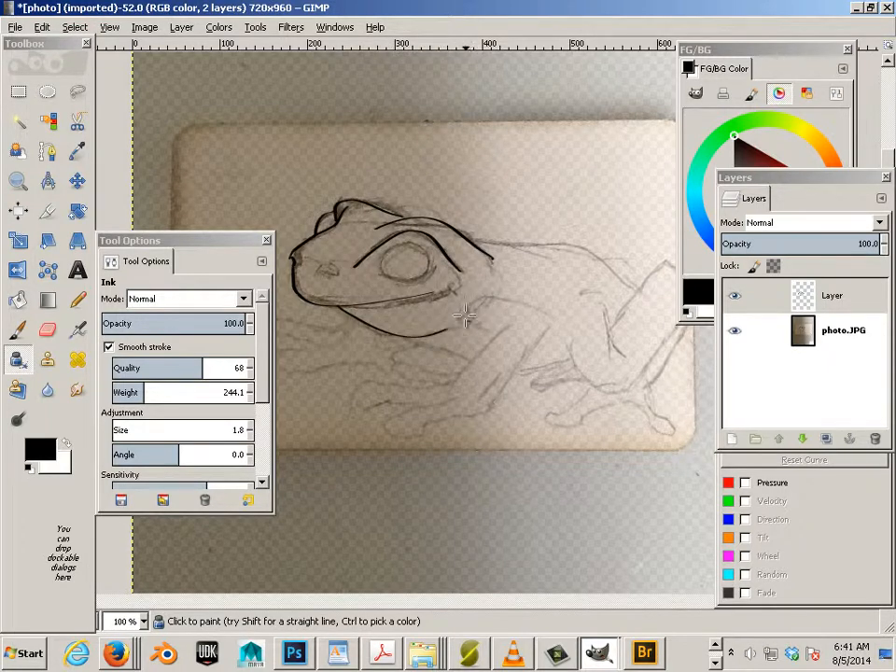
{"action": "left_click_drag", "start_coordinate": [458, 317], "coordinate": [526, 303]}
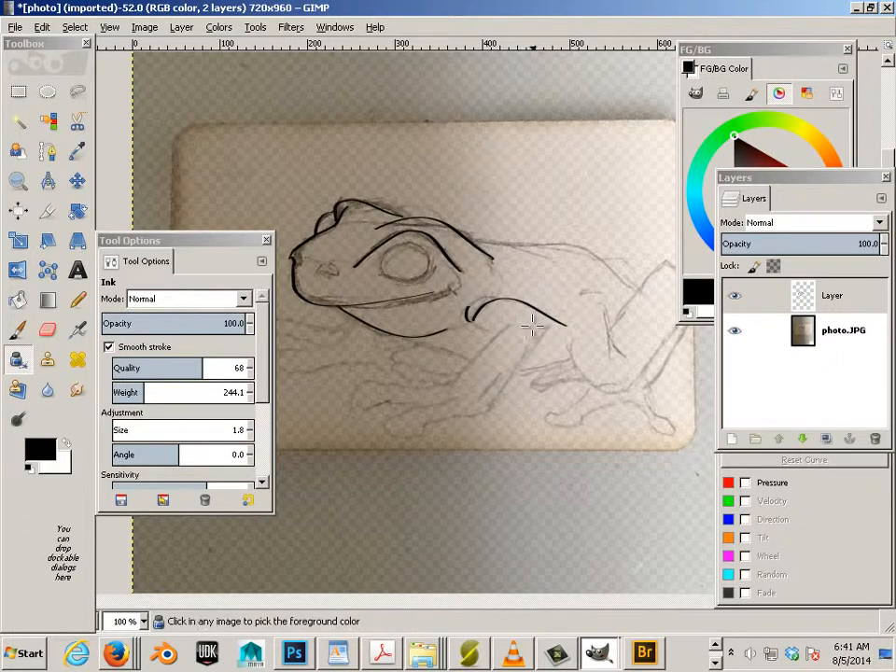
Step: Outline the front leg down to the foot and the front toes
{"action": "left_click_drag", "start_coordinate": [467, 321], "coordinate": [551, 317]}
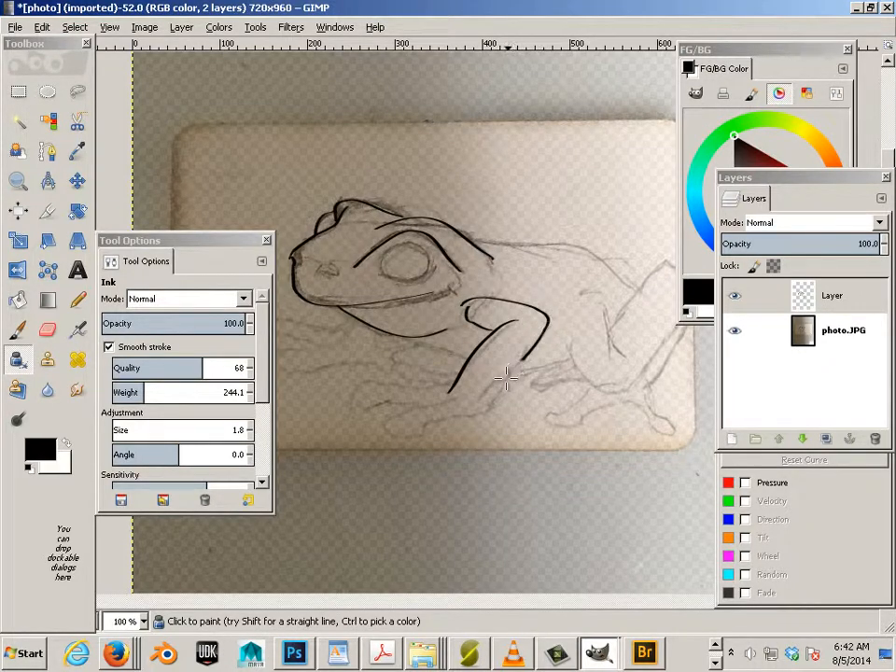
{"action": "left_click_drag", "start_coordinate": [508, 381], "coordinate": [384, 377]}
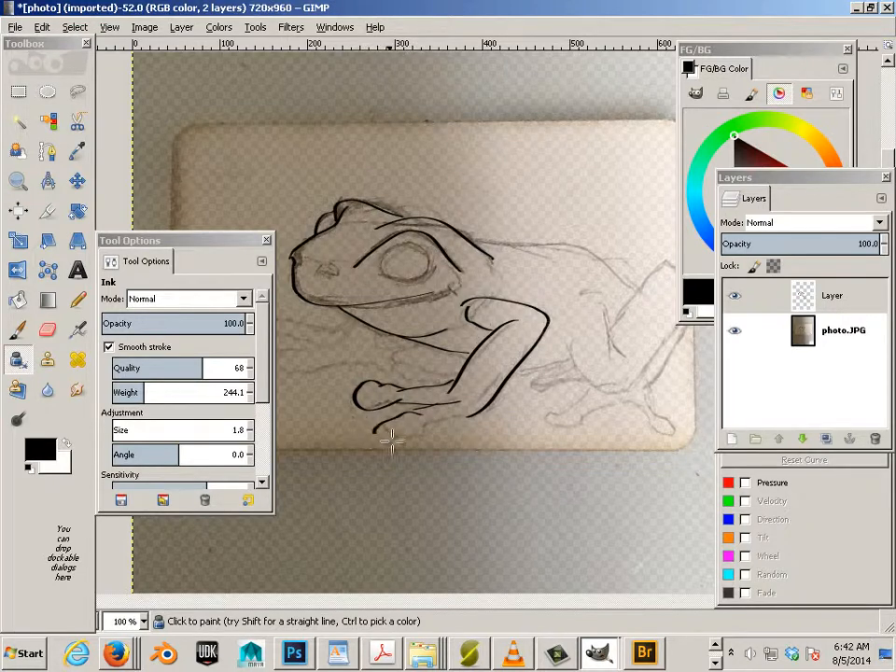
{"action": "left_click_drag", "start_coordinate": [392, 448], "coordinate": [446, 402]}
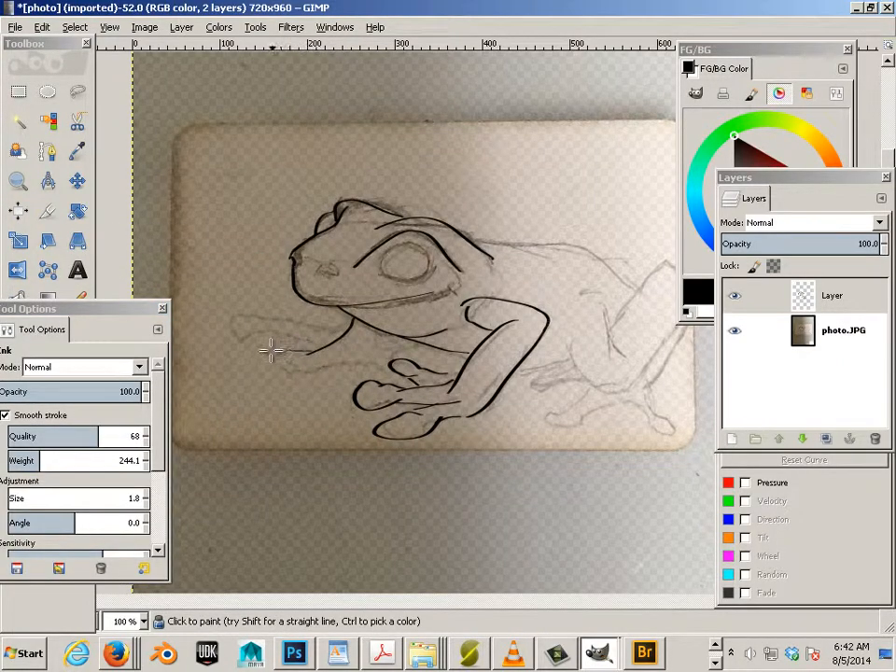
{"action": "left_click_drag", "start_coordinate": [271, 351], "coordinate": [345, 351]}
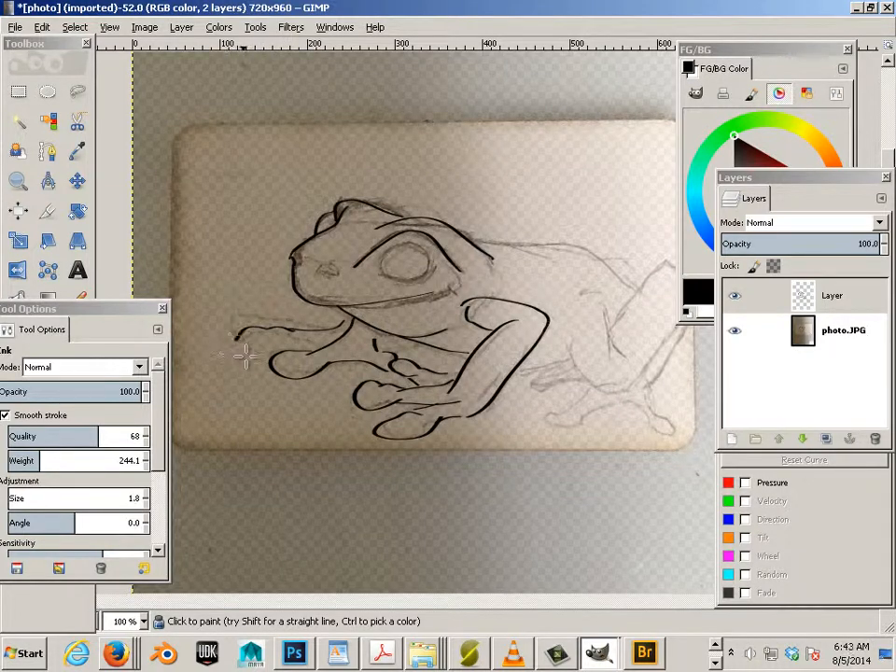
{"action": "left_click_drag", "start_coordinate": [239, 340], "coordinate": [299, 351]}
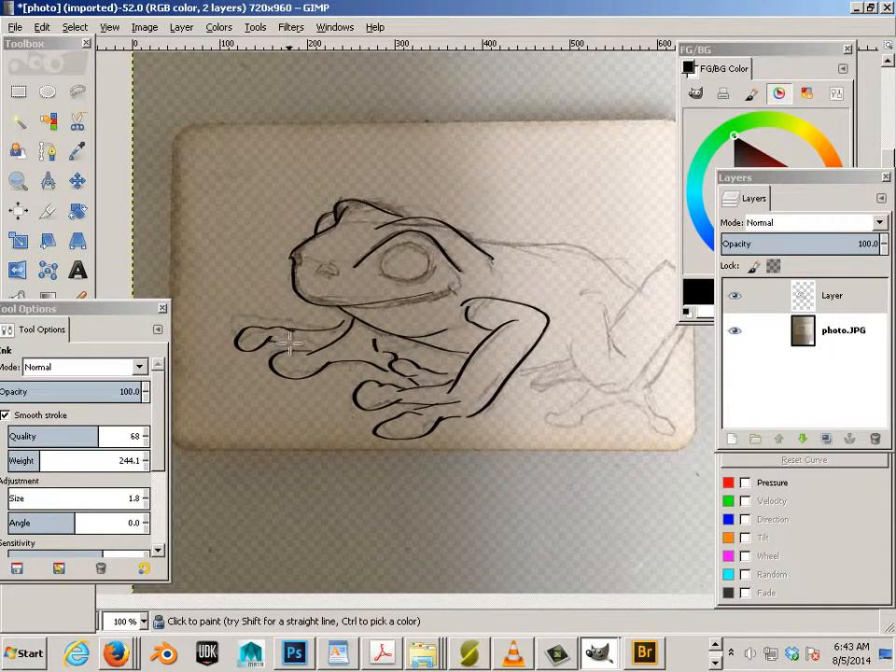
{"action": "mouse_move", "coordinate": [575, 247]}
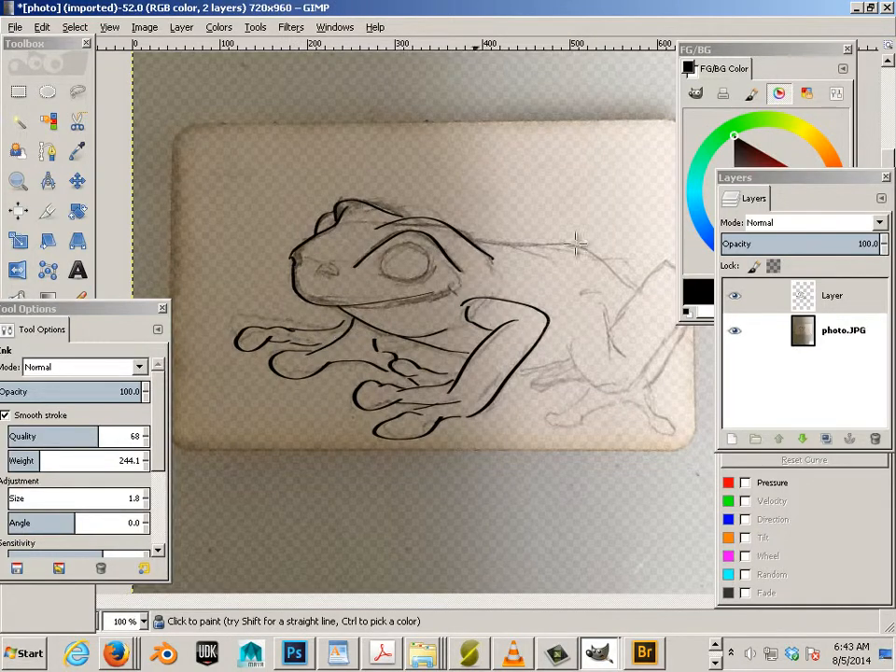
{"action": "mouse_move", "coordinate": [467, 236]}
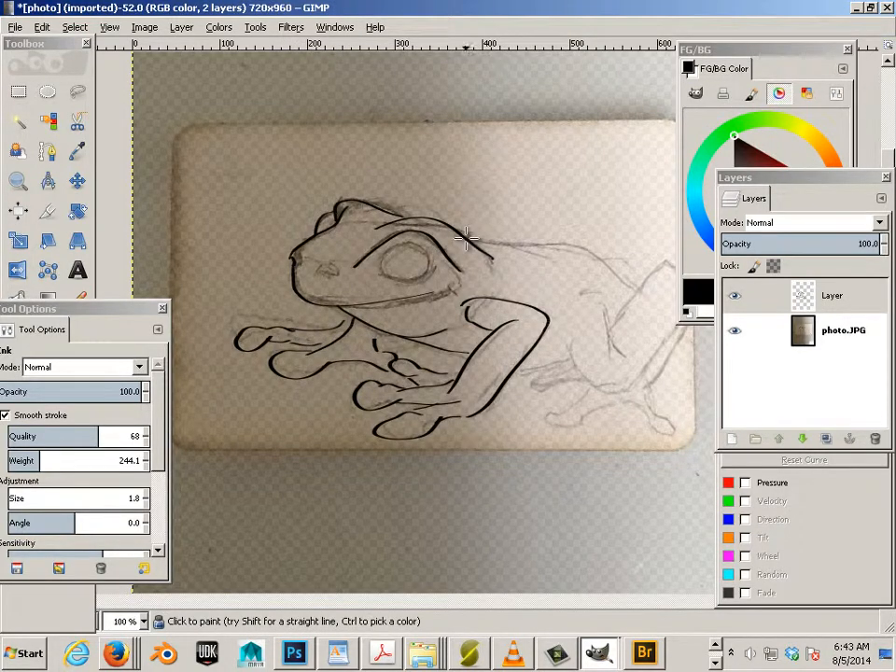
Step: Ink the line along the frog's back toward the hind leg
{"action": "left_click_drag", "start_coordinate": [467, 239], "coordinate": [526, 250]}
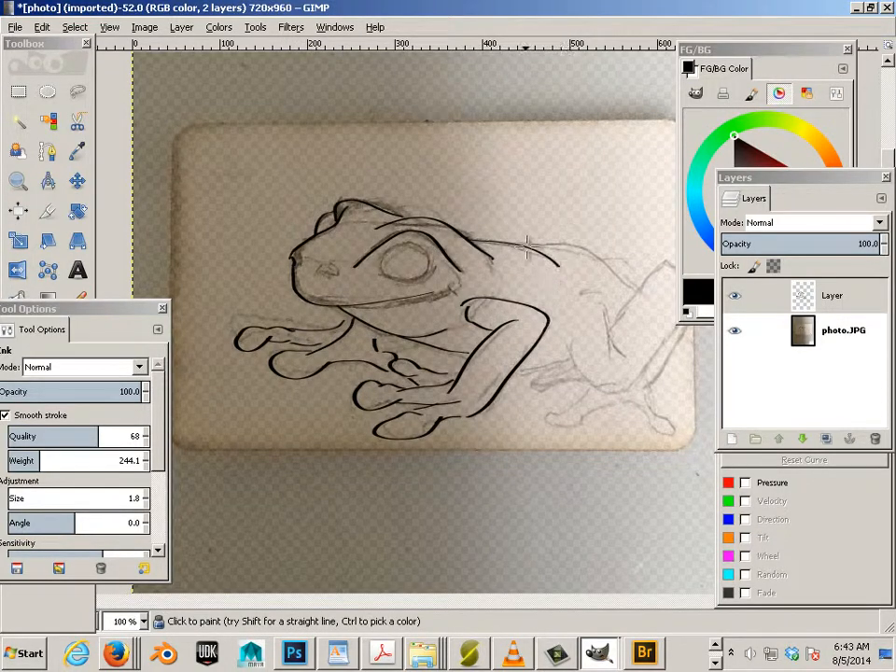
{"action": "left_click_drag", "start_coordinate": [527, 245], "coordinate": [650, 299]}
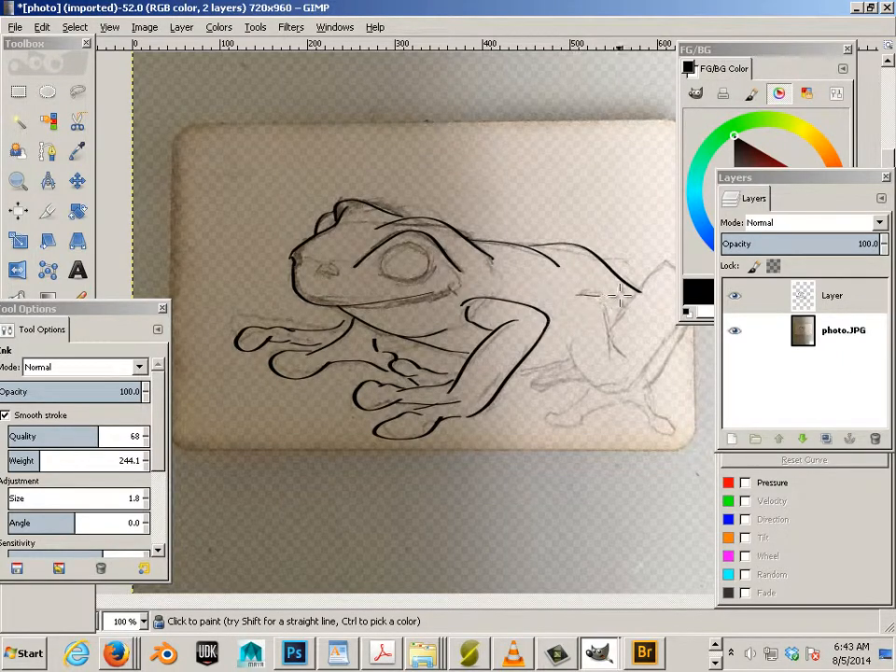
{"action": "left_click_drag", "start_coordinate": [606, 295], "coordinate": [626, 377]}
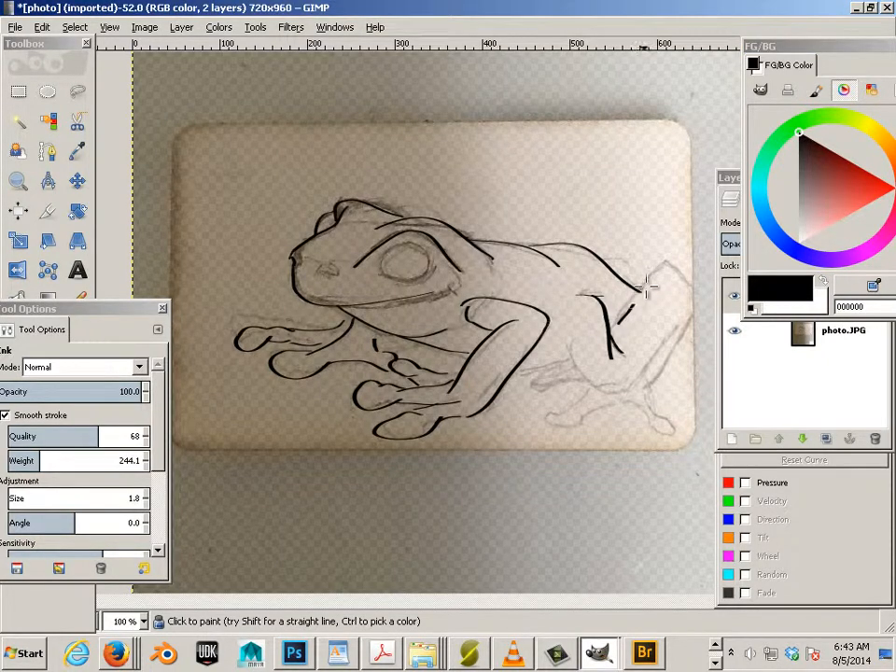
Step: Ink the rear of the back, the hind leg and foot, and darken the eye's inner contour
{"action": "left_click_drag", "start_coordinate": [650, 284], "coordinate": [700, 299]}
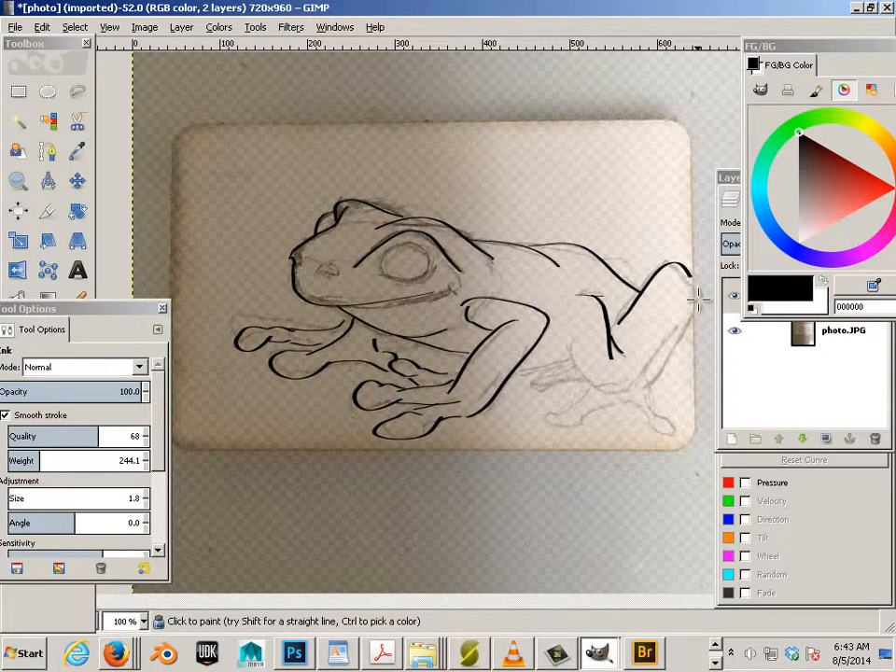
{"action": "left_click_drag", "start_coordinate": [695, 299], "coordinate": [654, 364]}
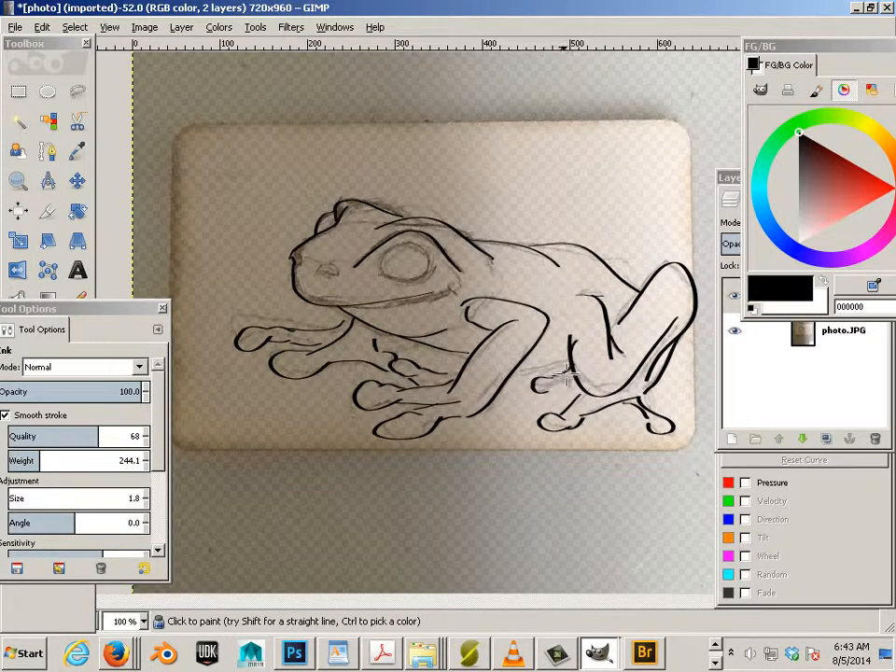
{"action": "left_click", "coordinate": [560, 373]}
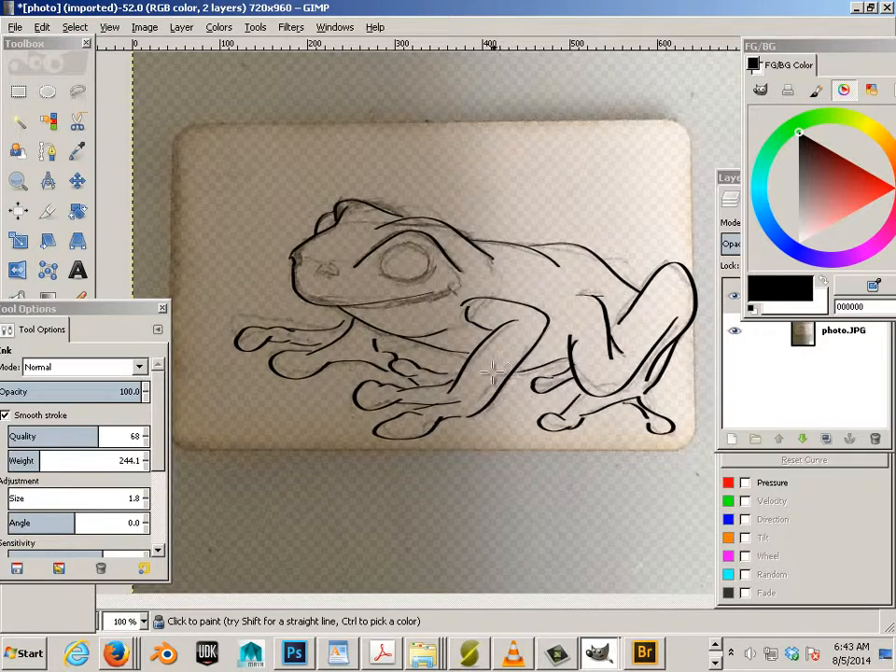
{"action": "mouse_move", "coordinate": [429, 271]}
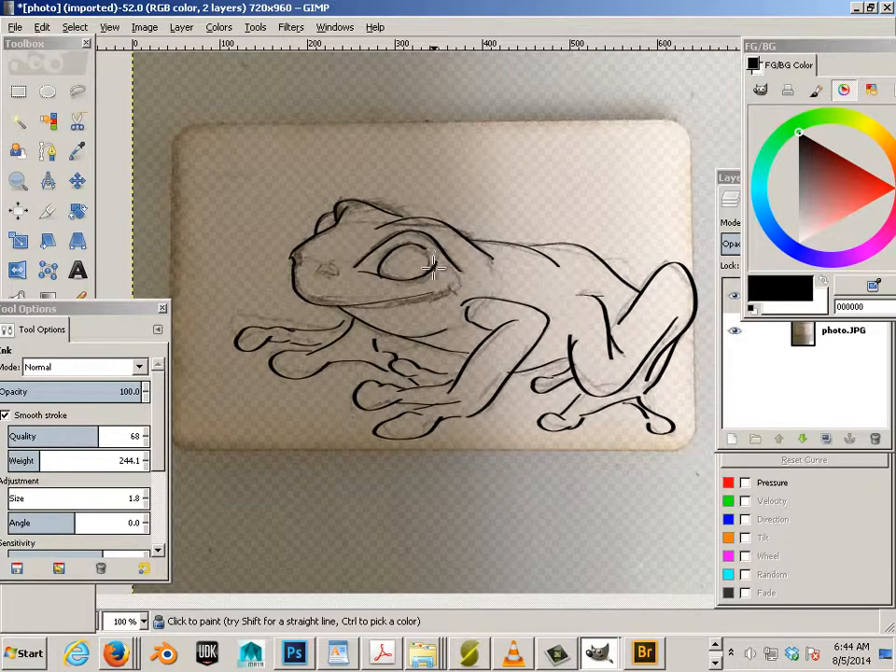
{"action": "mouse_move", "coordinate": [183, 336]}
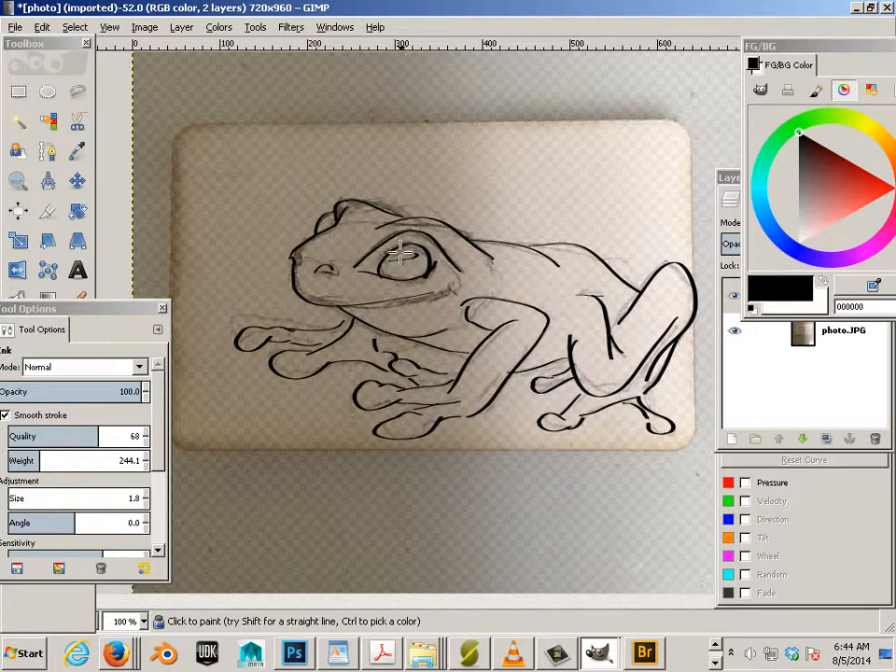
{"action": "left_click", "coordinate": [392, 266]}
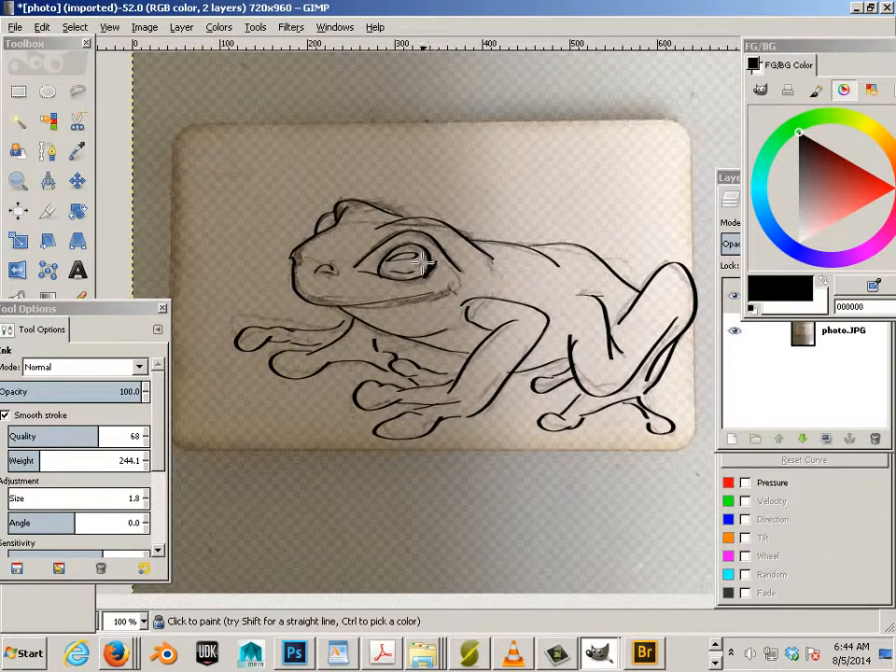
{"action": "mouse_move", "coordinate": [377, 276]}
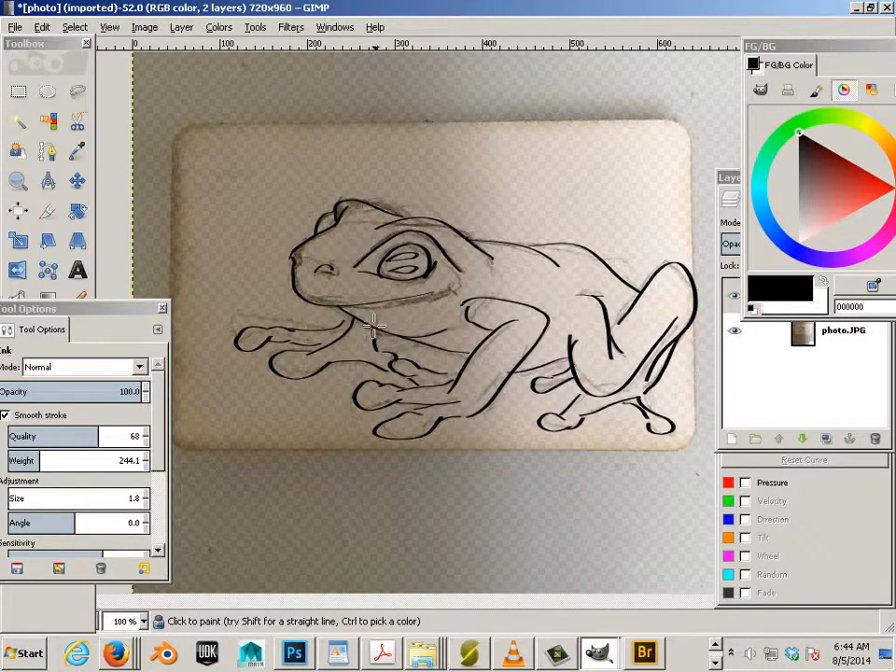
{"action": "mouse_move", "coordinate": [613, 239]}
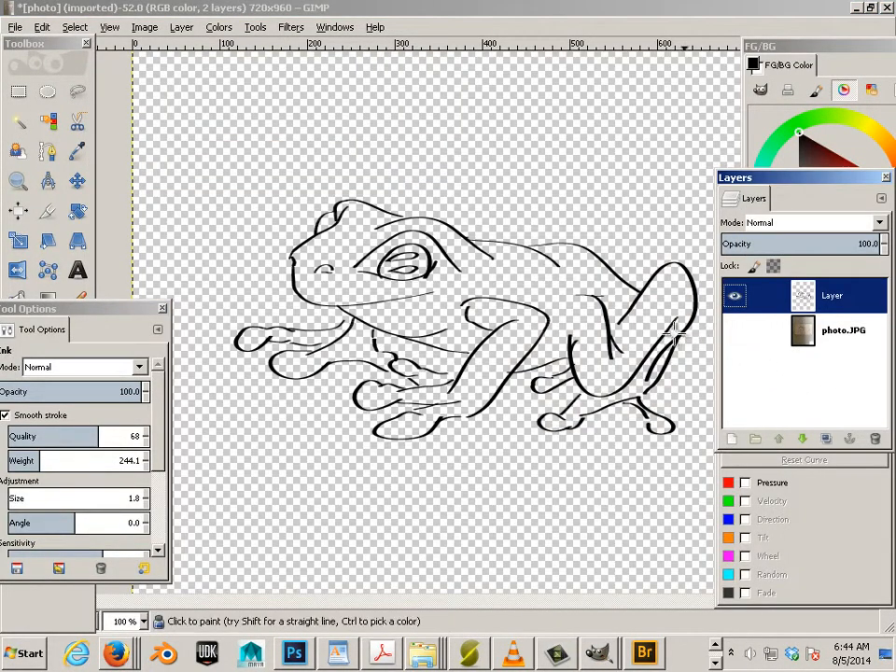
{"action": "mouse_move", "coordinate": [495, 336]}
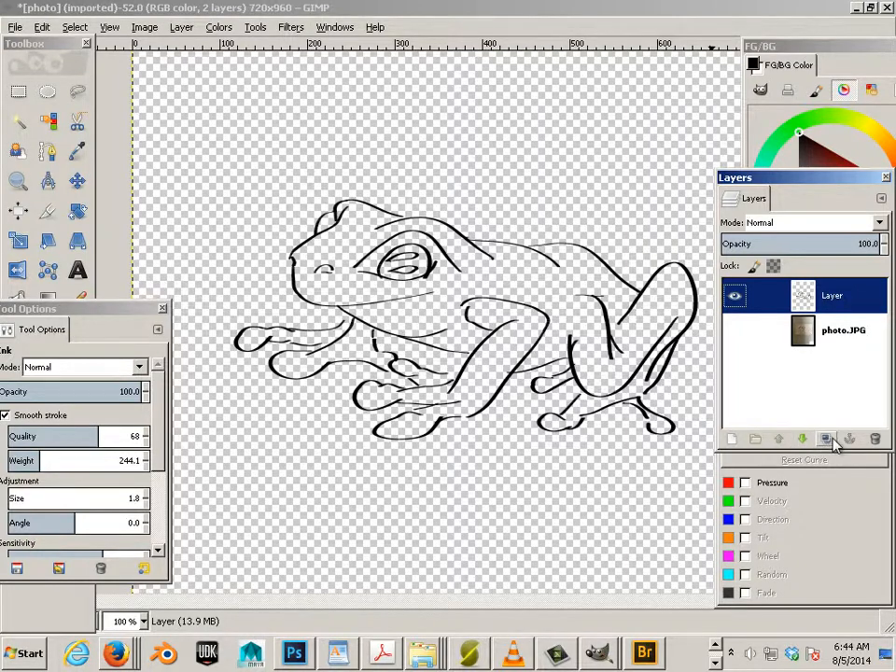
Step: Move Layer #1 beneath the ink layer and fill it with a gray-brown background colour
{"action": "left_click", "coordinate": [732, 439]}
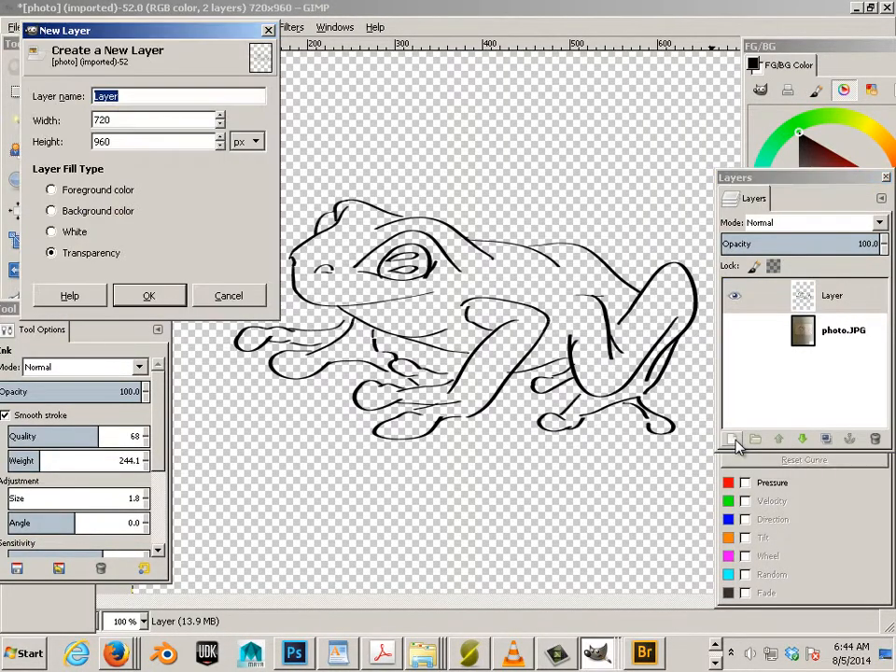
{"action": "left_click", "coordinate": [149, 295]}
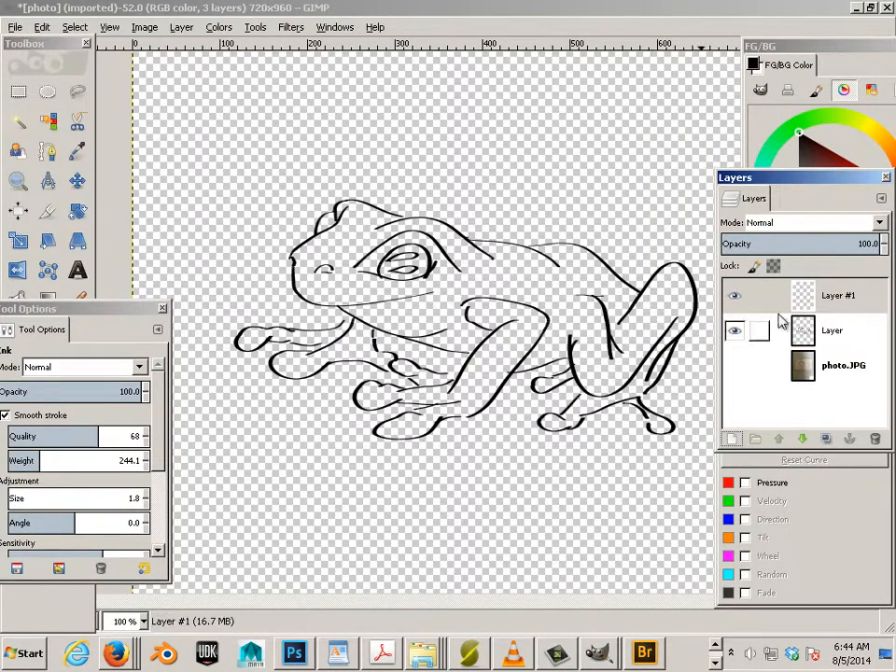
{"action": "left_click", "coordinate": [837, 295]}
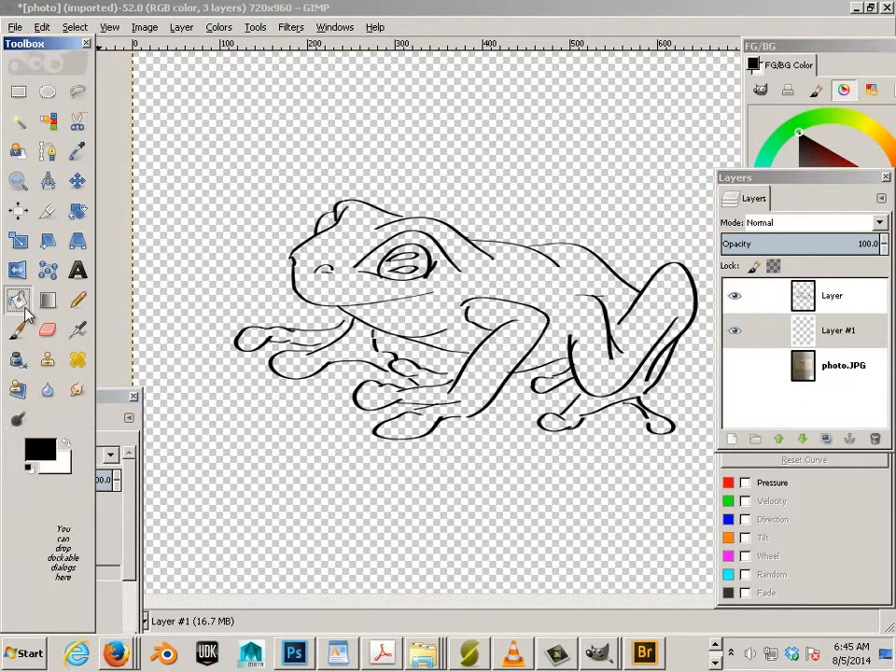
{"action": "left_click", "coordinate": [37, 448]}
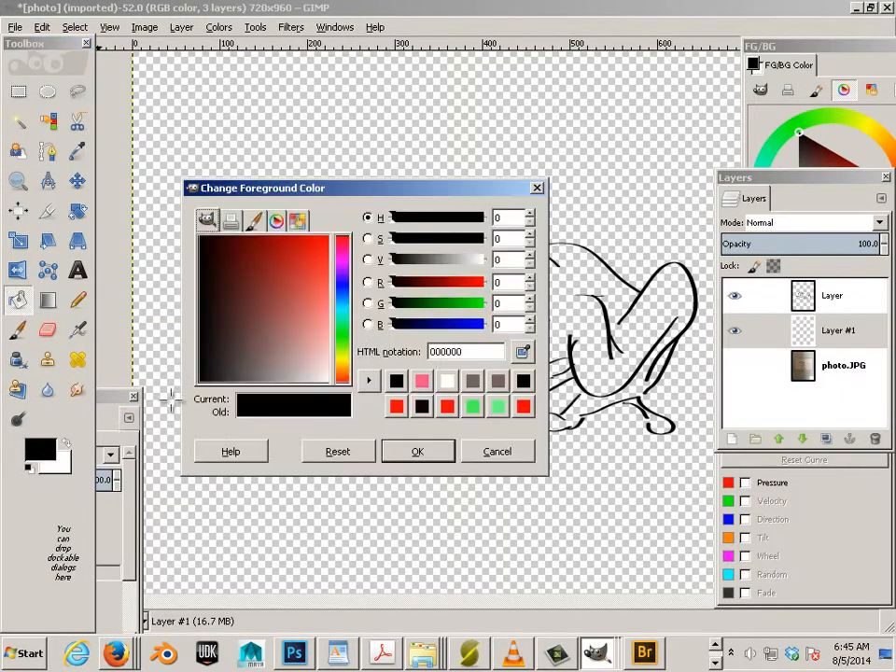
{"action": "left_click", "coordinate": [419, 451]}
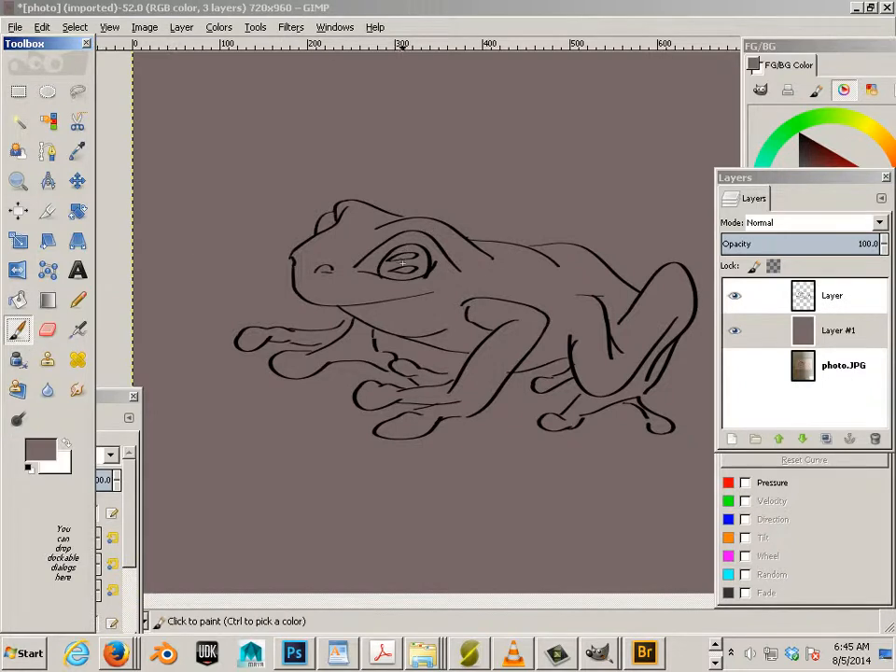
Step: Make the ink line layer active and set the painting colour to black
{"action": "left_click", "coordinate": [833, 295]}
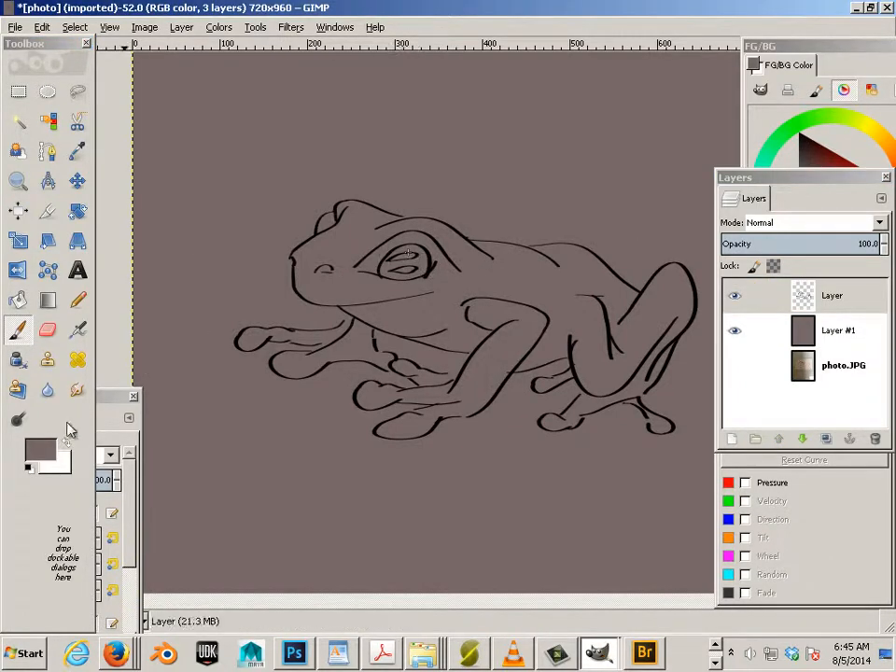
{"action": "left_click", "coordinate": [37, 448]}
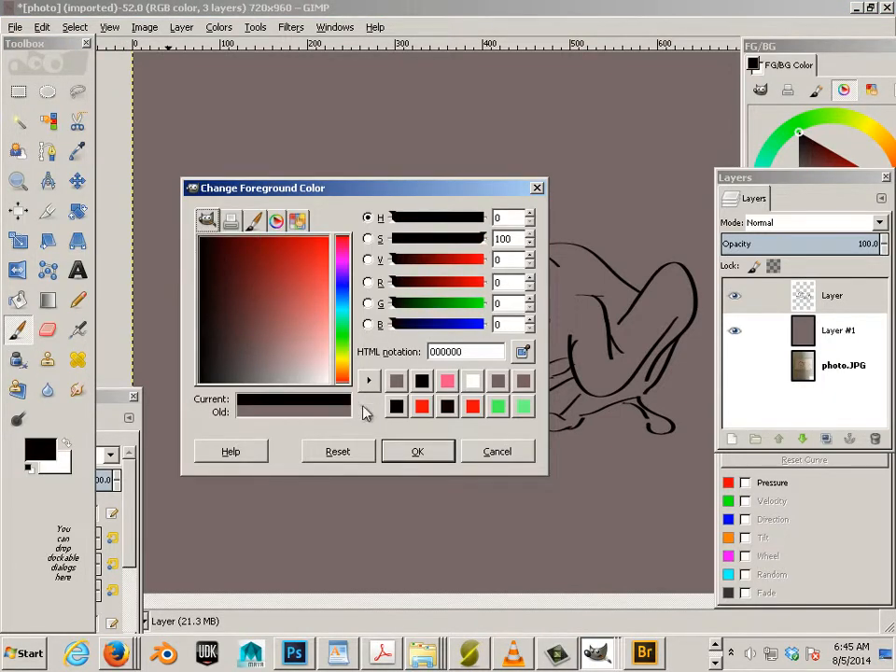
{"action": "left_click", "coordinate": [418, 451]}
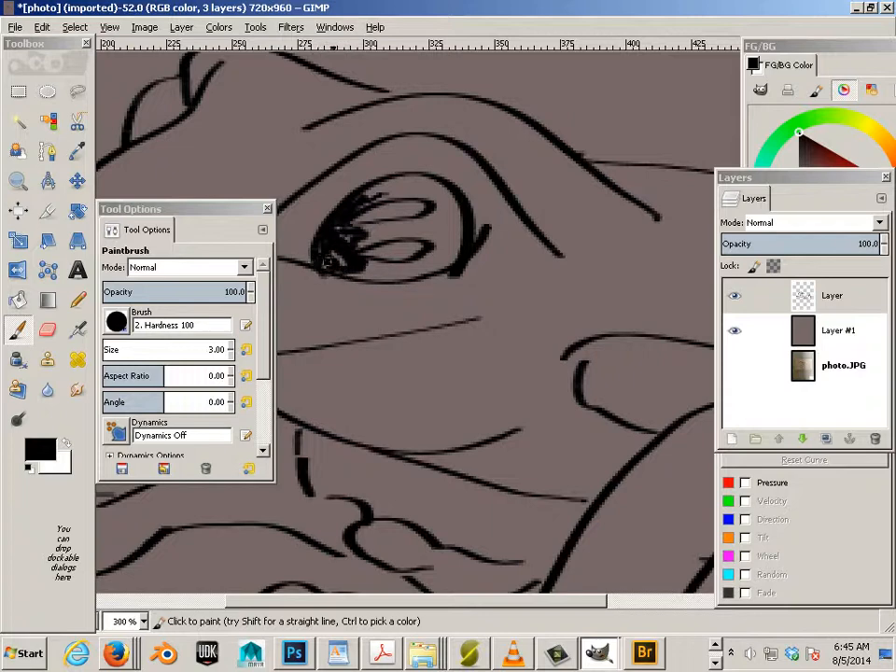
Step: Paint the frog's eye solid black with the Paintbrush
{"action": "left_click", "coordinate": [346, 243]}
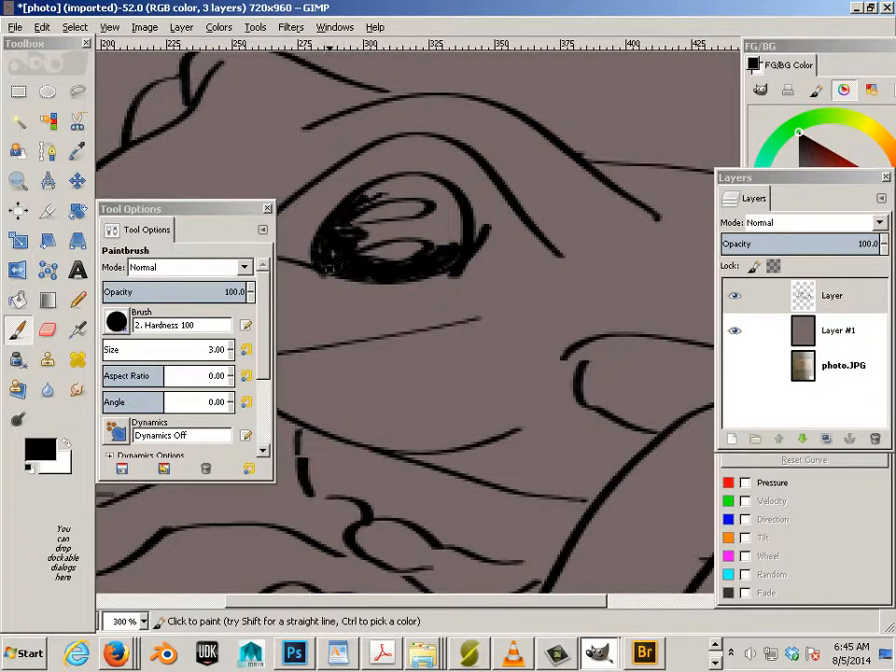
{"action": "left_click", "coordinate": [374, 280]}
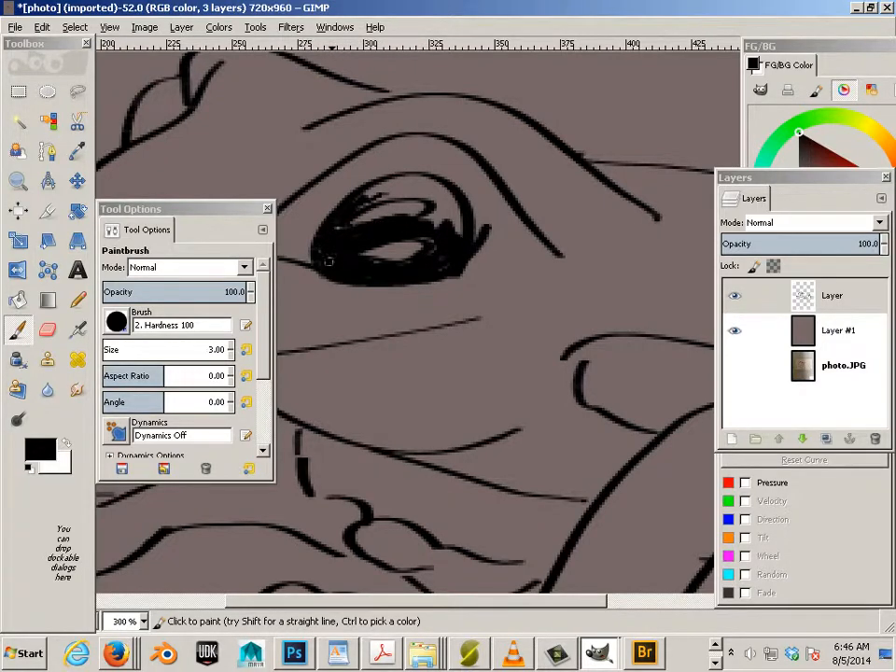
{"action": "left_click", "coordinate": [392, 196]}
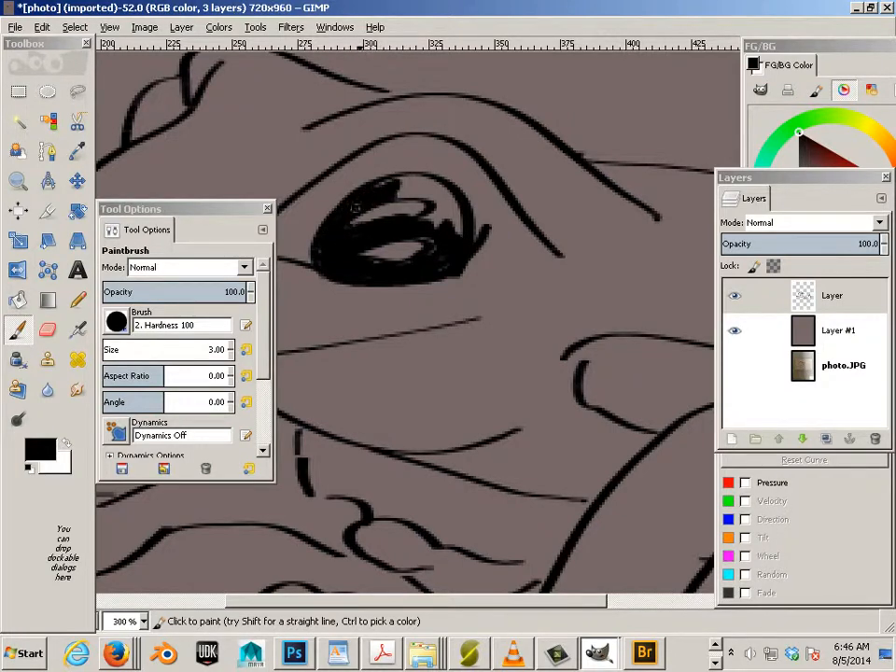
{"action": "left_click_drag", "start_coordinate": [351, 202], "coordinate": [457, 215]}
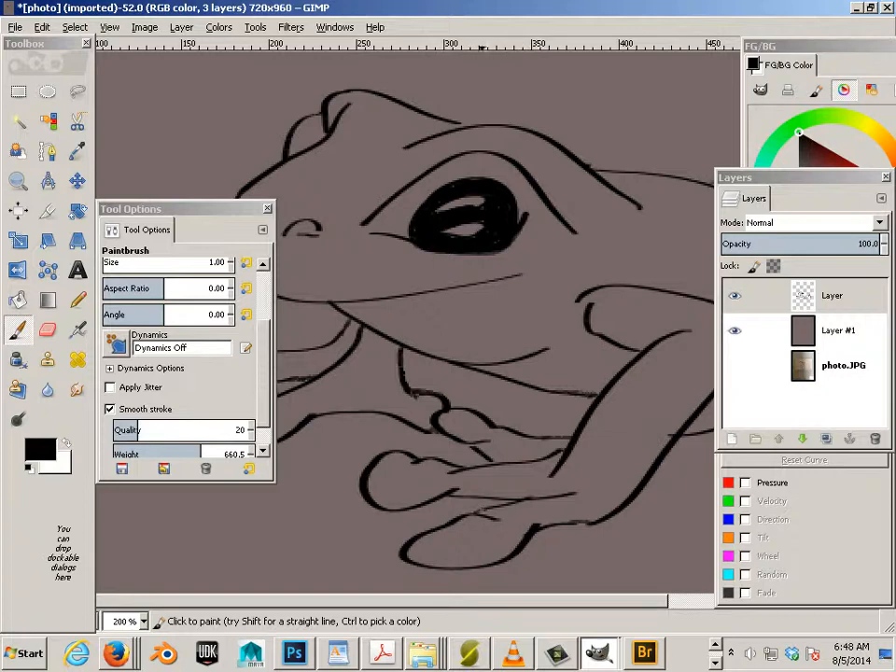
Step: Erase stray parts of the ink lines with the Eraser before crosshatching
{"action": "scroll", "scroll_direction": "down", "scroll_amount": 3}
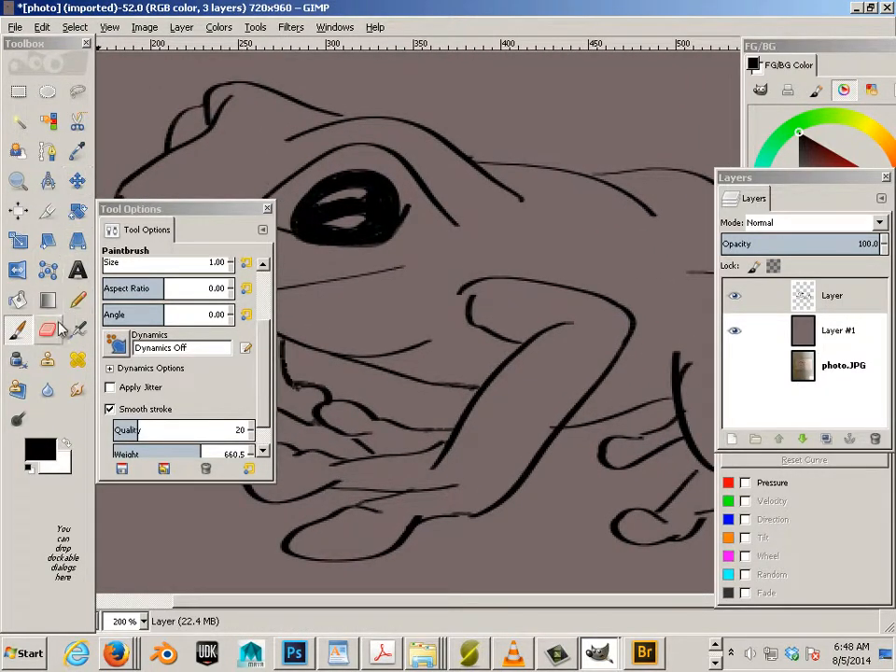
{"action": "left_click", "coordinate": [48, 329]}
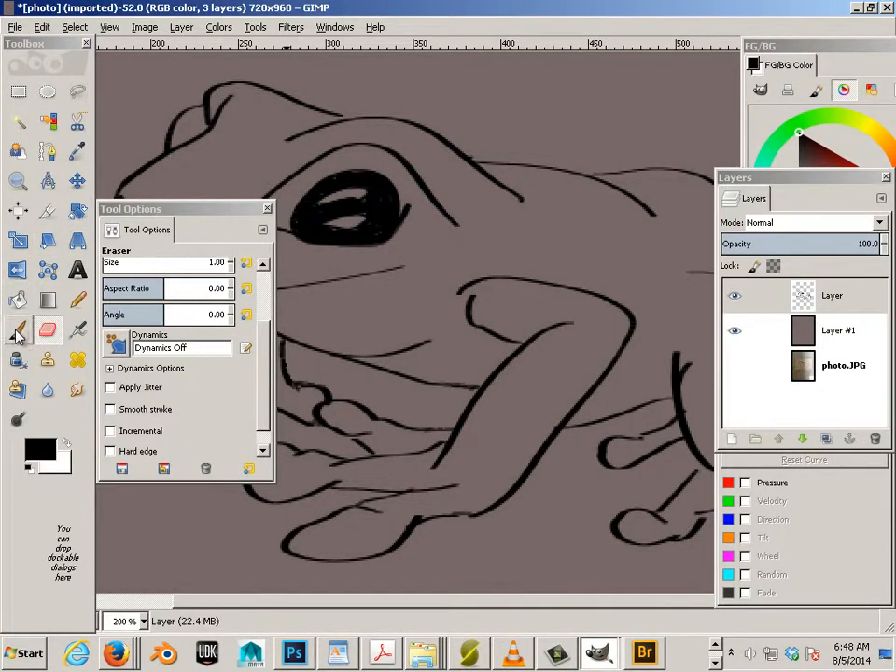
{"action": "left_click", "coordinate": [17, 331]}
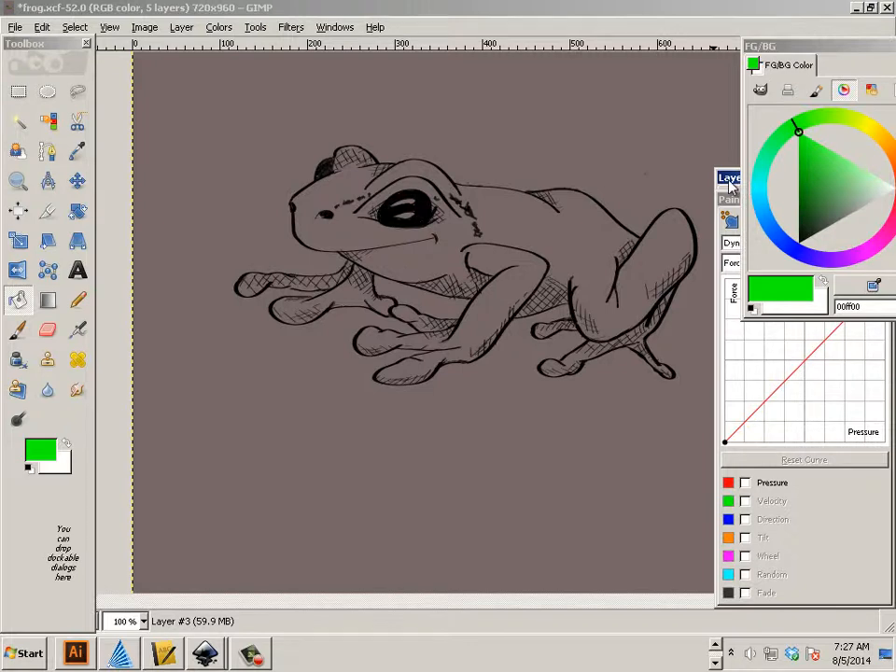
Step: Delete the green overlay Layer #3 and leave Layer #2 active above the ink drawing
{"action": "left_click", "coordinate": [731, 178]}
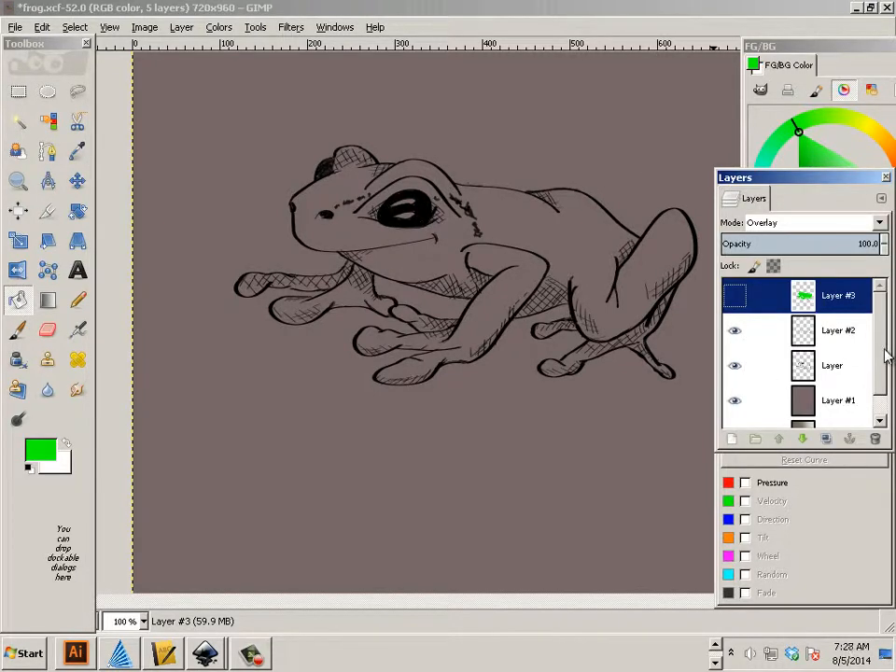
{"action": "scroll", "scroll_direction": "down", "scroll_amount": 3}
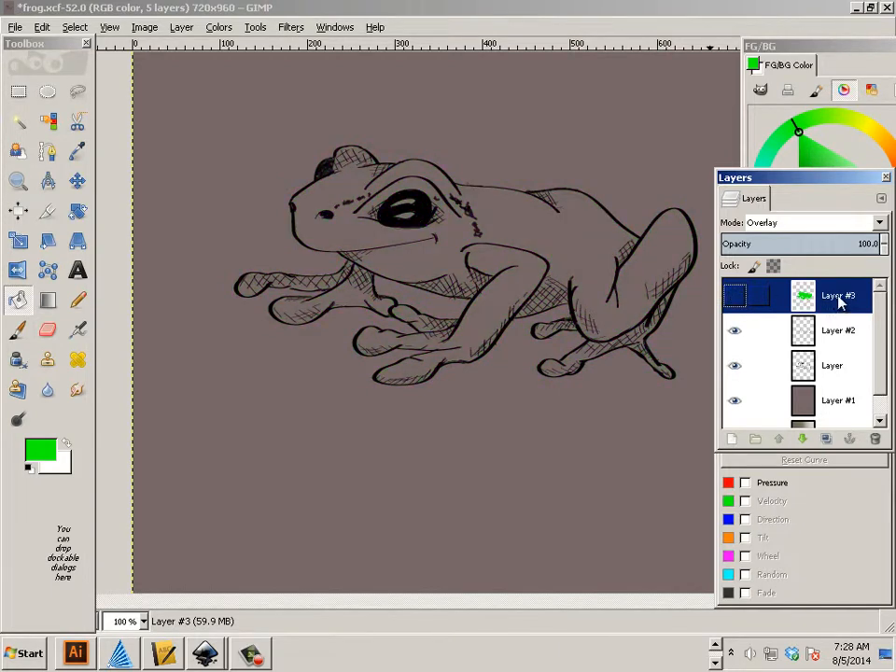
{"action": "left_click", "coordinate": [736, 295]}
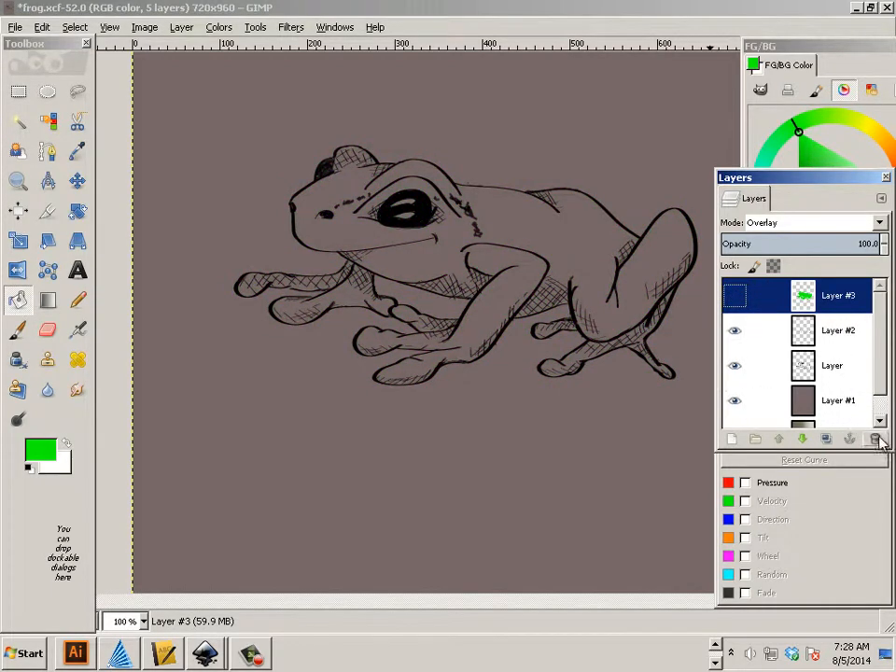
{"action": "left_click", "coordinate": [874, 439]}
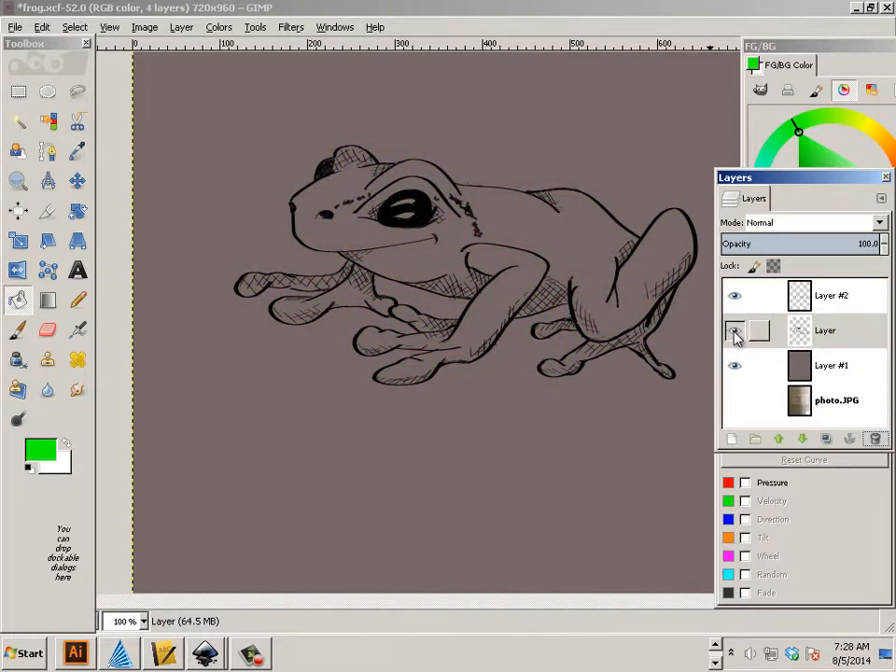
{"action": "left_click", "coordinate": [736, 331]}
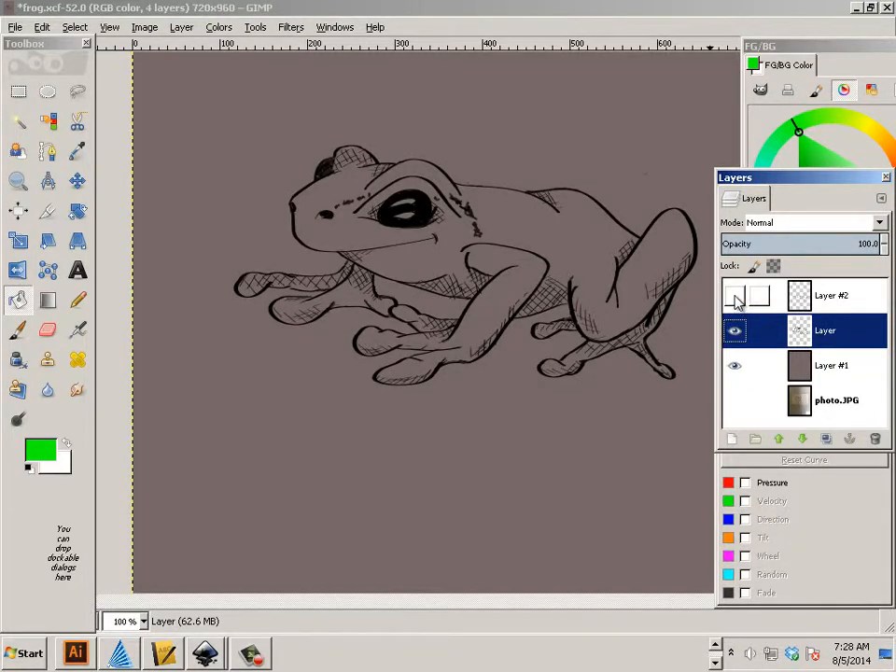
{"action": "left_click", "coordinate": [736, 295]}
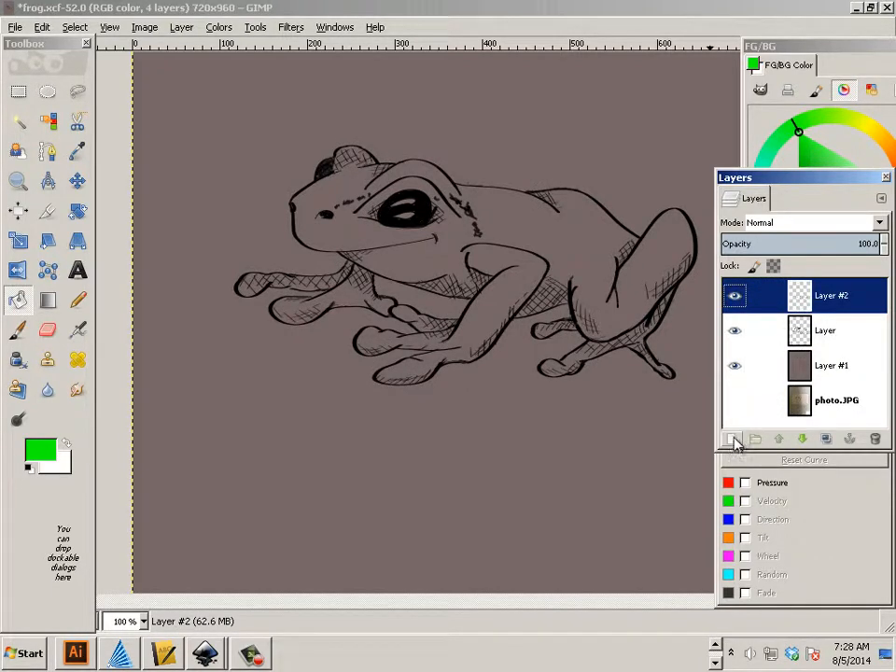
Step: Create a new transparent Layer #3 above Layer #2
{"action": "left_click", "coordinate": [734, 438]}
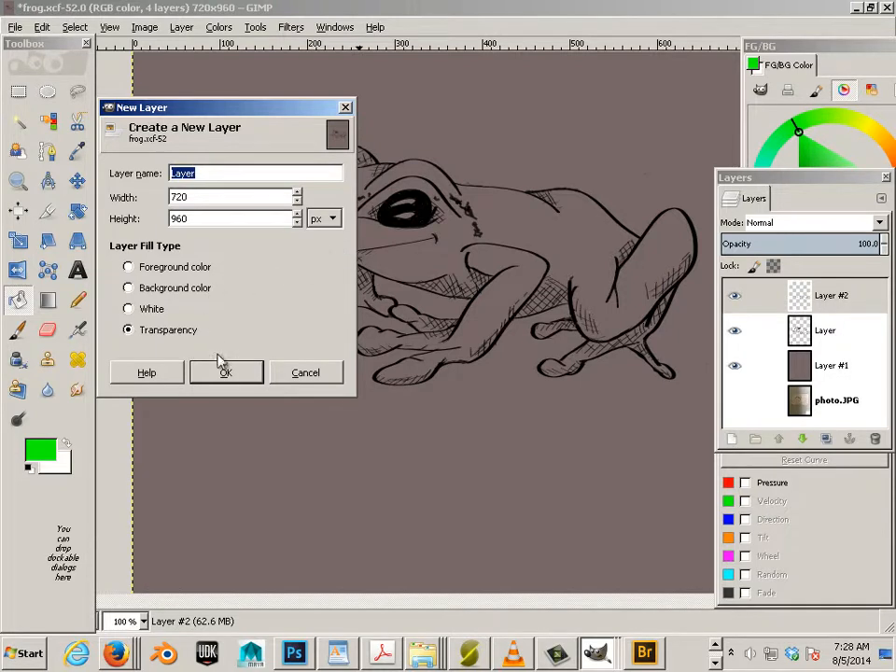
{"action": "left_click", "coordinate": [226, 373]}
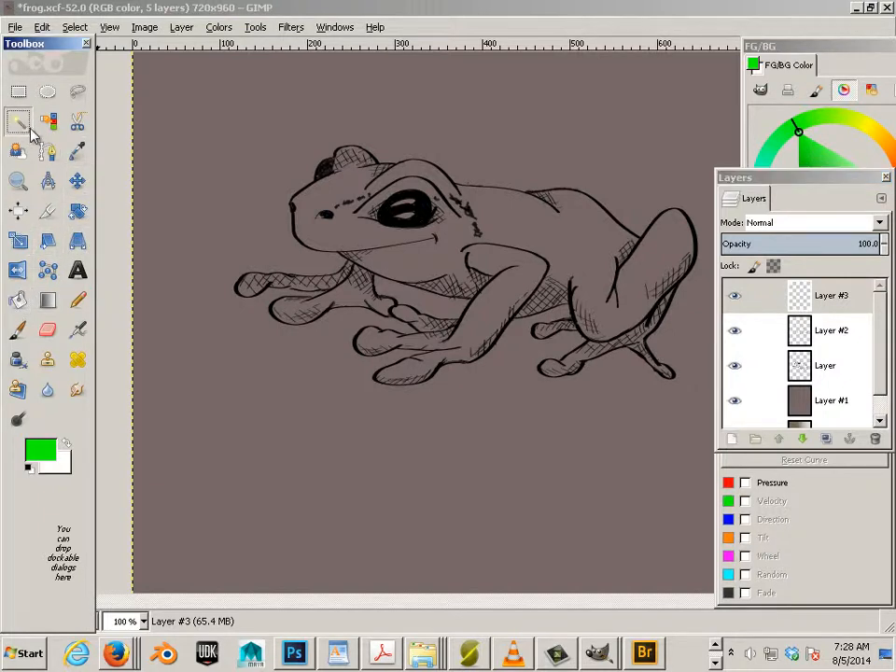
Step: Fuzzy-select the background around the frog on the ink layer, then make Layer #3 active
{"action": "left_click", "coordinate": [19, 124]}
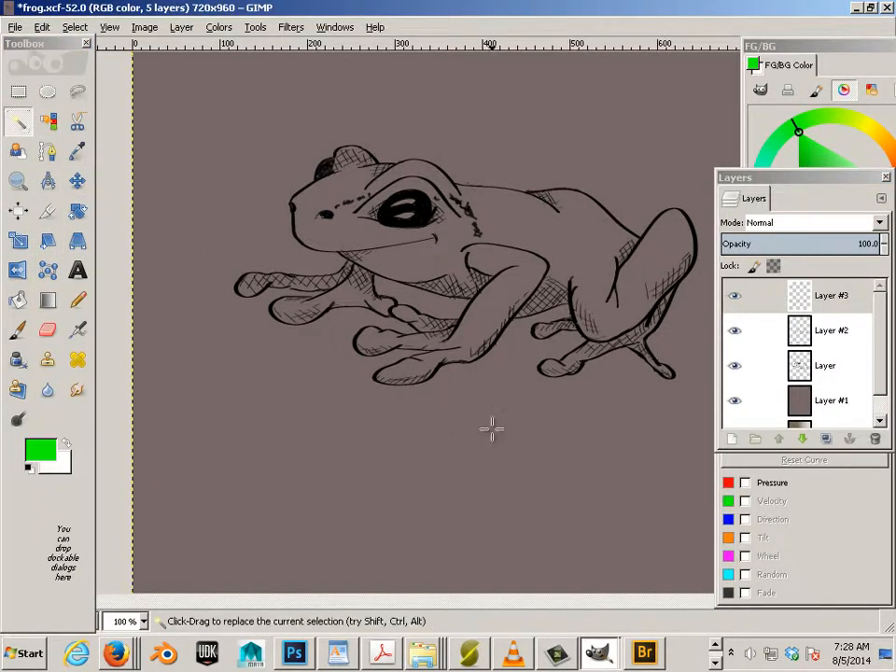
{"action": "left_click", "coordinate": [826, 364]}
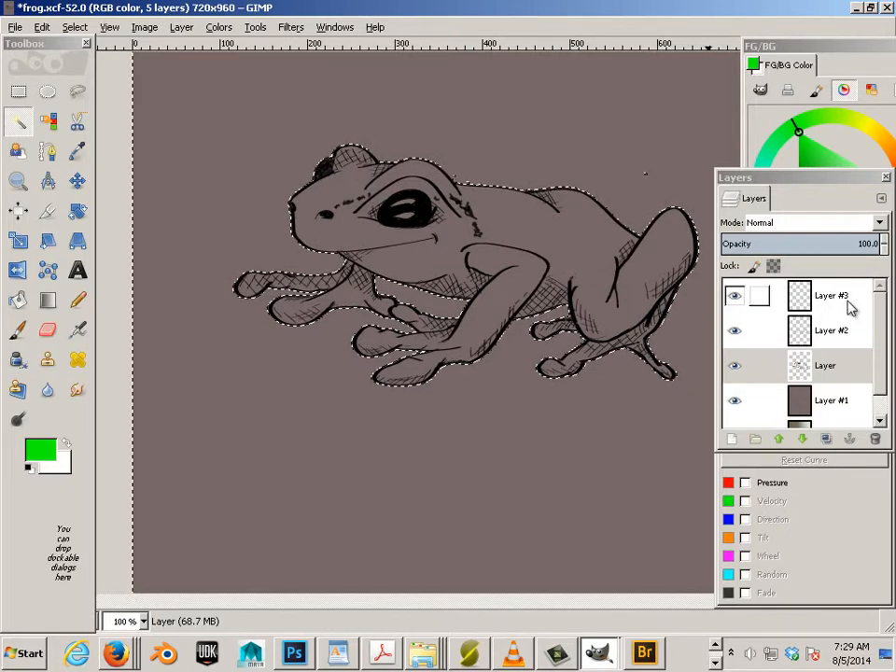
{"action": "left_click", "coordinate": [831, 295]}
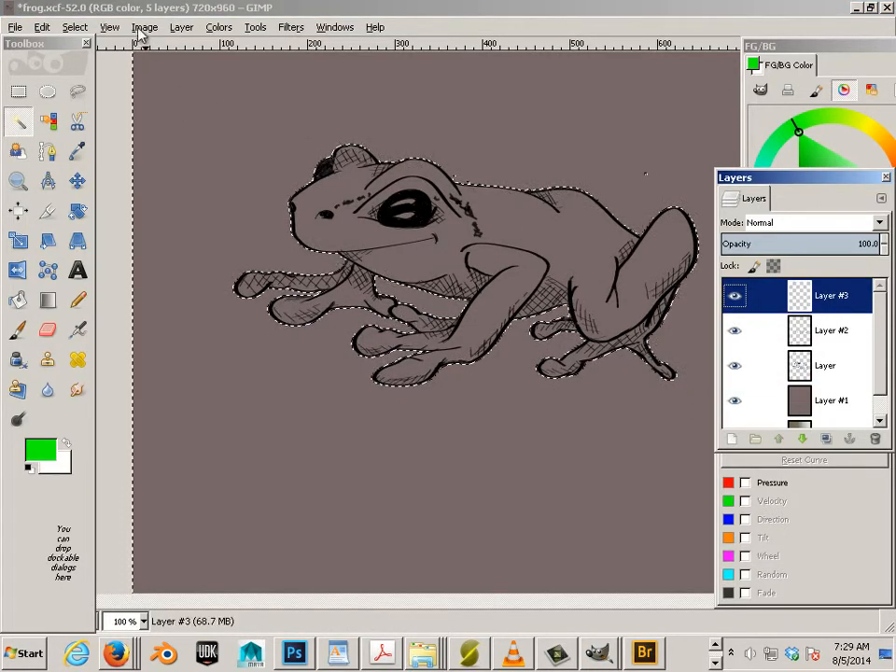
Step: Bucket-fill the frog selection on Layer #3 with the bright green foreground colour
{"action": "left_click", "coordinate": [146, 26]}
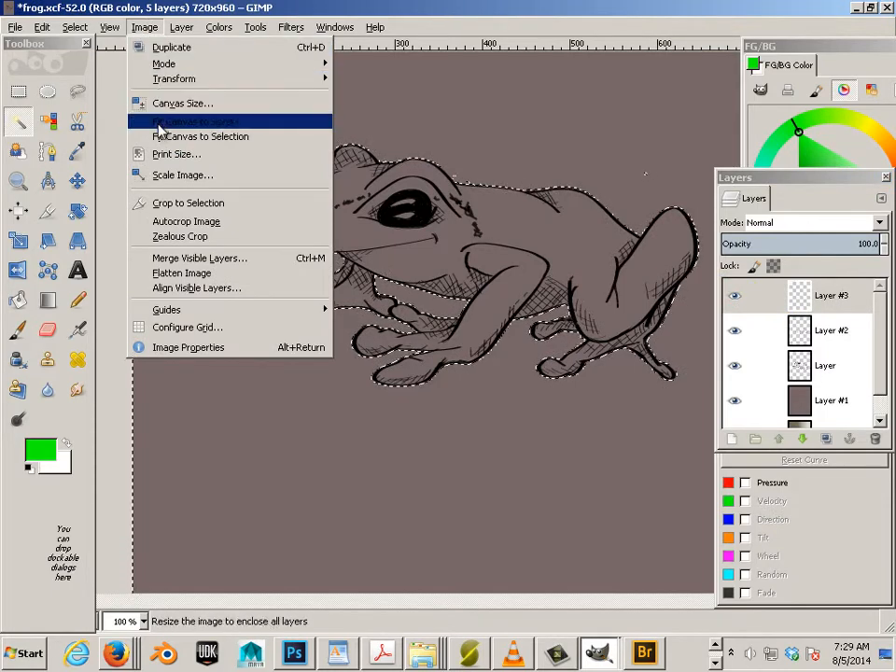
{"action": "left_click", "coordinate": [182, 26]}
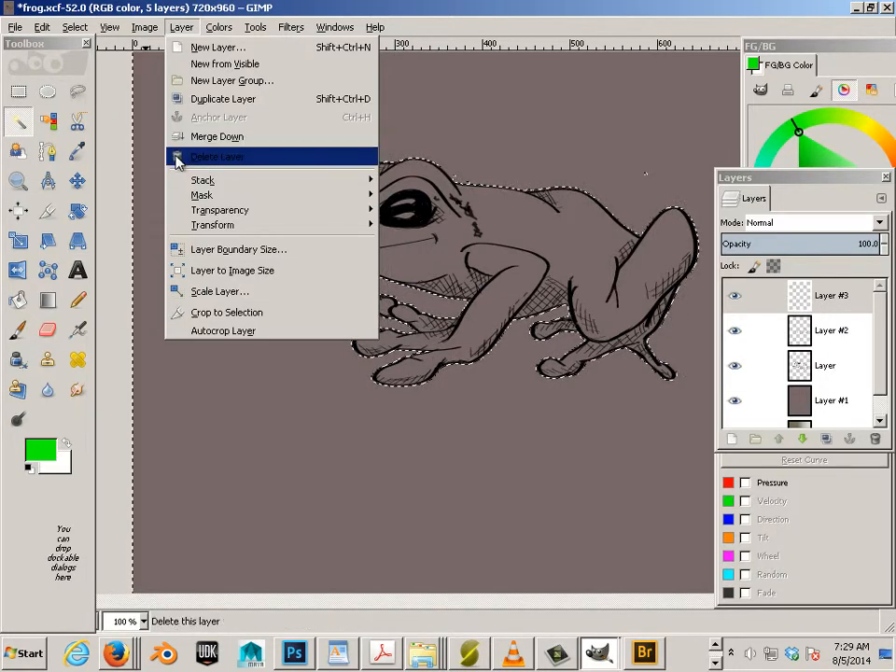
{"action": "mouse_move", "coordinate": [217, 136]}
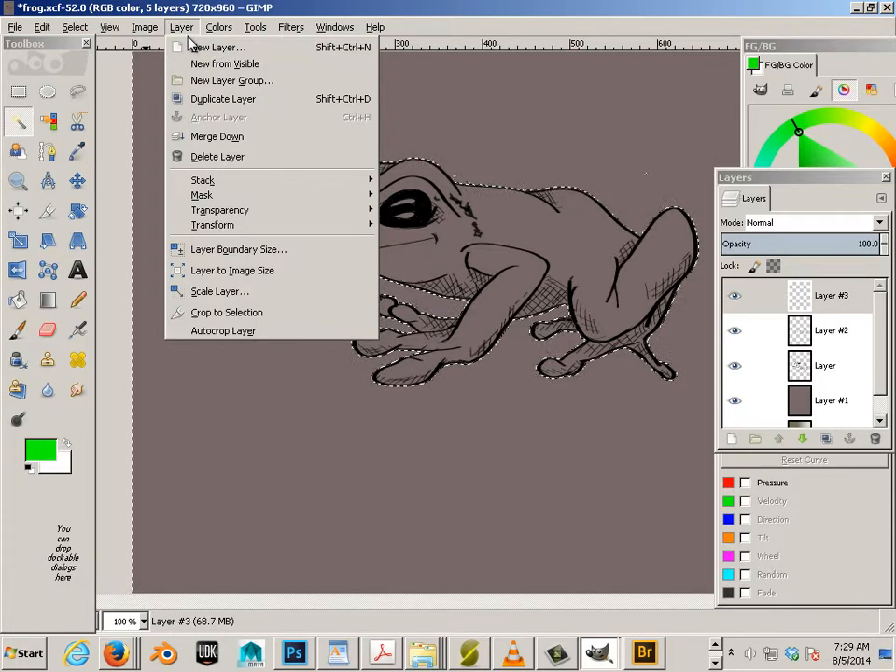
{"action": "left_click", "coordinate": [75, 26]}
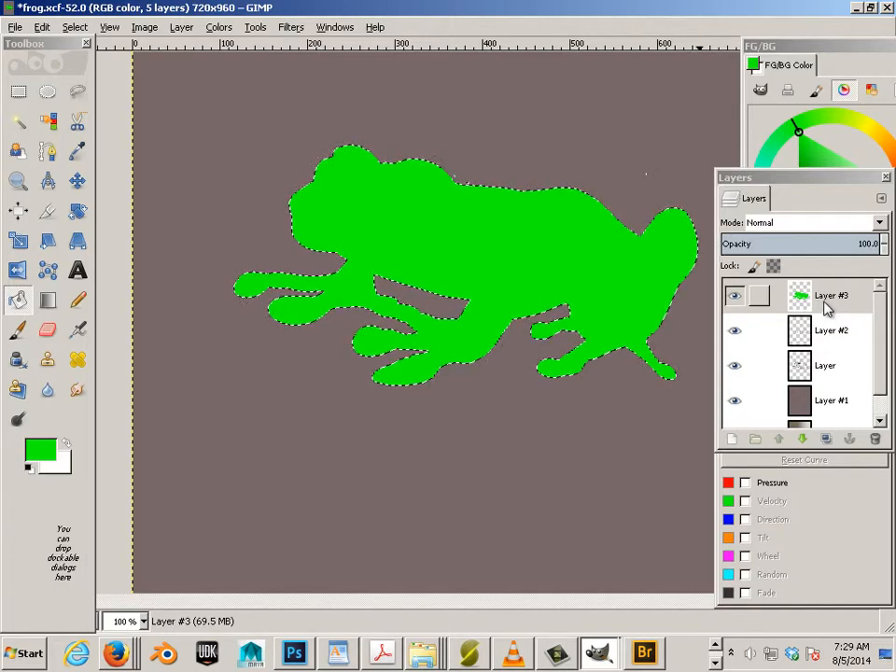
Step: Set the green Layer #3 blend mode to Multiply, then Overlay, so the ink shows through
{"action": "left_click", "coordinate": [832, 295]}
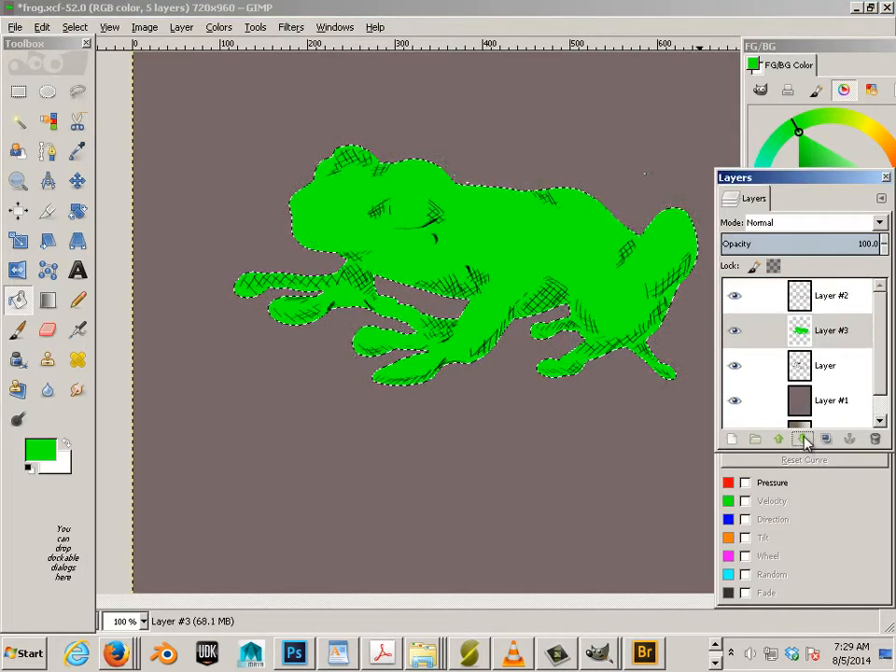
{"action": "left_click", "coordinate": [801, 438]}
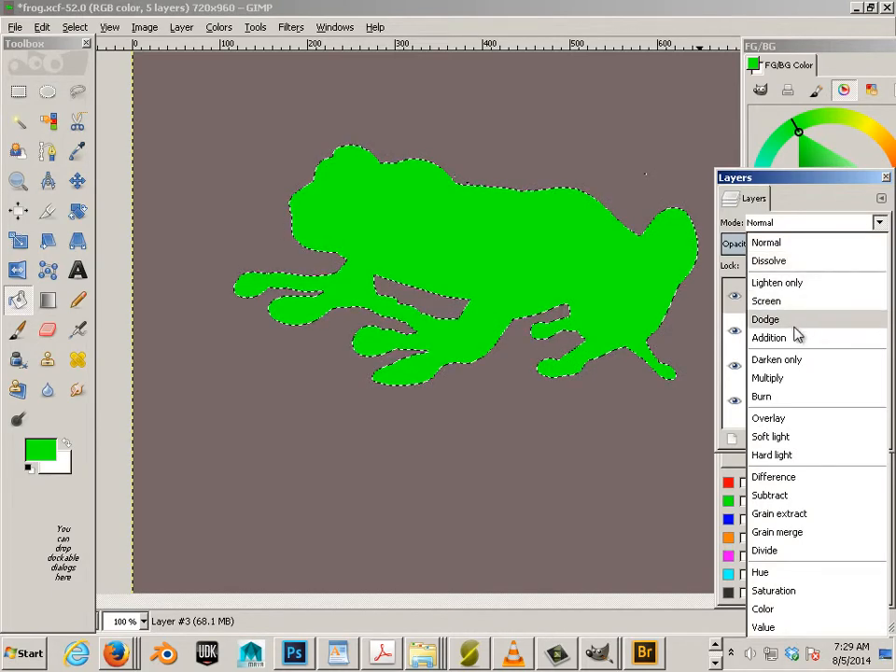
{"action": "left_click", "coordinate": [768, 378]}
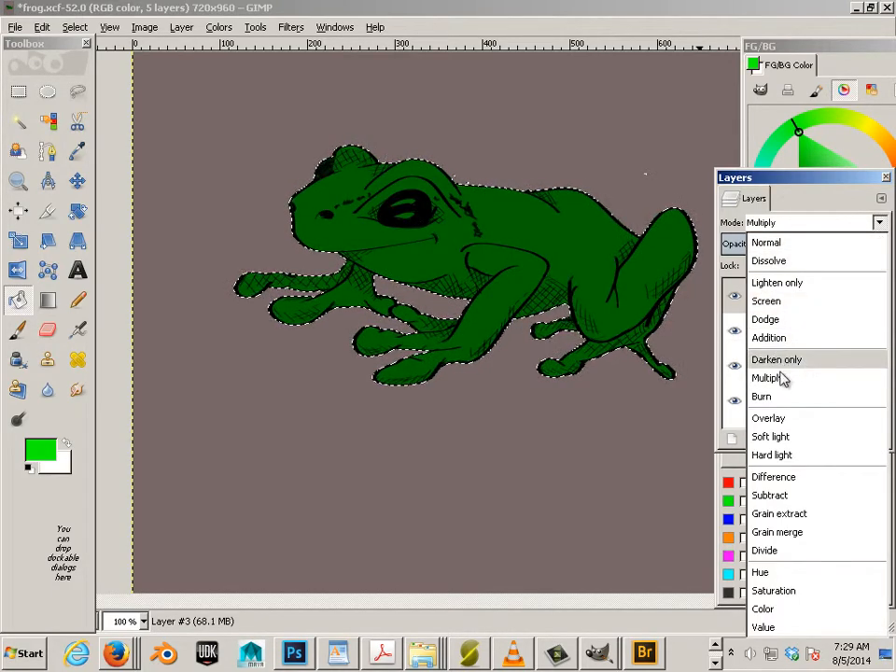
{"action": "left_click", "coordinate": [769, 418]}
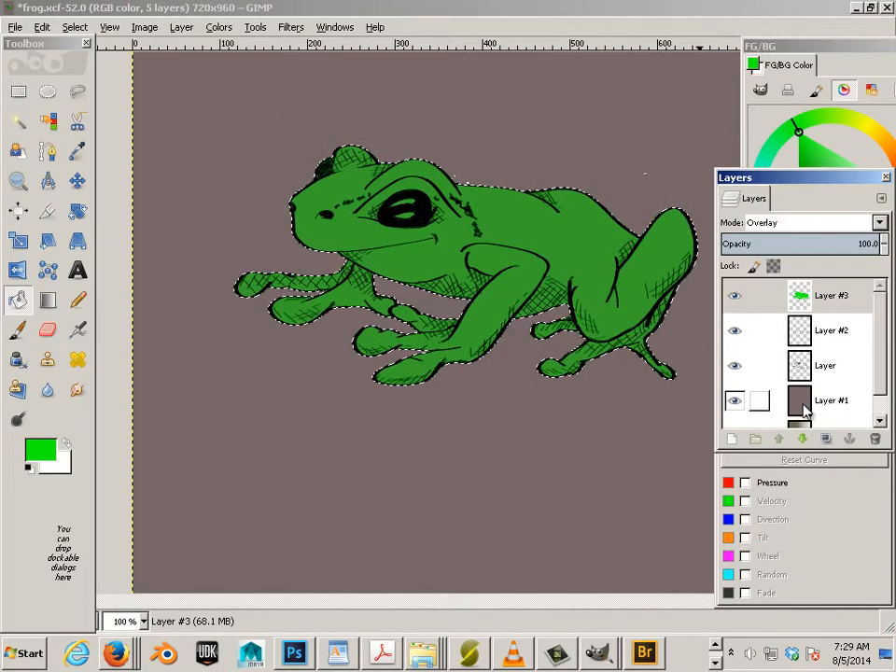
{"action": "left_click", "coordinate": [831, 400]}
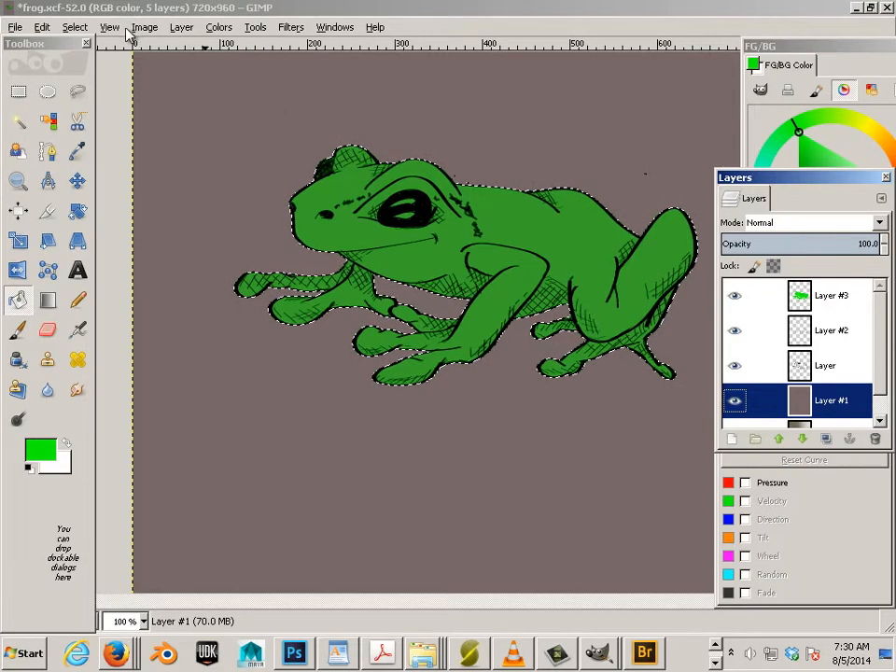
Step: Clear the marching-ants selection around the frog with Select > None
{"action": "left_click", "coordinate": [74, 26]}
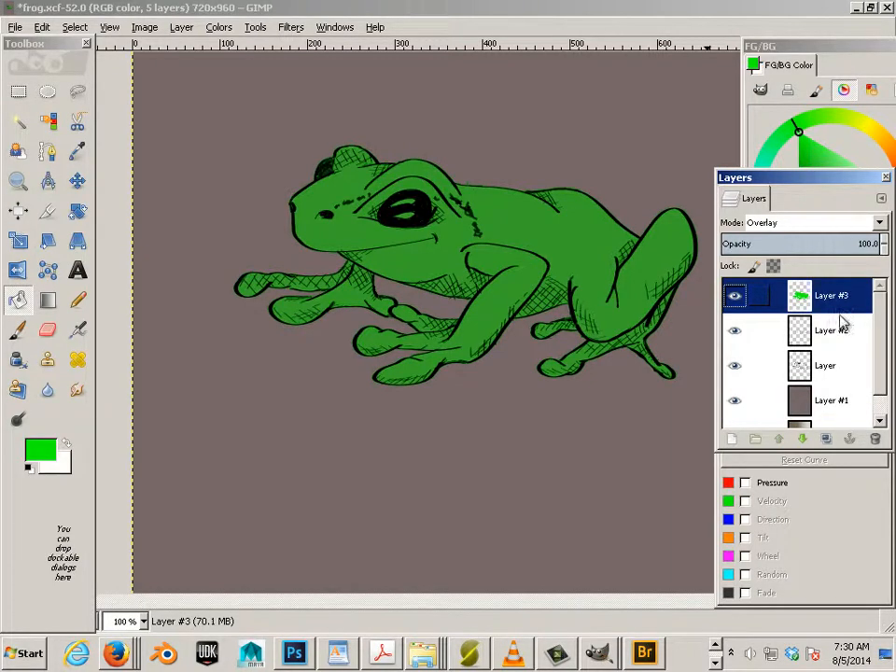
Step: Create a new transparent Layer #4 at the top of the stack
{"action": "left_click", "coordinate": [732, 439]}
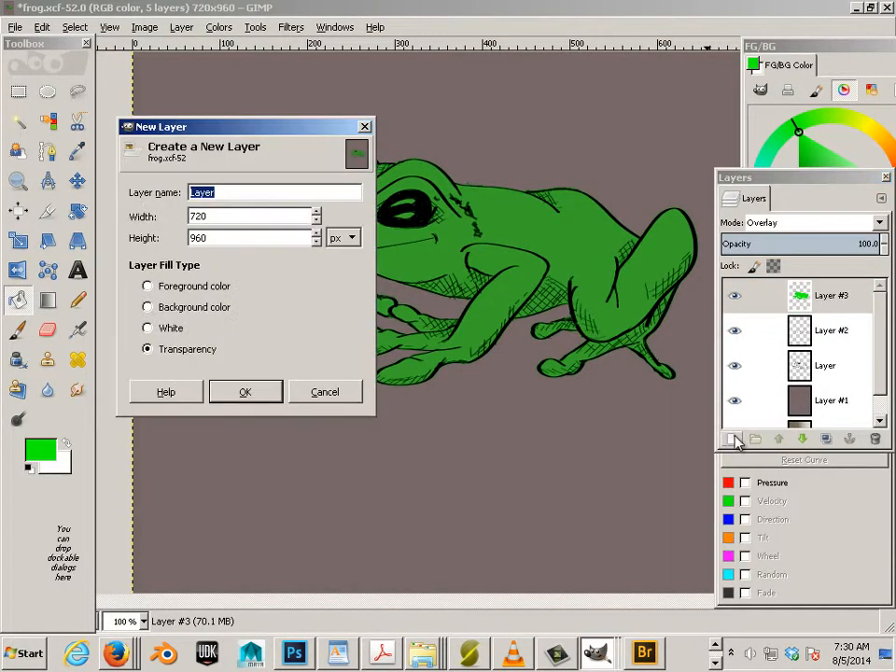
{"action": "left_click", "coordinate": [245, 393]}
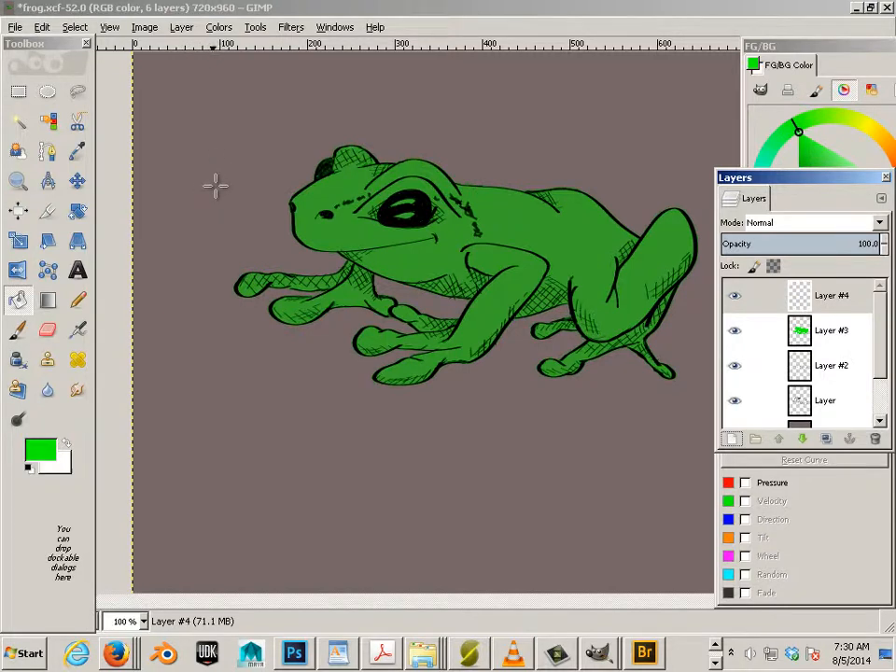
{"action": "mouse_move", "coordinate": [269, 217]}
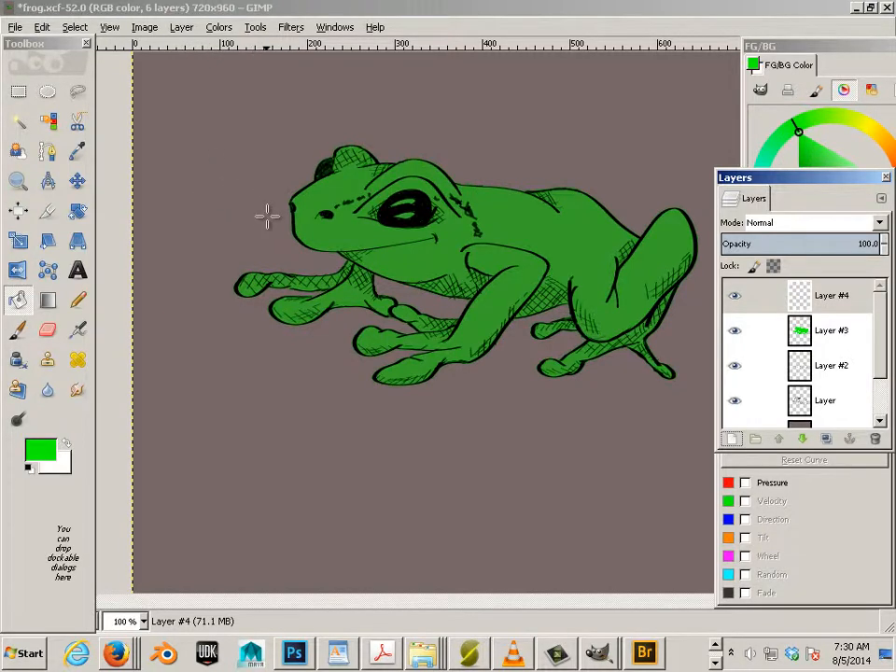
{"action": "mouse_move", "coordinate": [333, 265]}
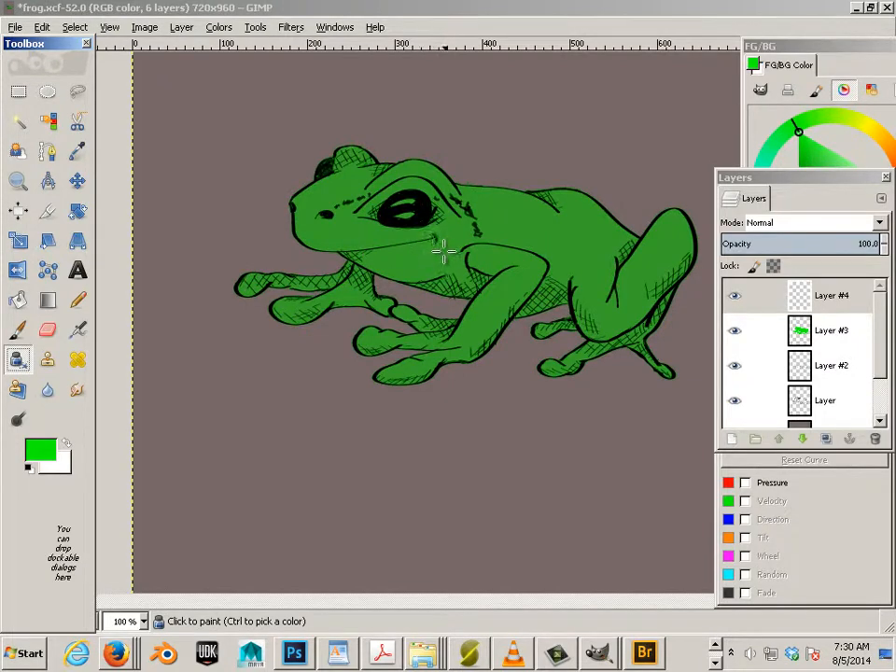
{"action": "mouse_move", "coordinate": [206, 301]}
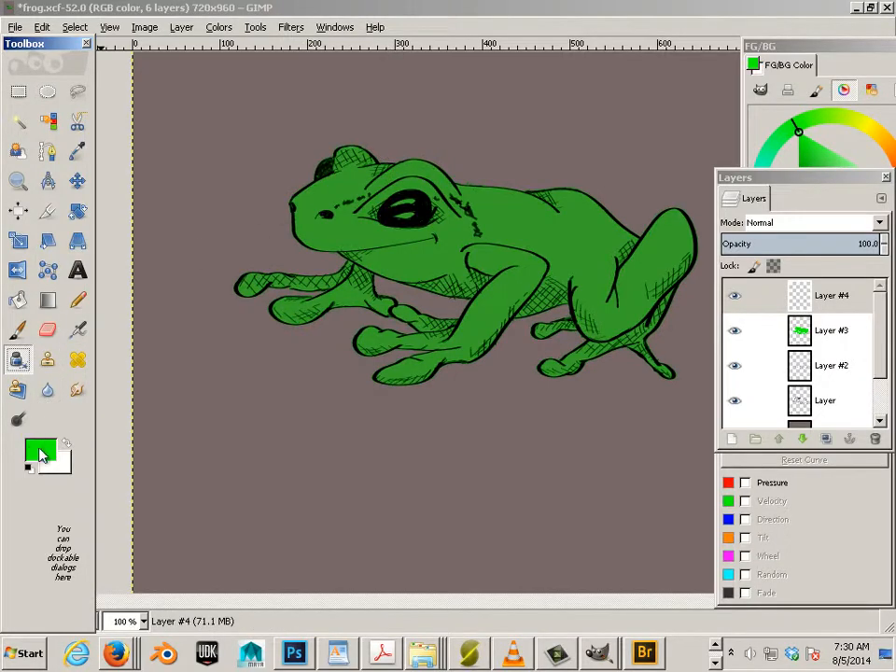
Step: Set the foreground painting colour to black (000000)
{"action": "left_click", "coordinate": [41, 454]}
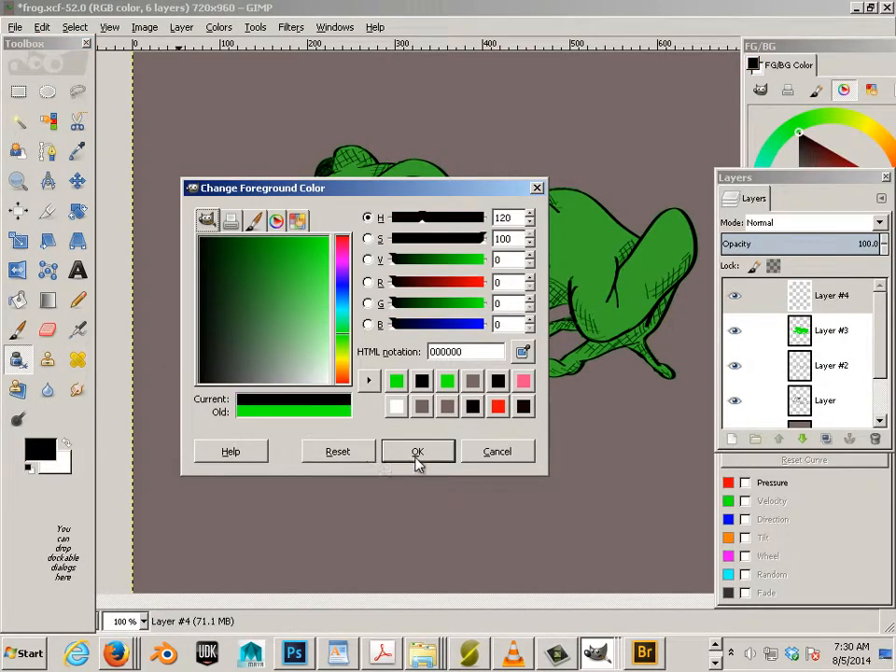
{"action": "left_click", "coordinate": [418, 451]}
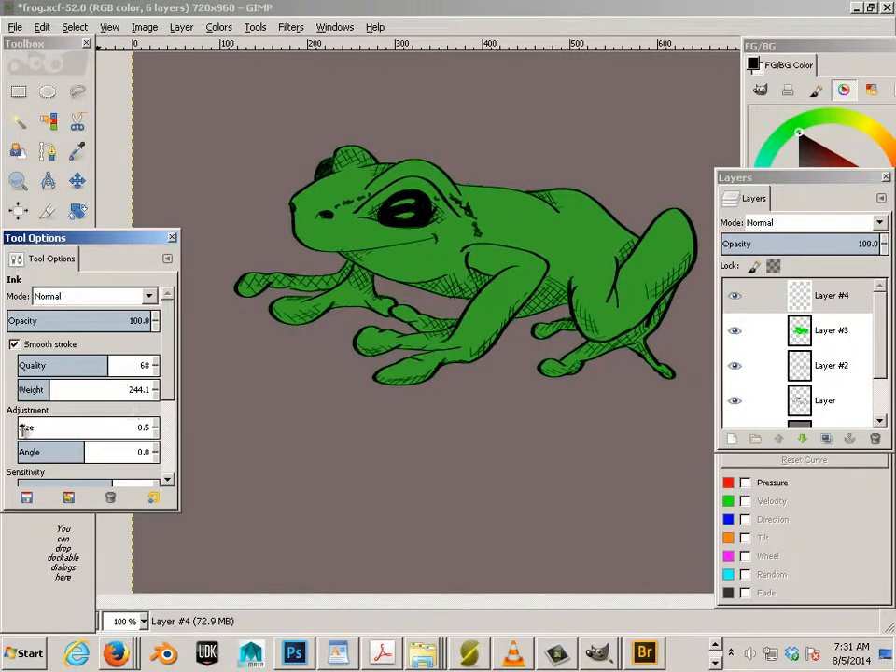
{"action": "mouse_move", "coordinate": [209, 306]}
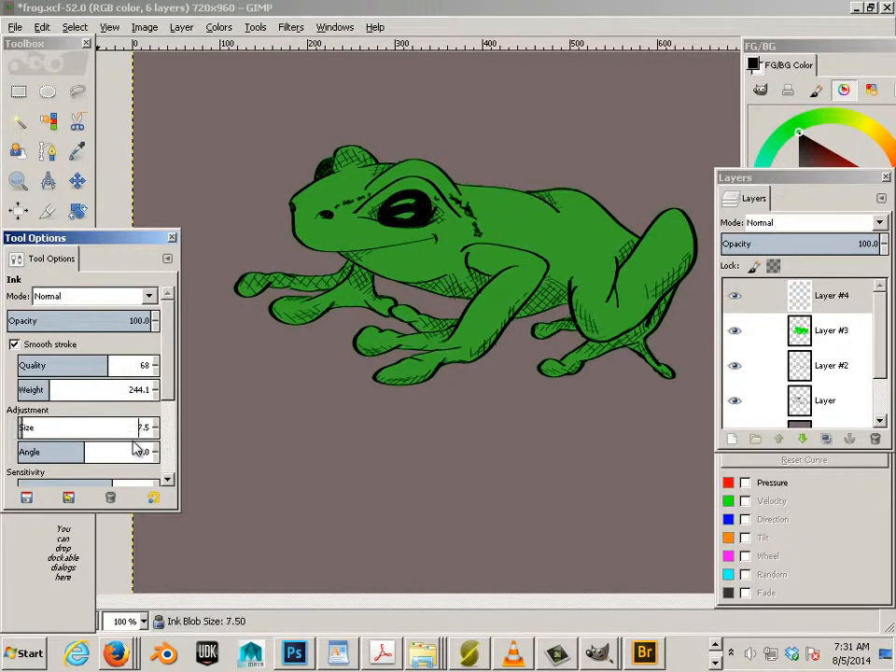
Step: Adjust the Ink tool blob size from 17.5 down to about 5.5
{"action": "type", "text": "17.5"}
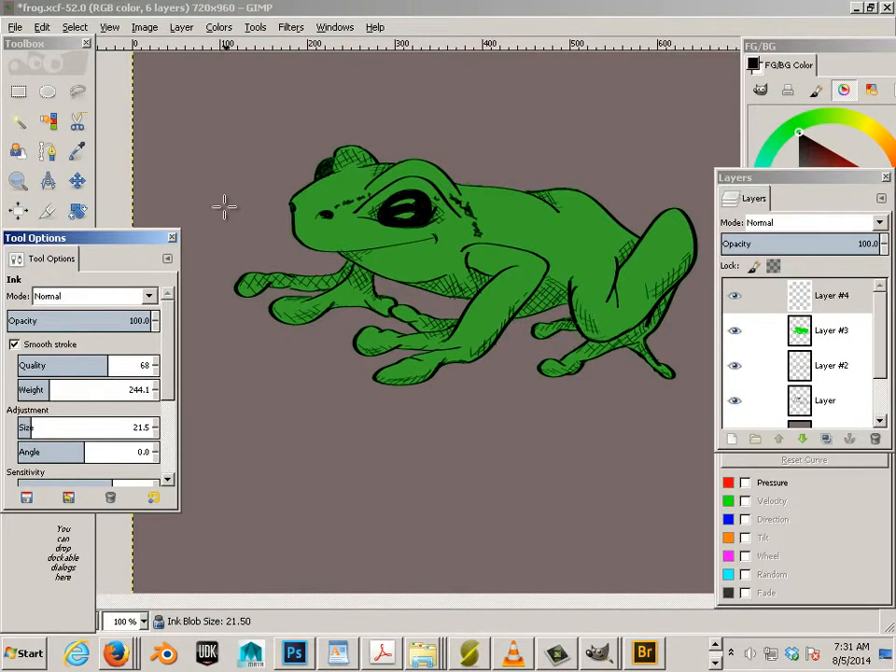
{"action": "left_click_drag", "start_coordinate": [224, 215], "coordinate": [239, 270]}
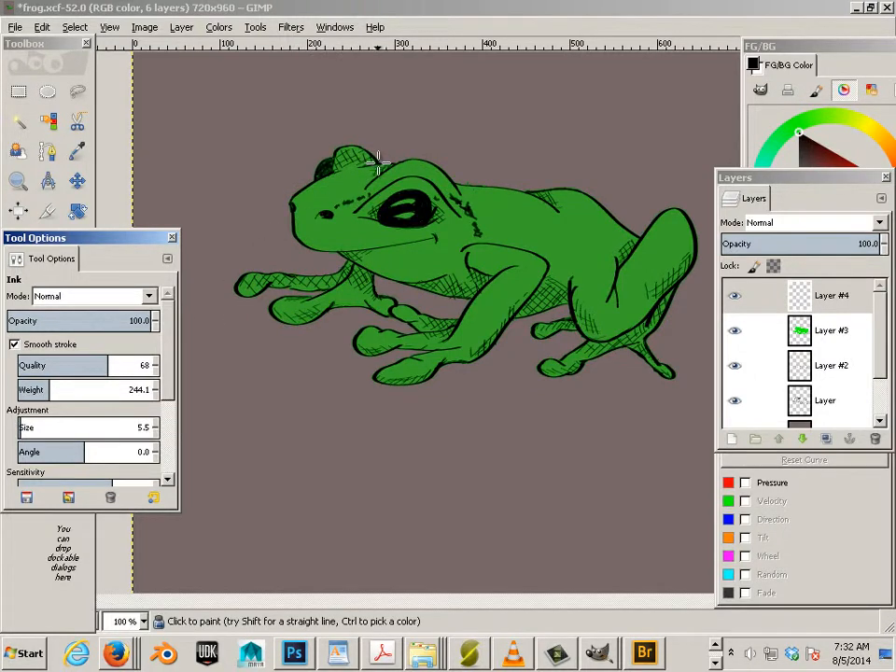
Step: Ink thick black outlines along the frog's head, snout and upper back
{"action": "left_click_drag", "start_coordinate": [377, 159], "coordinate": [327, 172]}
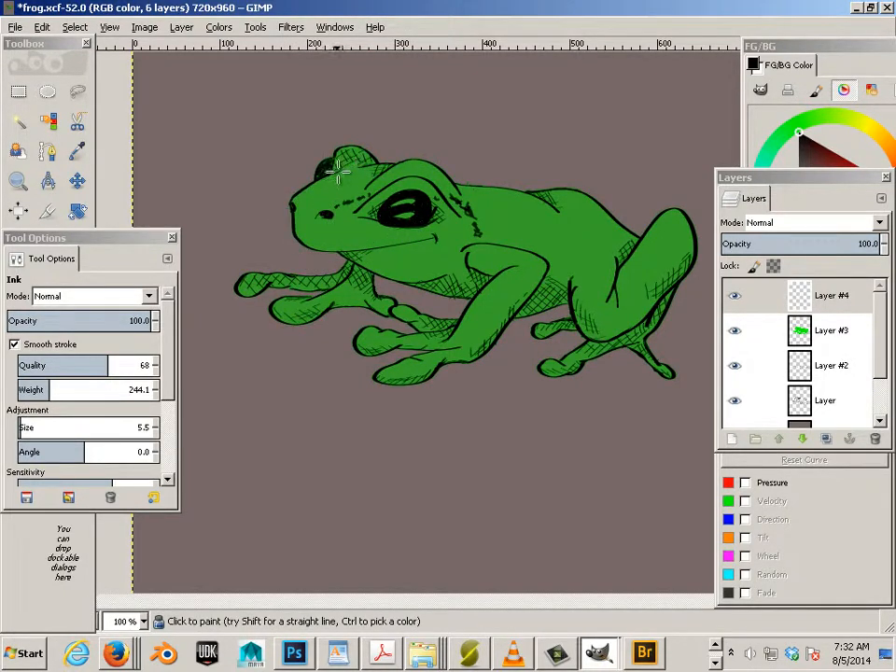
{"action": "left_click_drag", "start_coordinate": [340, 175], "coordinate": [295, 223]}
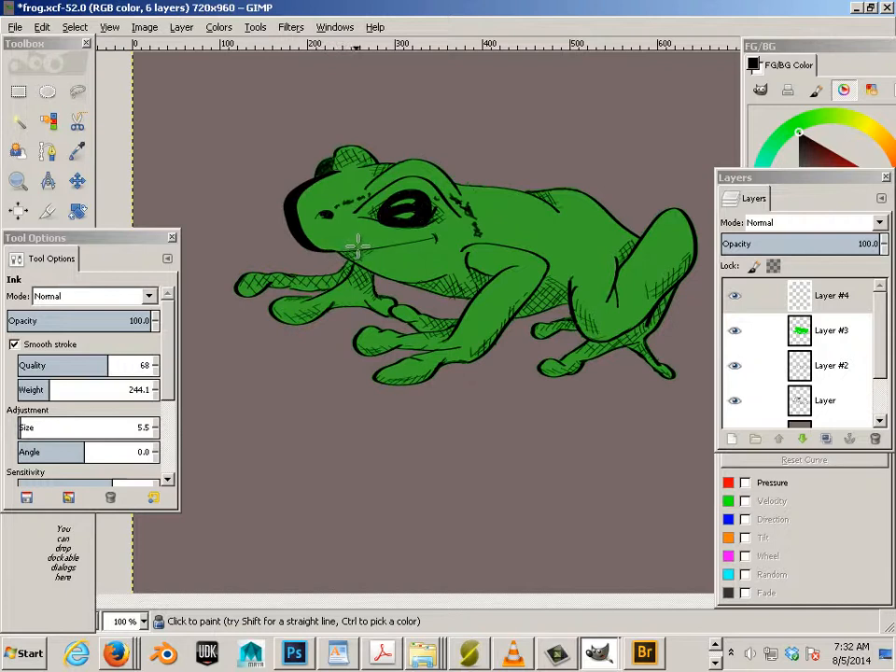
{"action": "left_click_drag", "start_coordinate": [355, 246], "coordinate": [346, 168]}
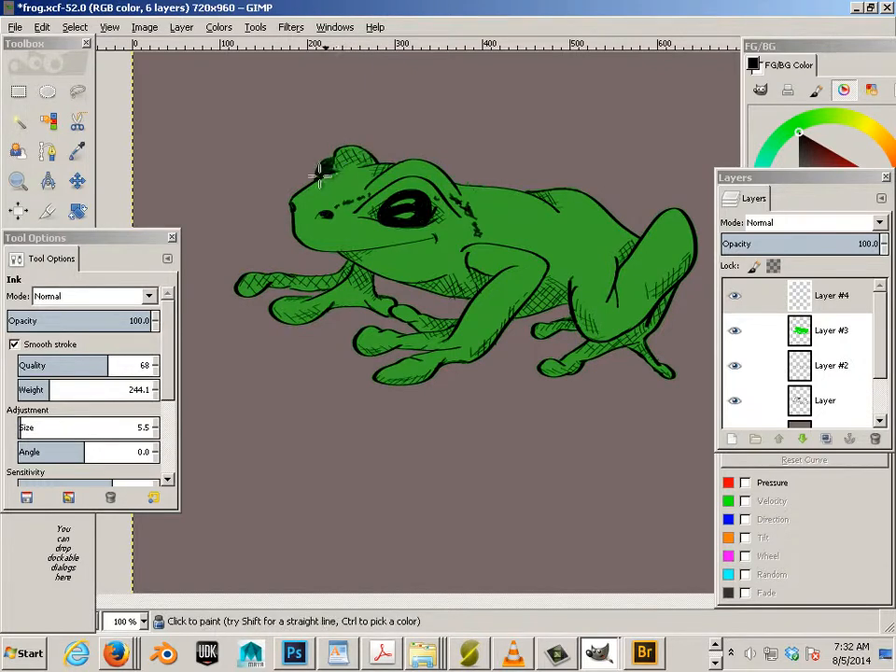
{"action": "left_click_drag", "start_coordinate": [321, 172], "coordinate": [284, 220]}
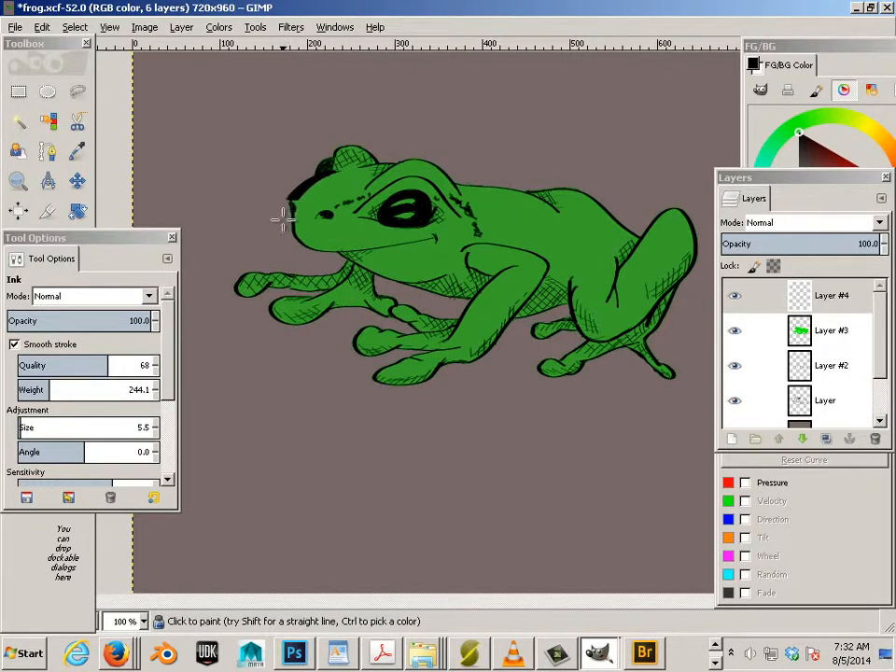
{"action": "left_click_drag", "start_coordinate": [284, 220], "coordinate": [314, 253]}
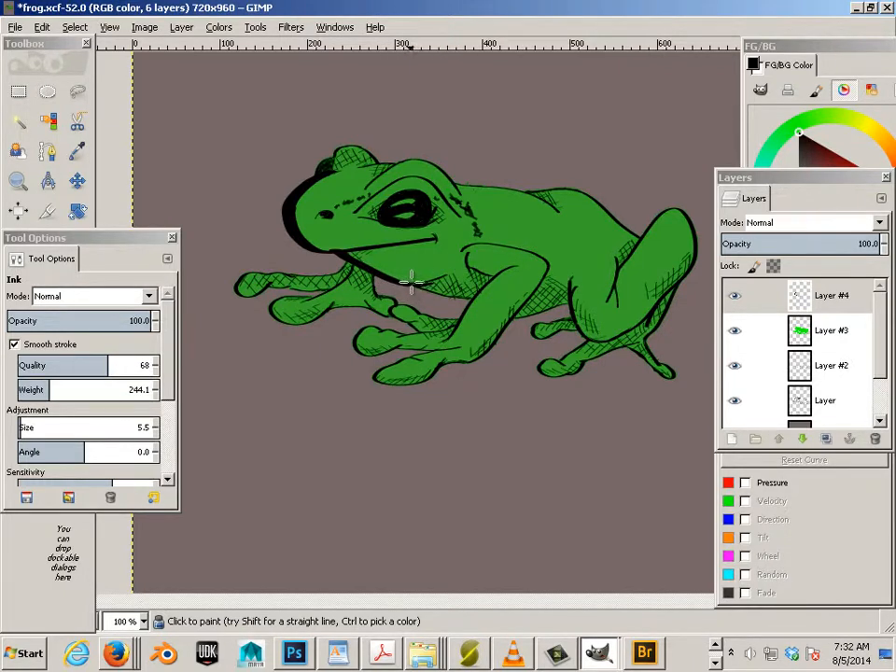
{"action": "mouse_move", "coordinate": [332, 153]}
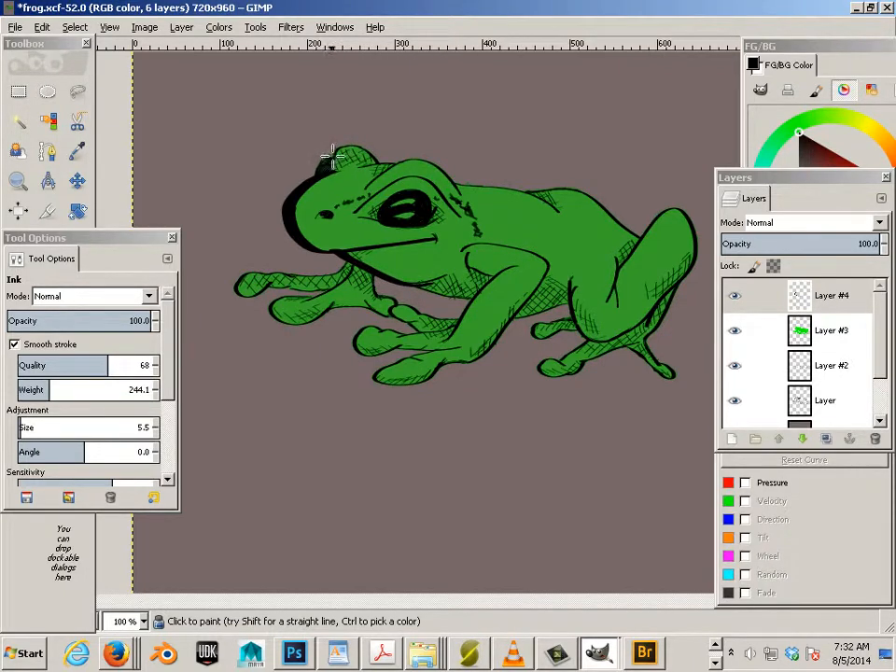
{"action": "left_click_drag", "start_coordinate": [333, 164], "coordinate": [377, 157]}
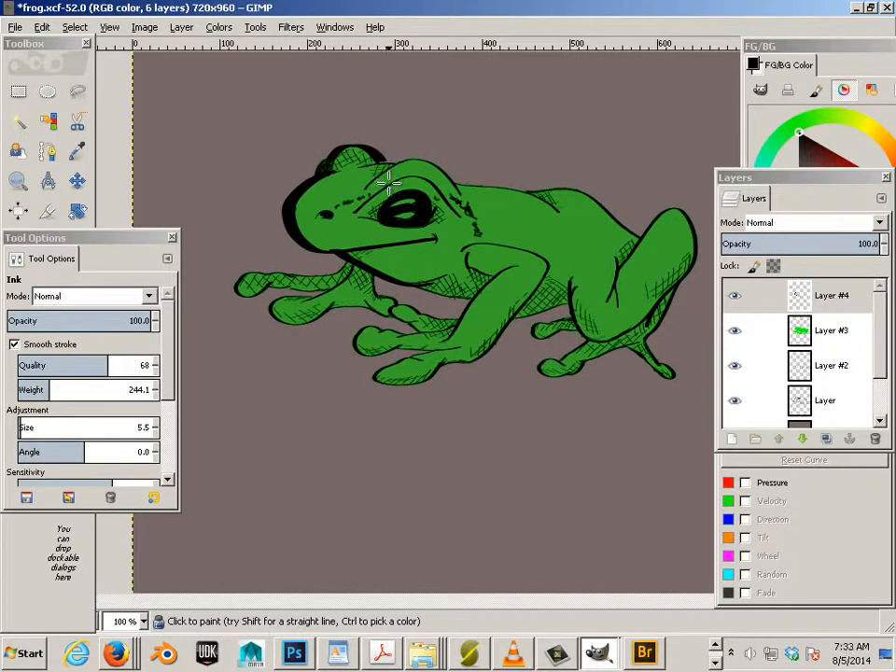
{"action": "mouse_move", "coordinate": [415, 153]}
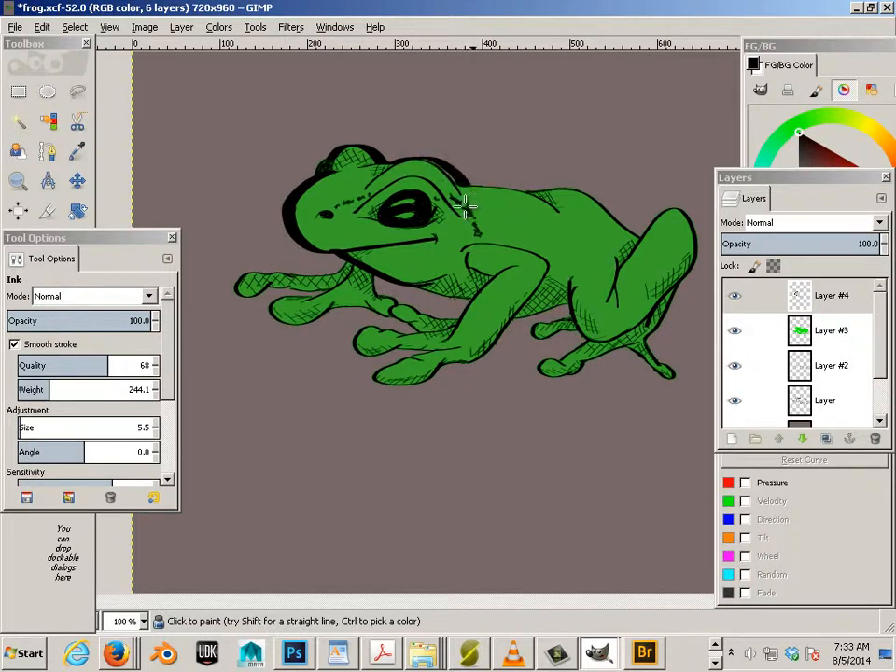
{"action": "left_click_drag", "start_coordinate": [467, 205], "coordinate": [393, 168]}
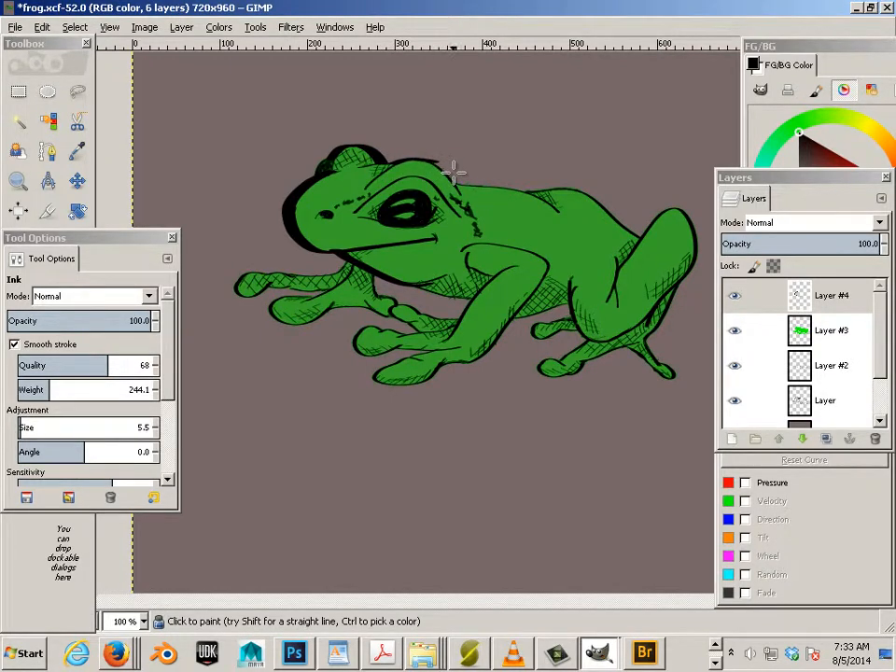
{"action": "mouse_move", "coordinate": [470, 205]}
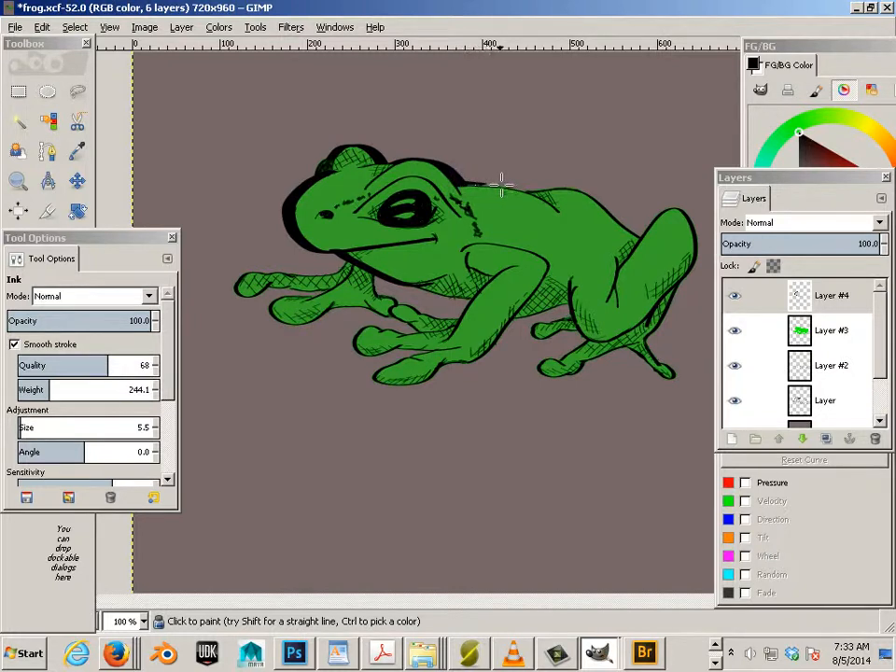
{"action": "left_click_drag", "start_coordinate": [504, 183], "coordinate": [575, 220]}
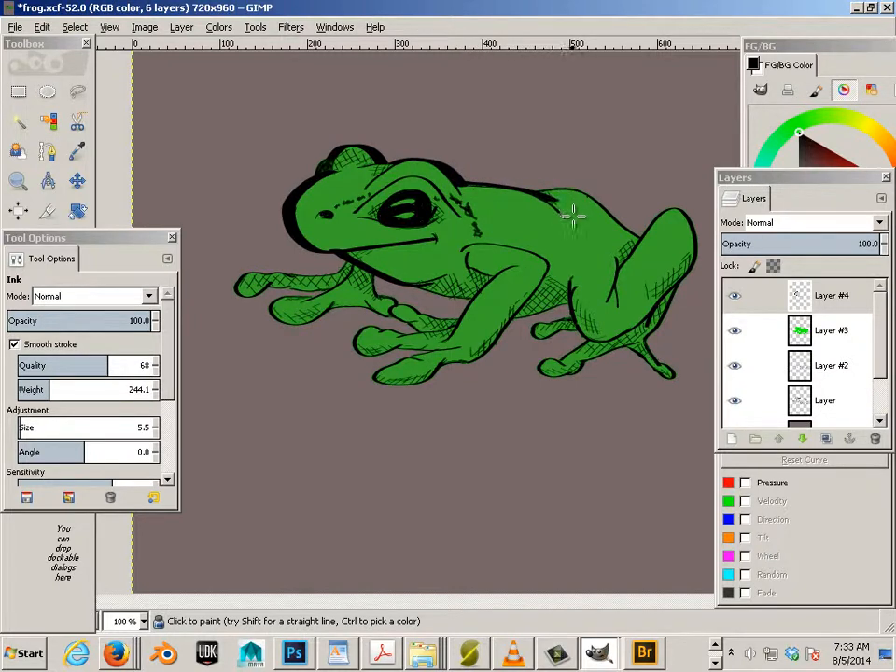
{"action": "left_click", "coordinate": [572, 215]}
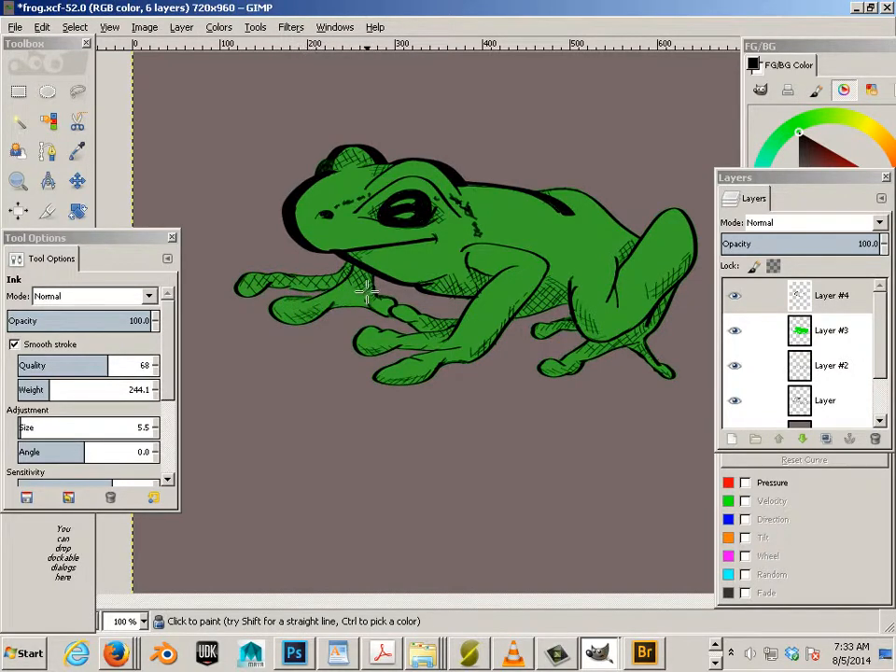
{"action": "mouse_move", "coordinate": [385, 291]}
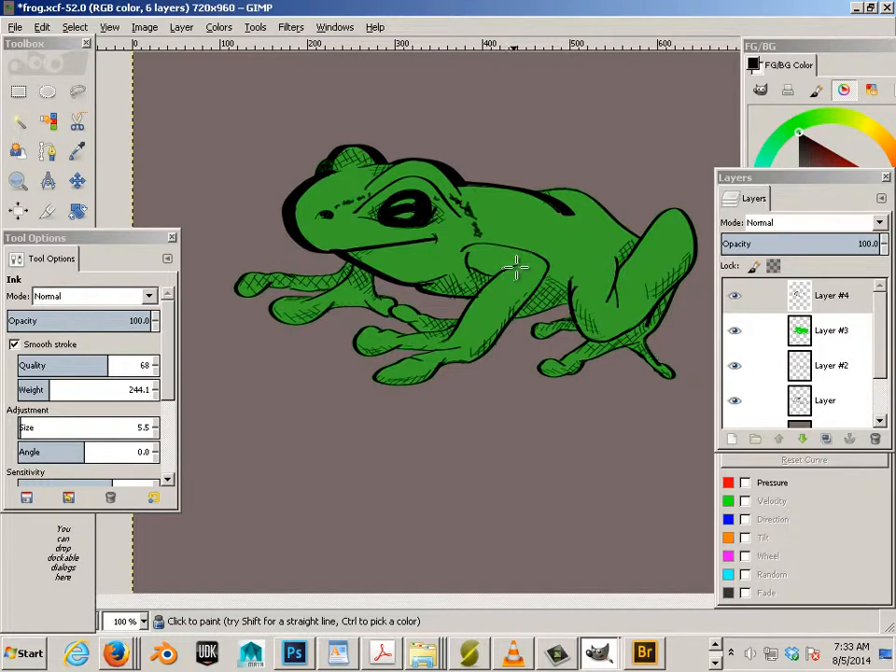
Step: Thicken the black outlines along the belly, hind leg, knee and hind foot
{"action": "left_click_drag", "start_coordinate": [519, 265], "coordinate": [467, 303]}
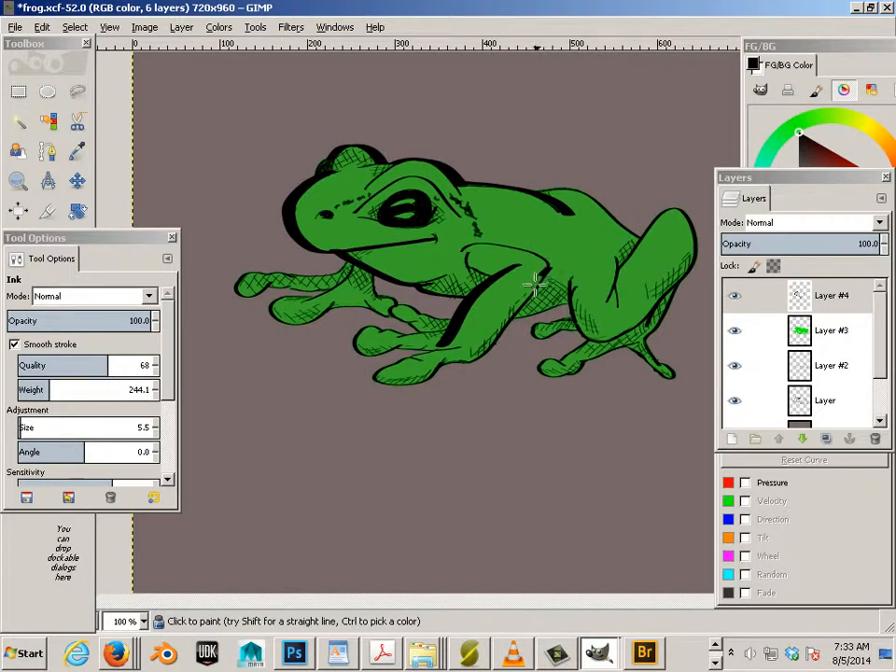
{"action": "left_click_drag", "start_coordinate": [527, 284], "coordinate": [470, 365]}
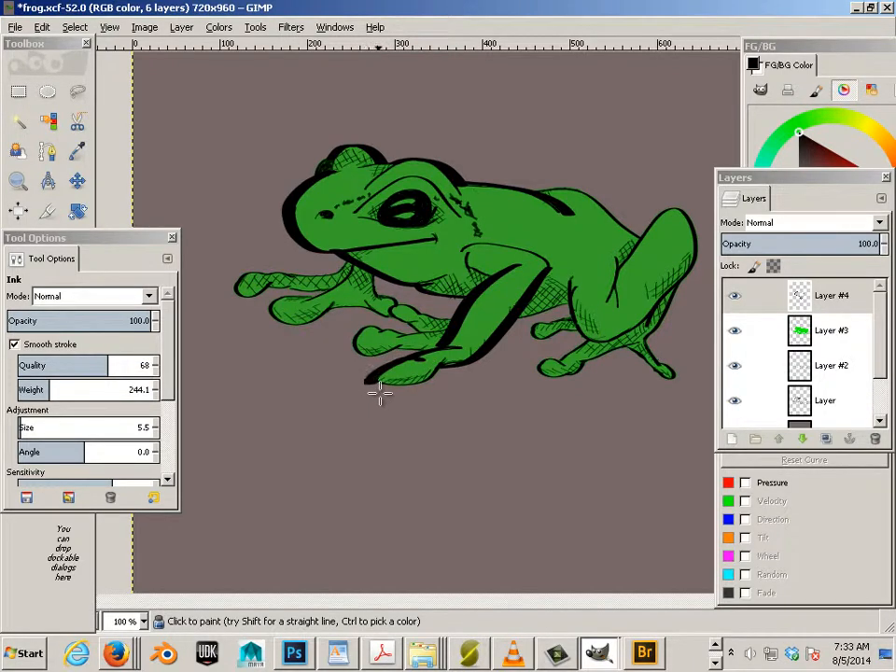
{"action": "left_click_drag", "start_coordinate": [381, 392], "coordinate": [414, 358]}
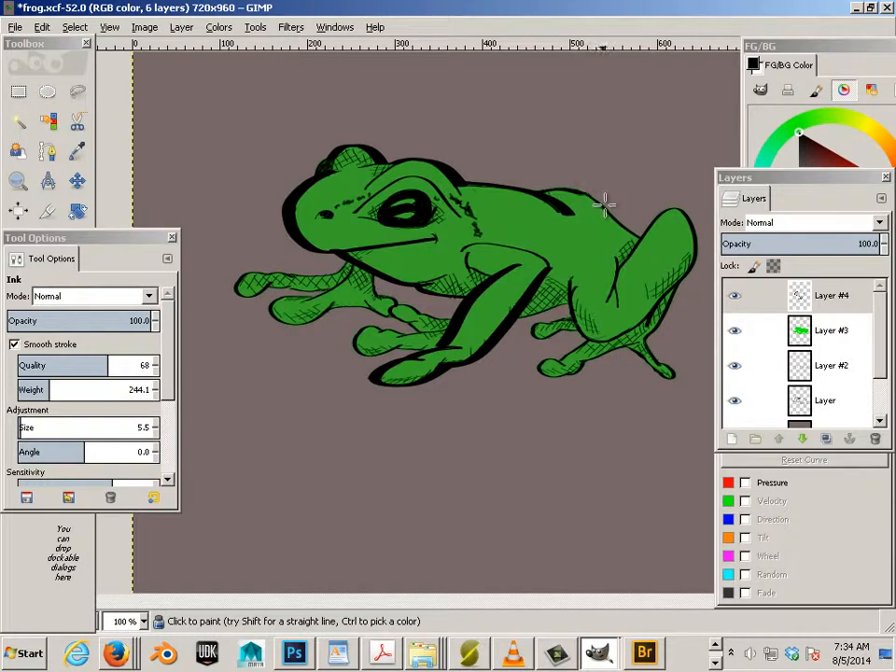
{"action": "left_click_drag", "start_coordinate": [607, 203], "coordinate": [672, 308]}
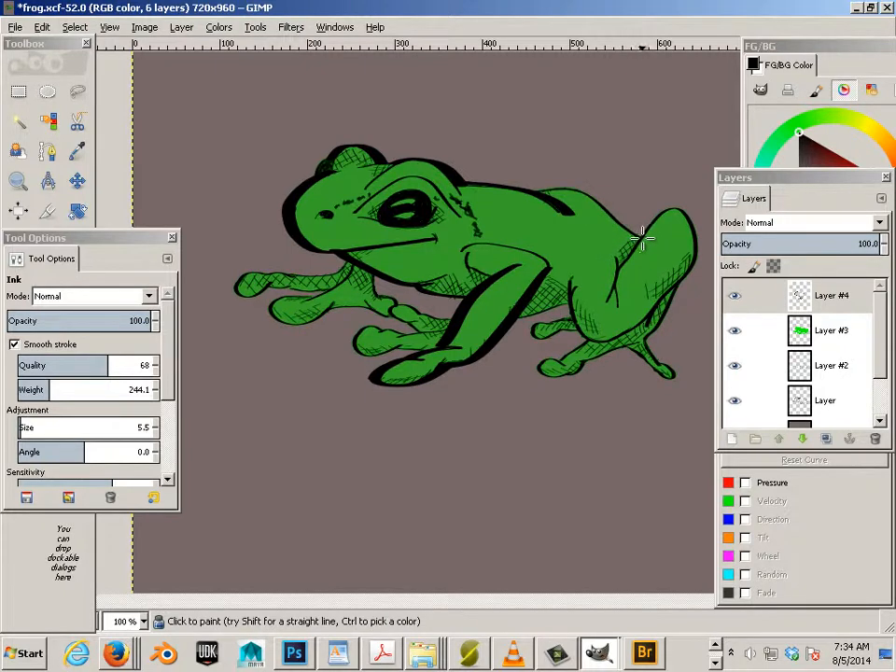
{"action": "mouse_move", "coordinate": [542, 196]}
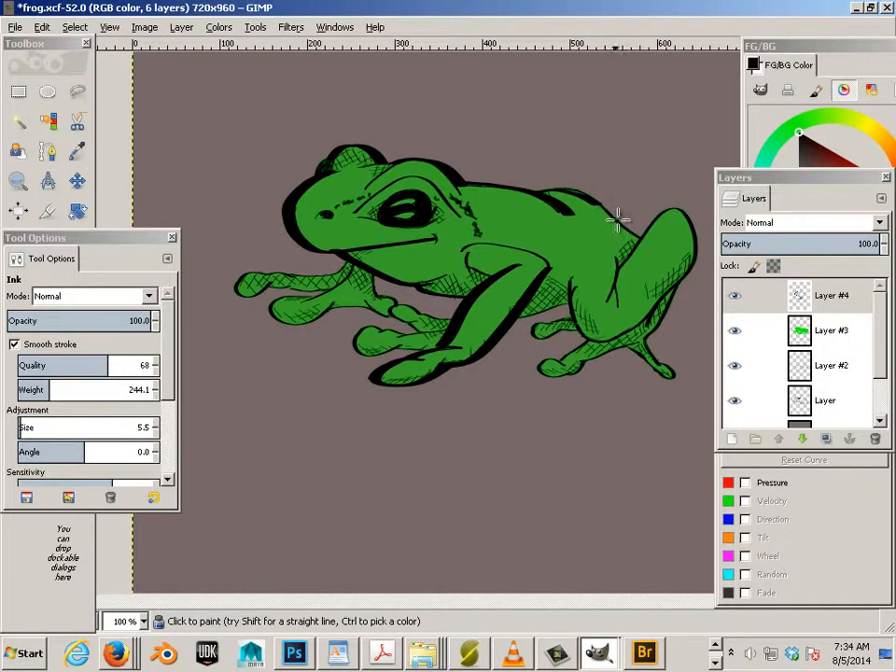
{"action": "left_click_drag", "start_coordinate": [620, 220], "coordinate": [564, 190]}
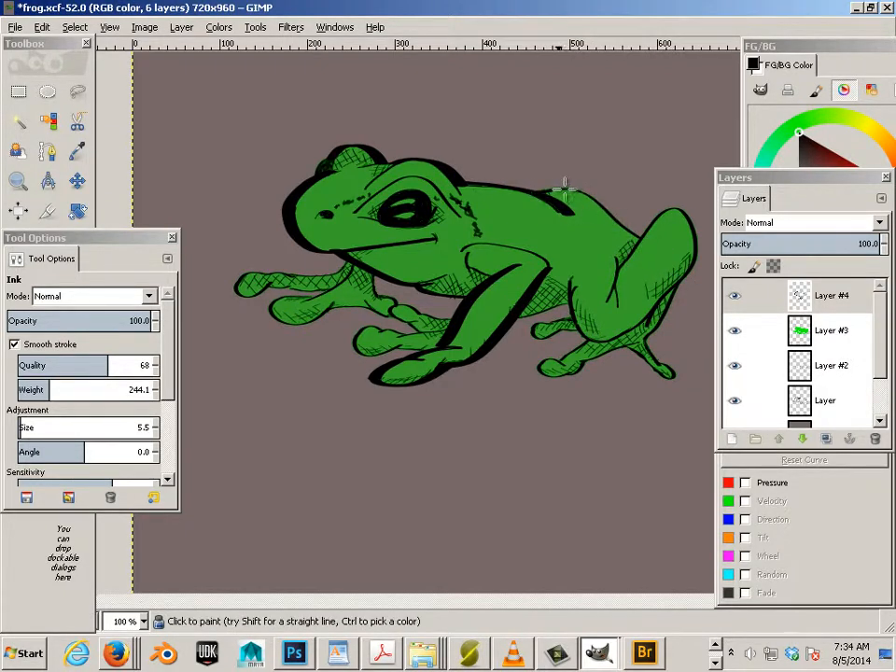
{"action": "left_click_drag", "start_coordinate": [564, 187], "coordinate": [657, 246]}
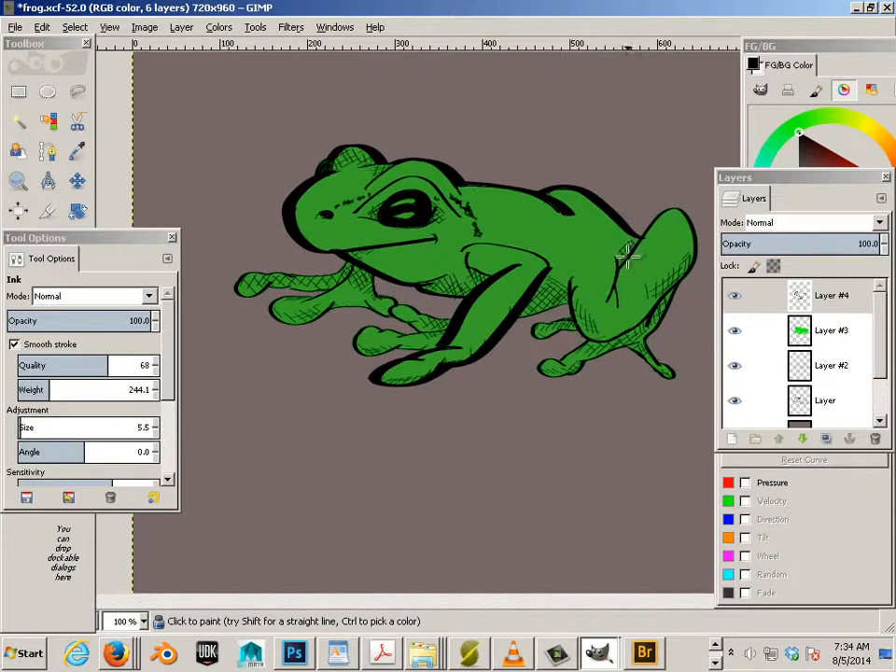
{"action": "left_click_drag", "start_coordinate": [626, 257], "coordinate": [695, 233]}
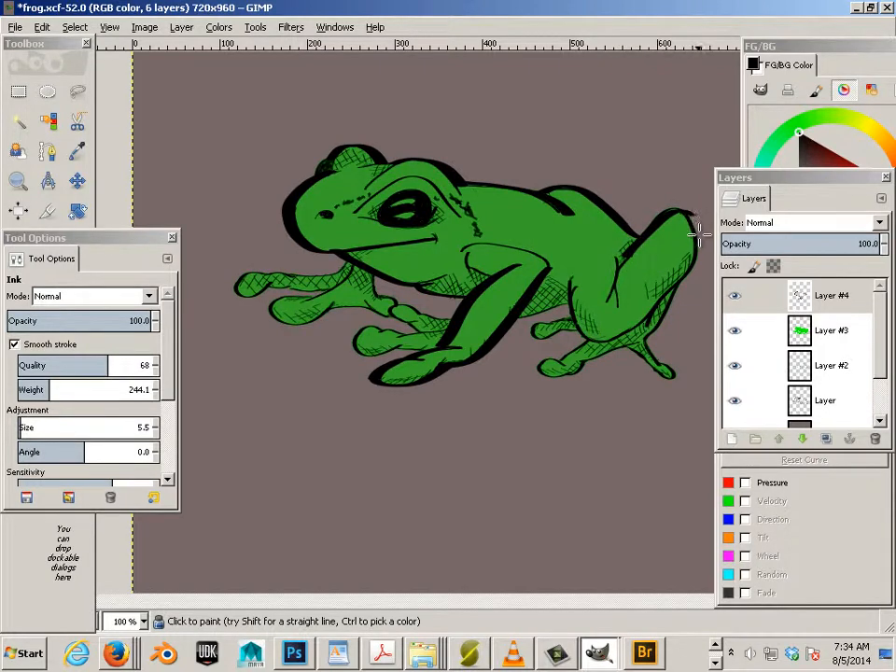
{"action": "left_click_drag", "start_coordinate": [695, 239], "coordinate": [669, 299]}
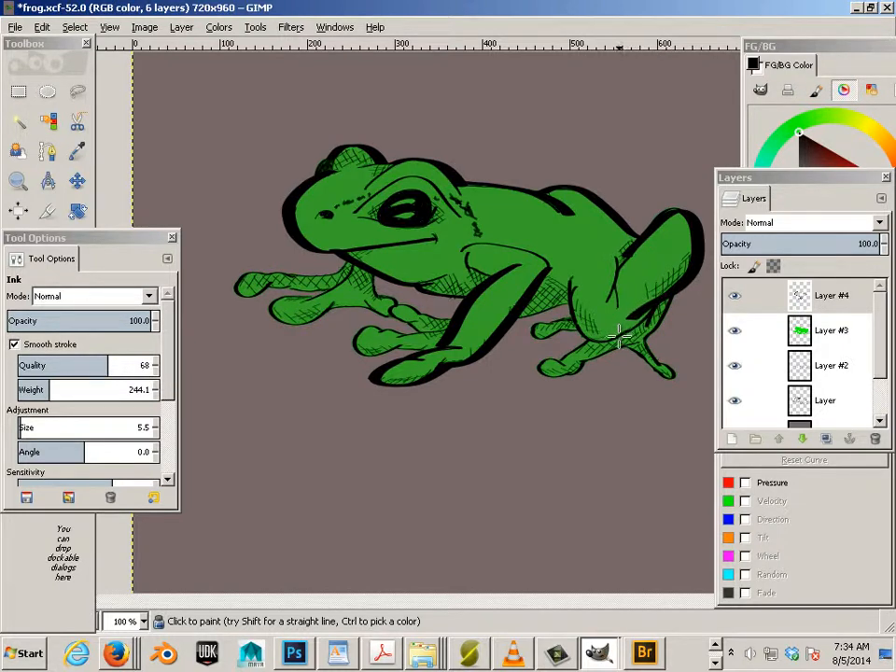
{"action": "left_click", "coordinate": [620, 332]}
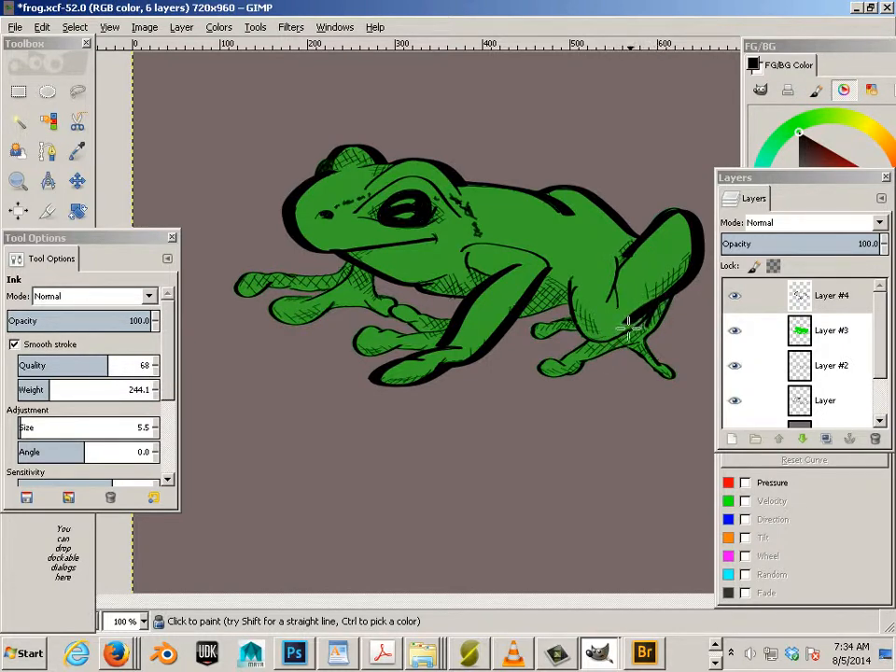
{"action": "left_click_drag", "start_coordinate": [627, 327], "coordinate": [575, 336]}
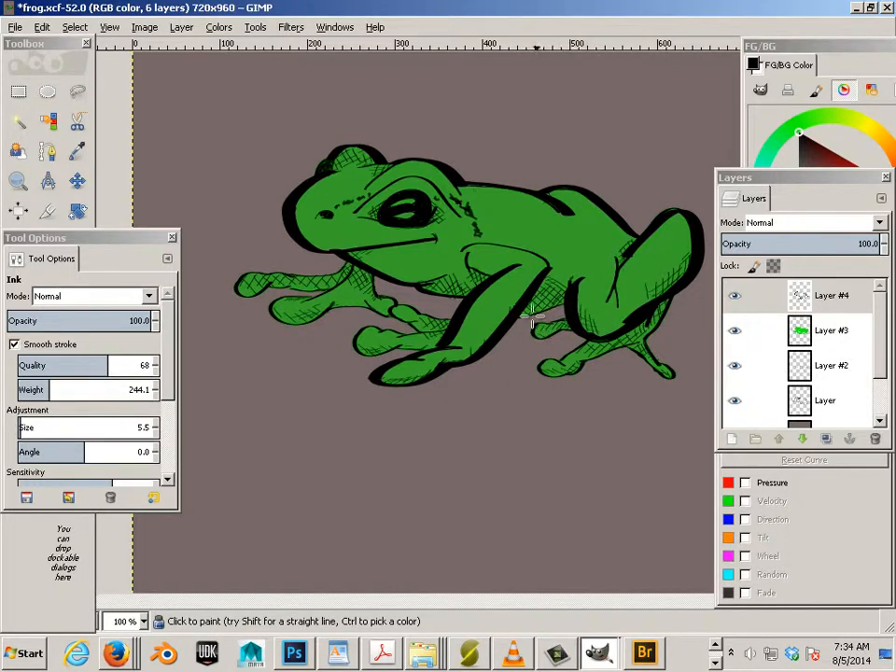
{"action": "mouse_move", "coordinate": [458, 242]}
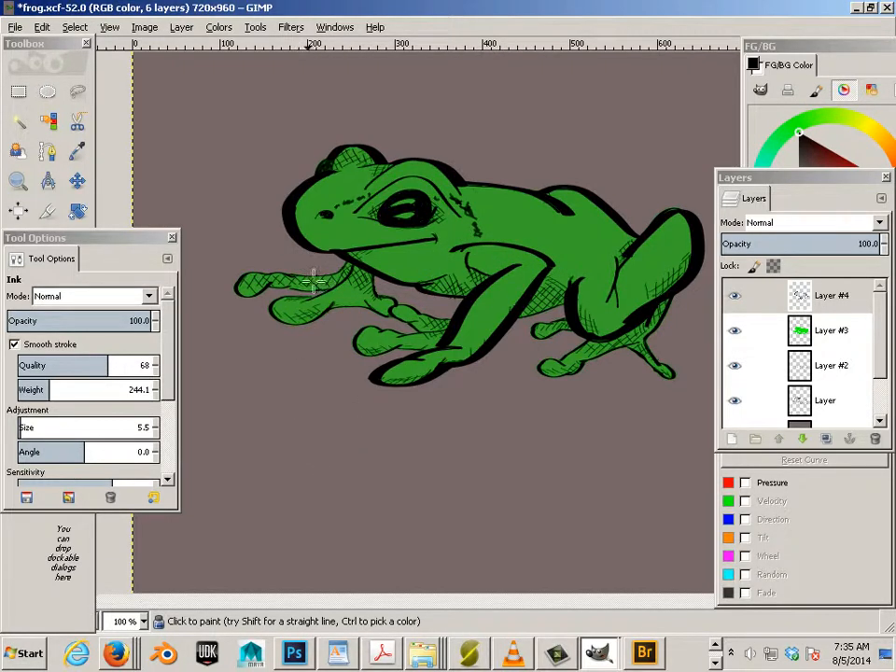
{"action": "mouse_move", "coordinate": [353, 413]}
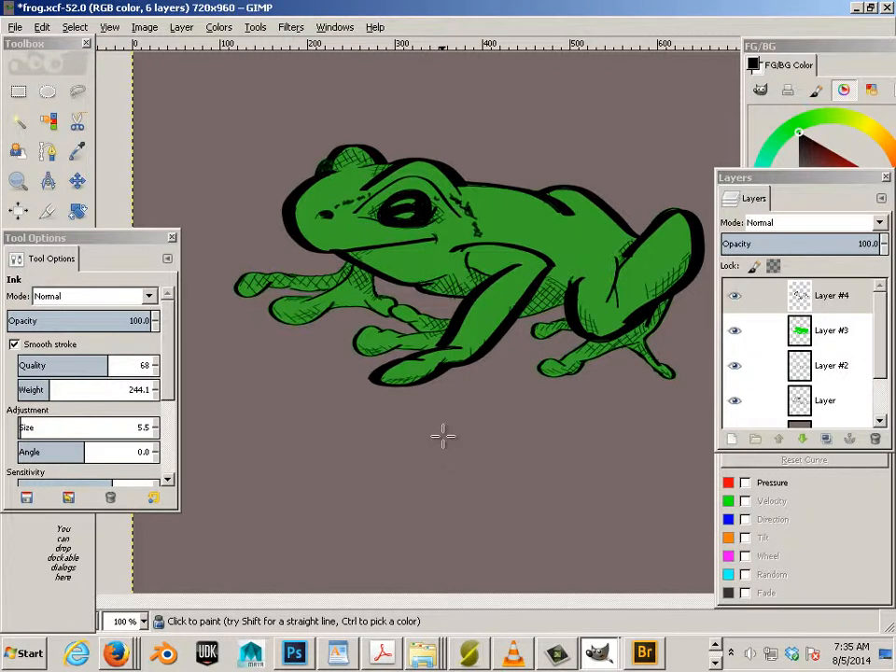
{"action": "mouse_move", "coordinate": [426, 327]}
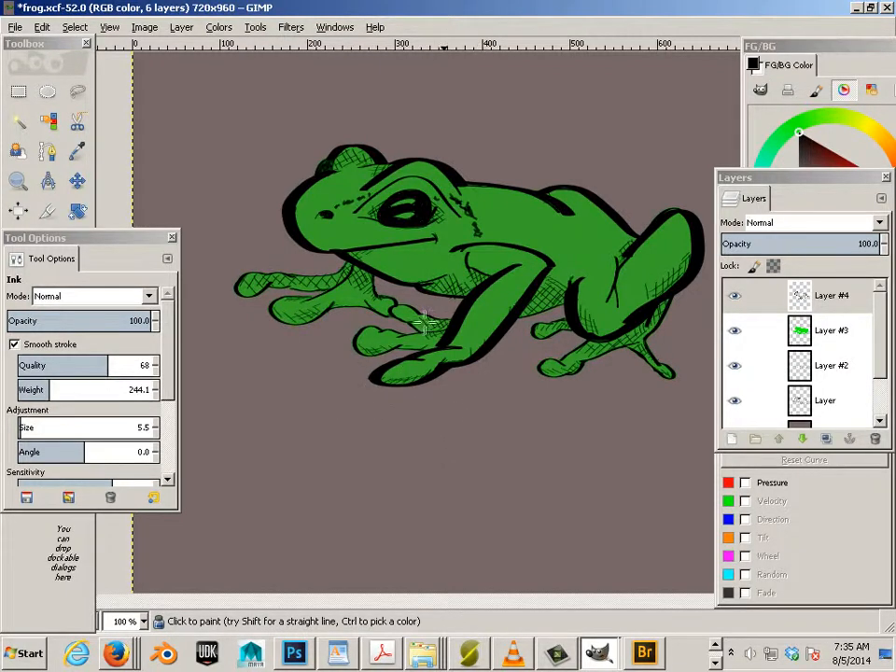
{"action": "mouse_move", "coordinate": [583, 365]}
{"action": "type", "text": "70"}
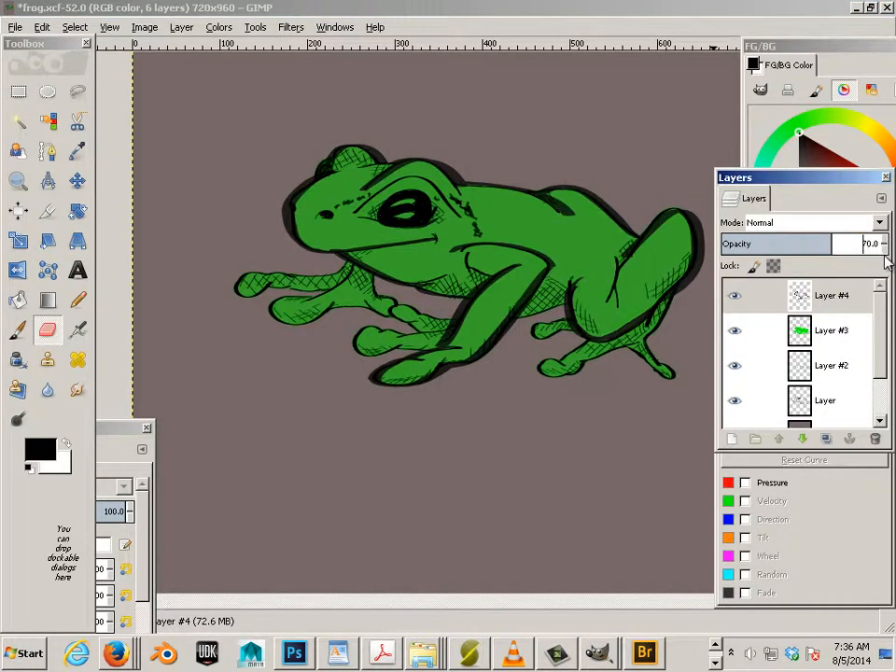
{"action": "left_click_drag", "start_coordinate": [850, 243], "coordinate": [812, 243]}
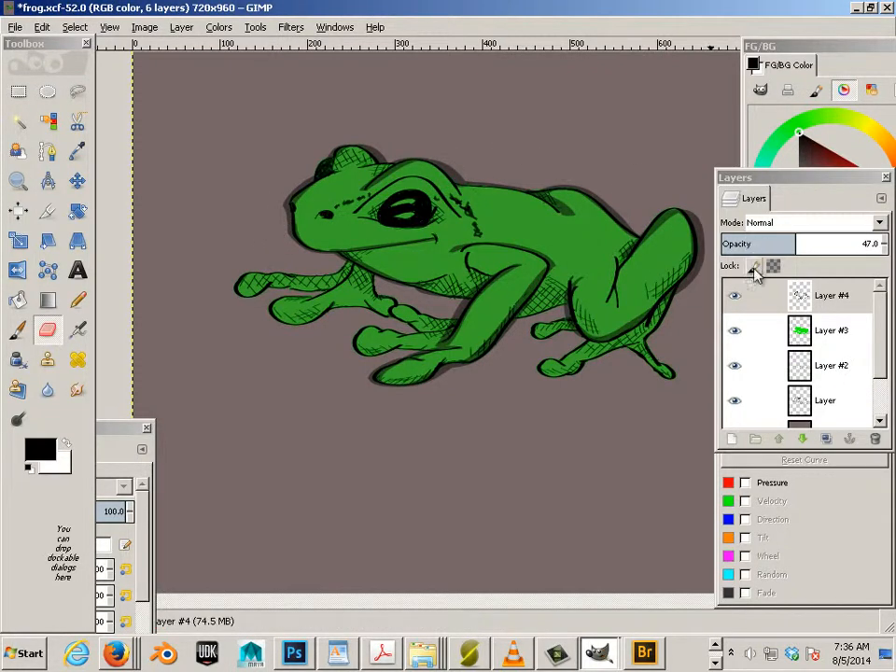
{"action": "left_click_drag", "start_coordinate": [756, 242], "coordinate": [825, 243]}
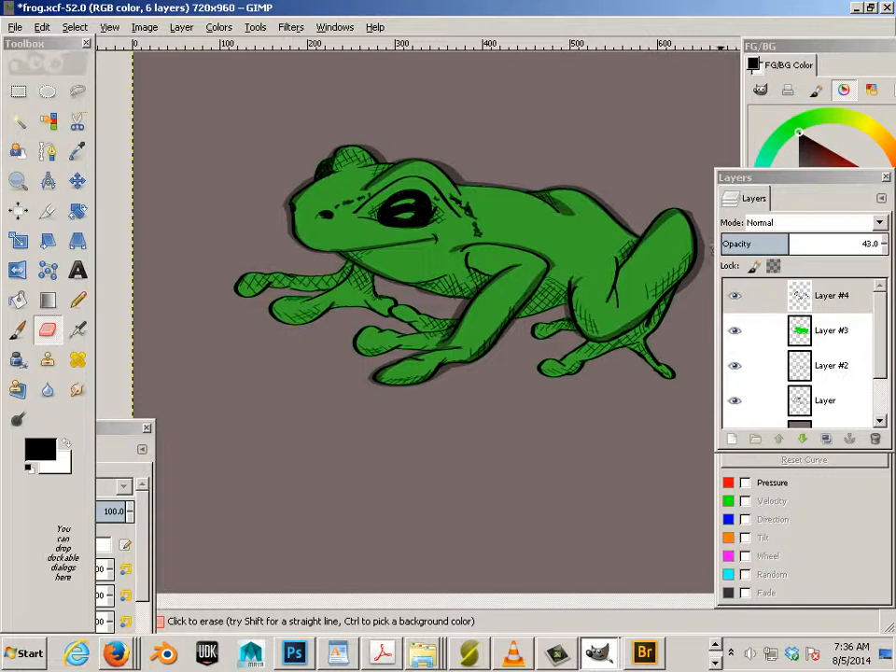
{"action": "mouse_move", "coordinate": [687, 196]}
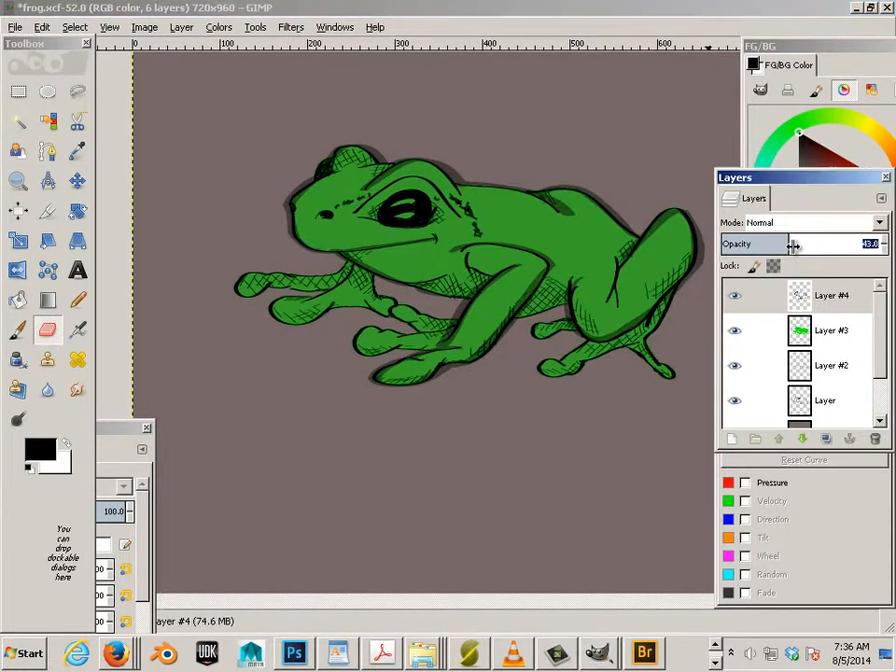
{"action": "left_click_drag", "start_coordinate": [793, 243], "coordinate": [805, 243]}
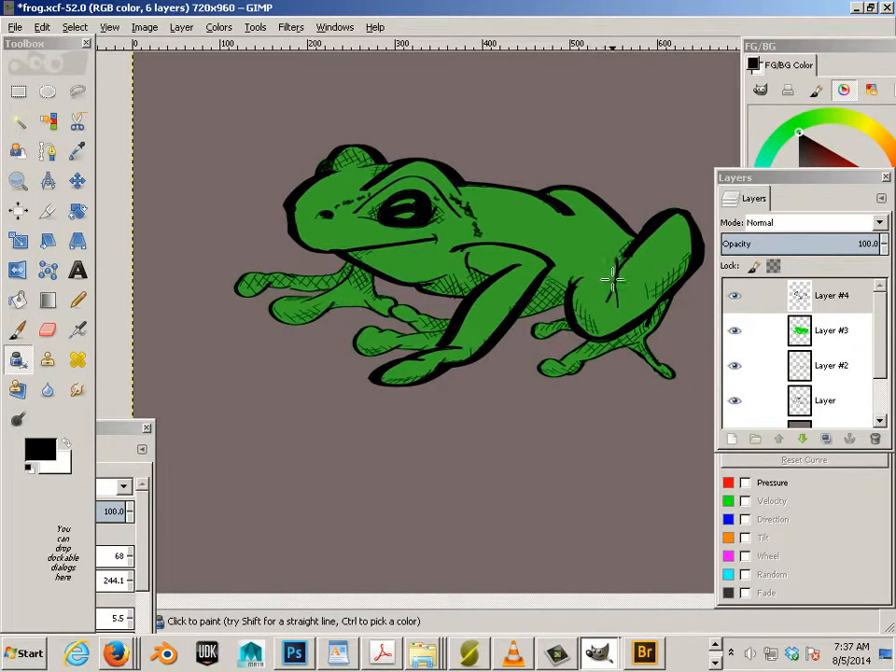
Step: Draw thinner ink strokes of about 2.5 size along the frog's hind leg and toes on Layer #4
{"action": "left_click", "coordinate": [613, 280]}
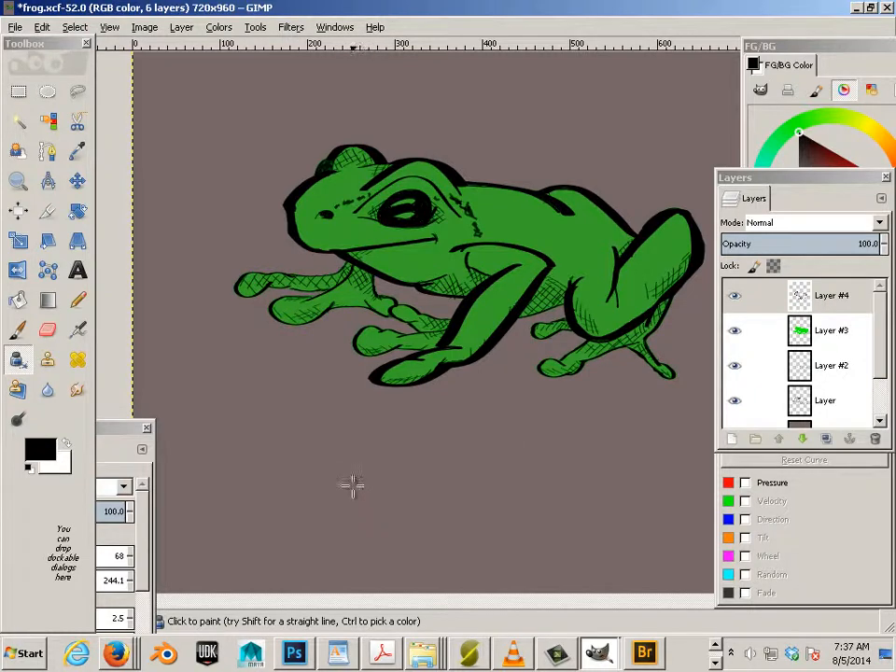
{"action": "mouse_move", "coordinate": [236, 321]}
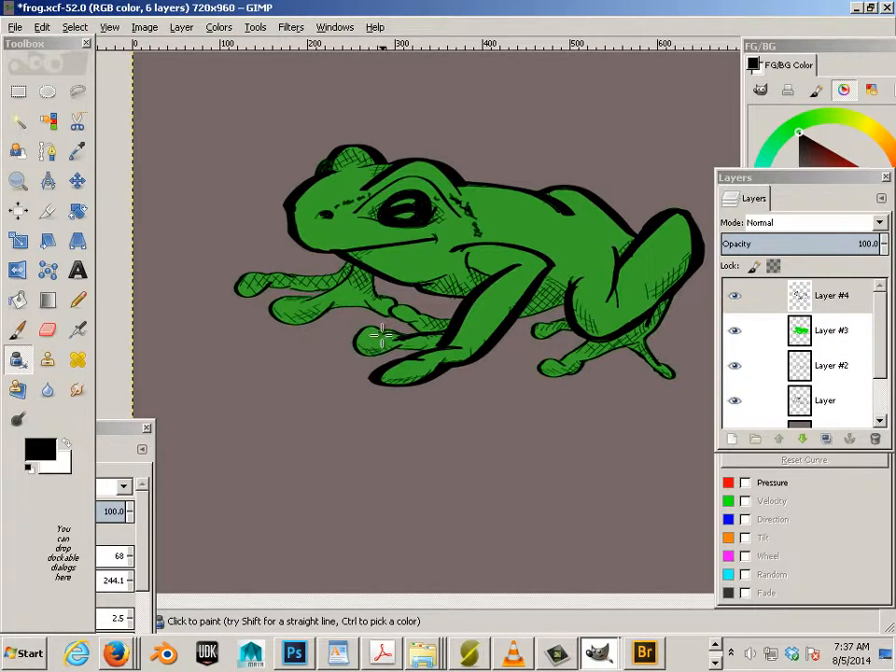
{"action": "mouse_move", "coordinate": [388, 336]}
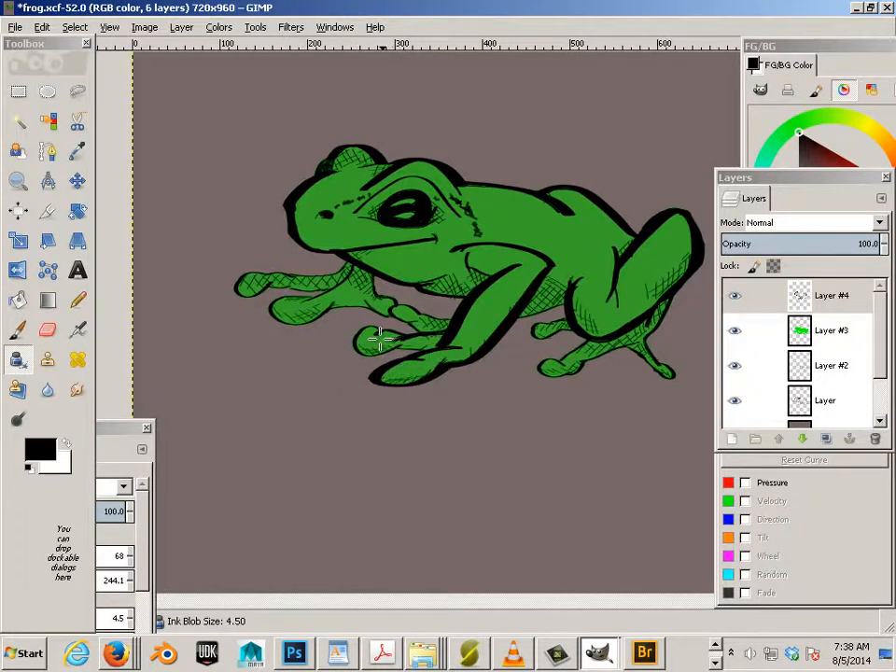
{"action": "mouse_move", "coordinate": [463, 351]}
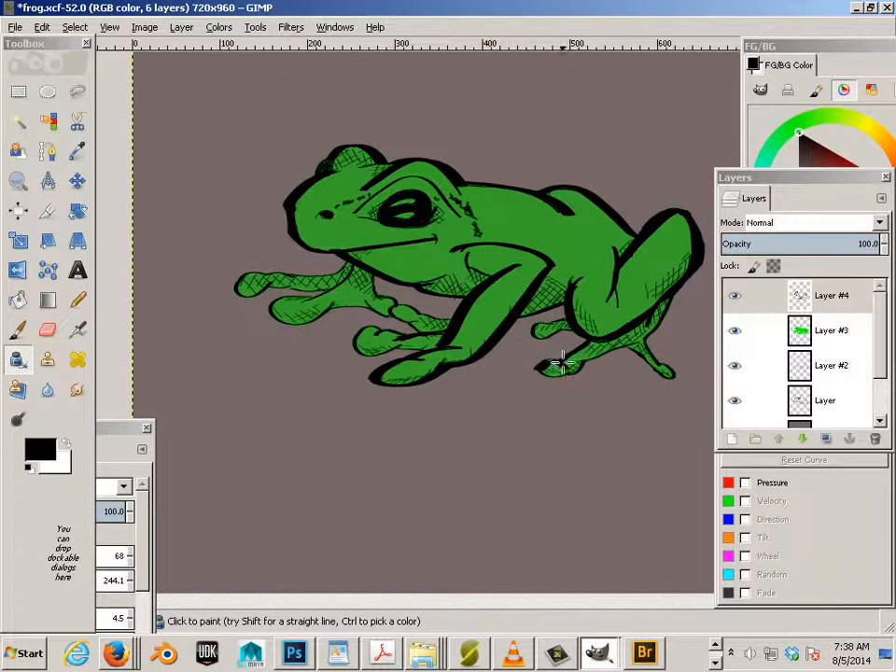
{"action": "mouse_move", "coordinate": [575, 433]}
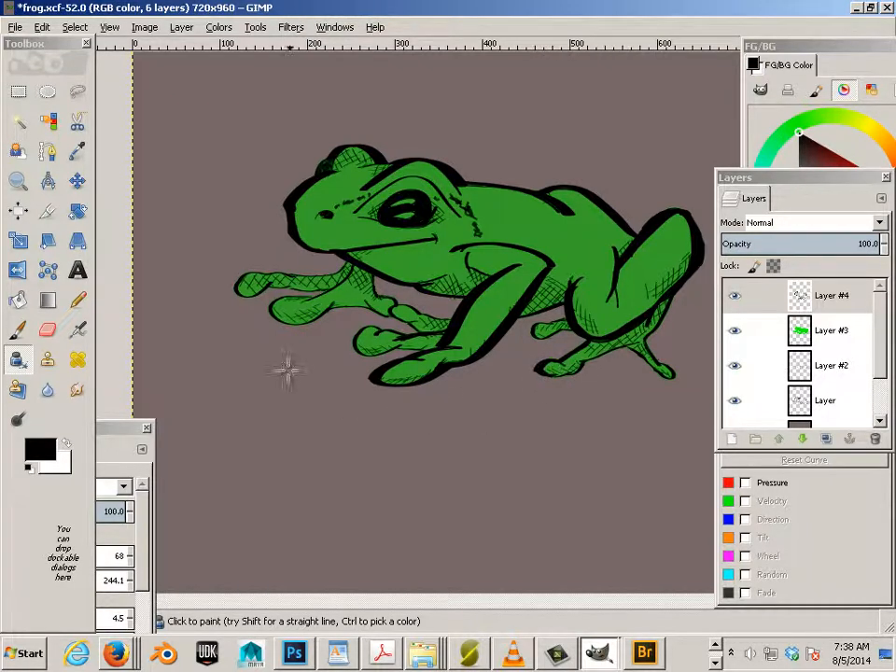
{"action": "mouse_move", "coordinate": [437, 445]}
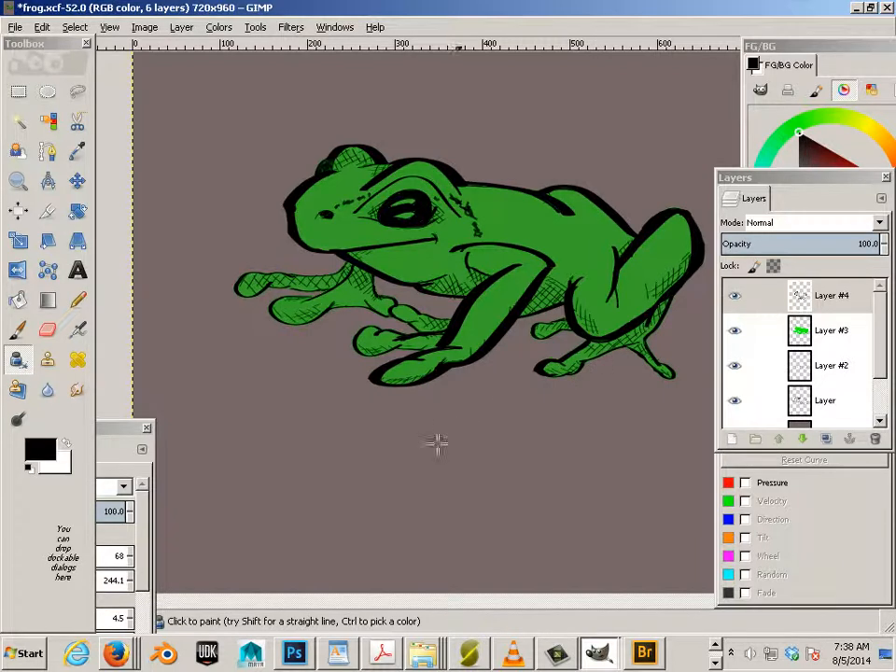
{"action": "mouse_move", "coordinate": [441, 446]}
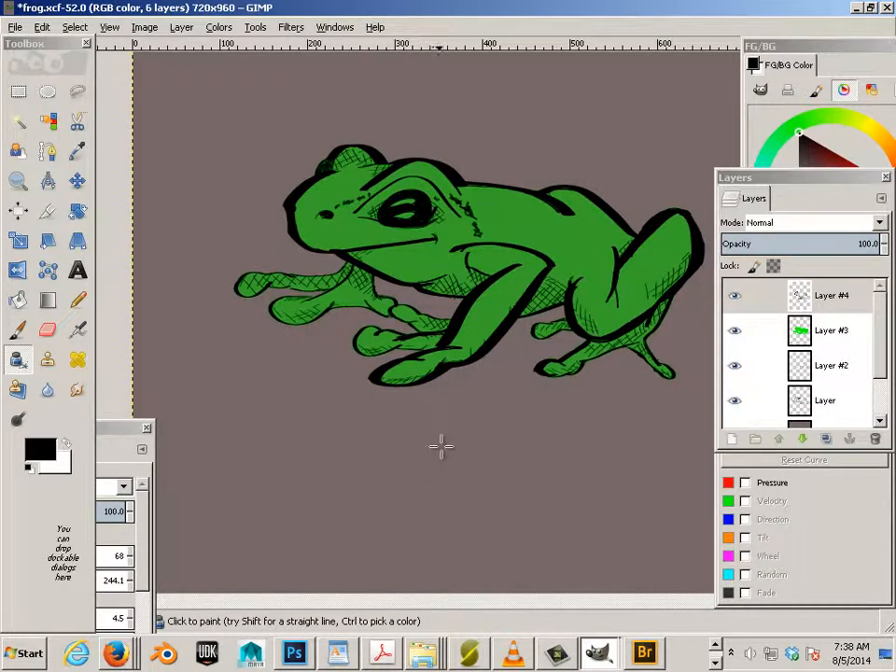